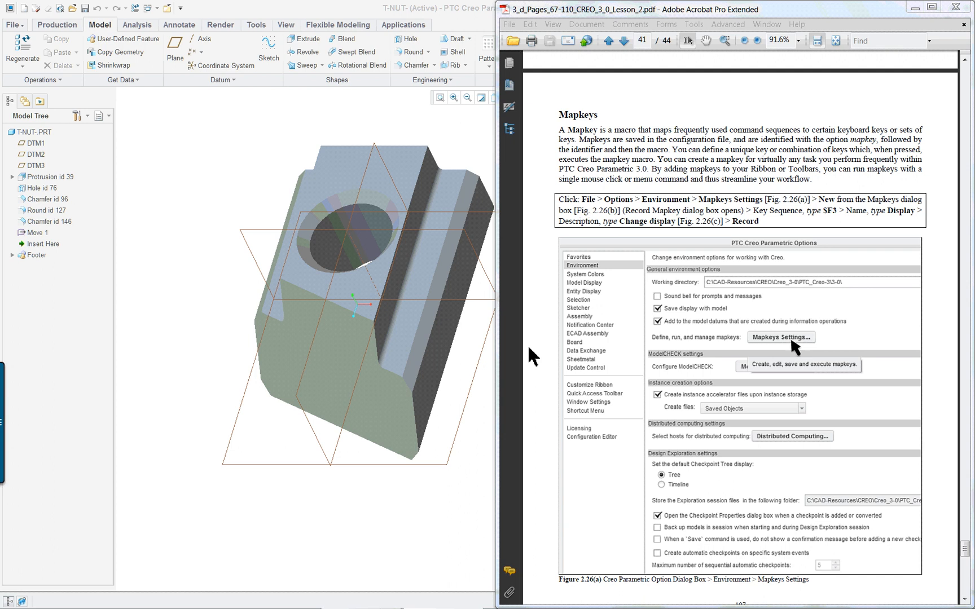
mouse_move(211, 152)
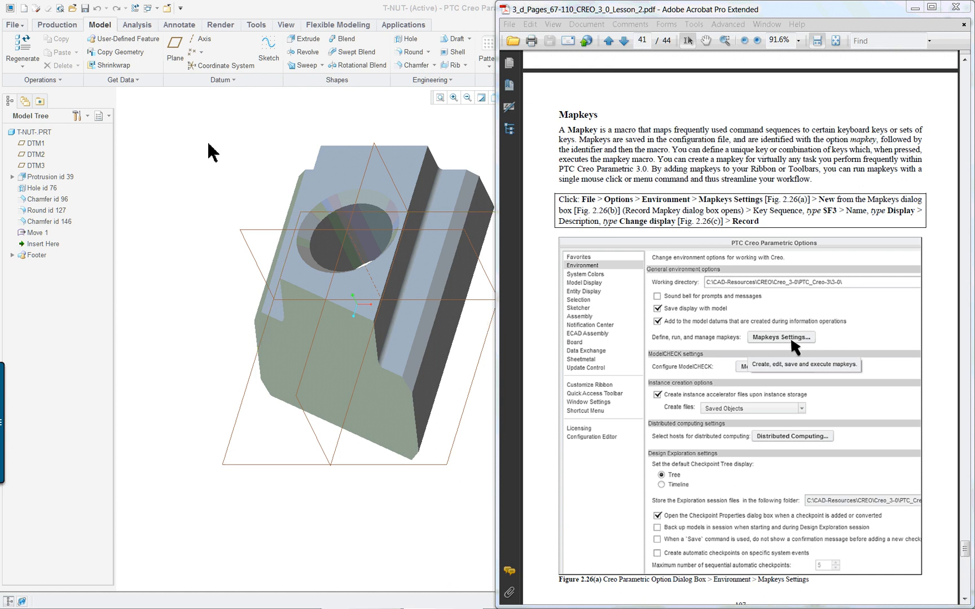
mouse_move(197, 145)
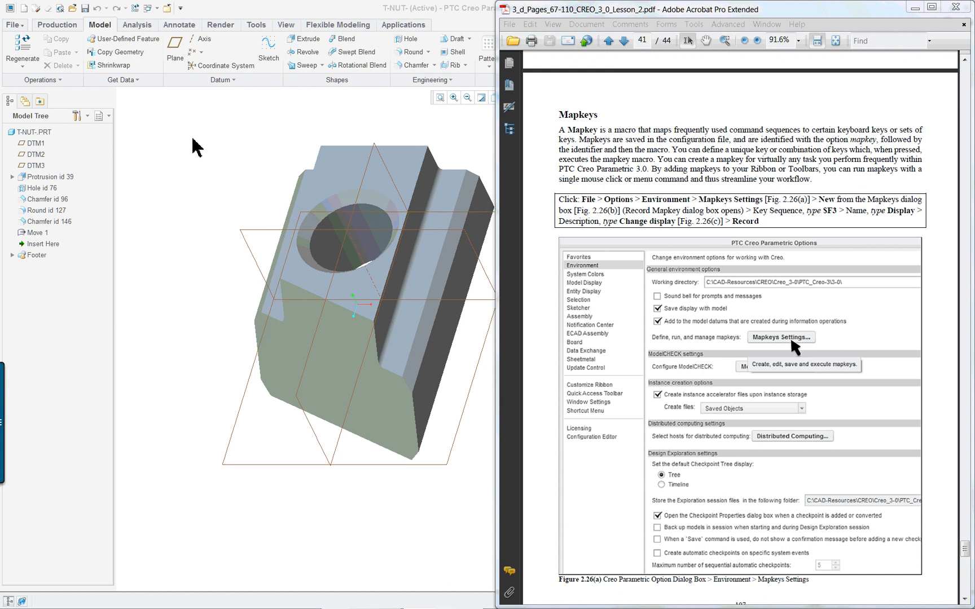
mouse_move(366, 197)
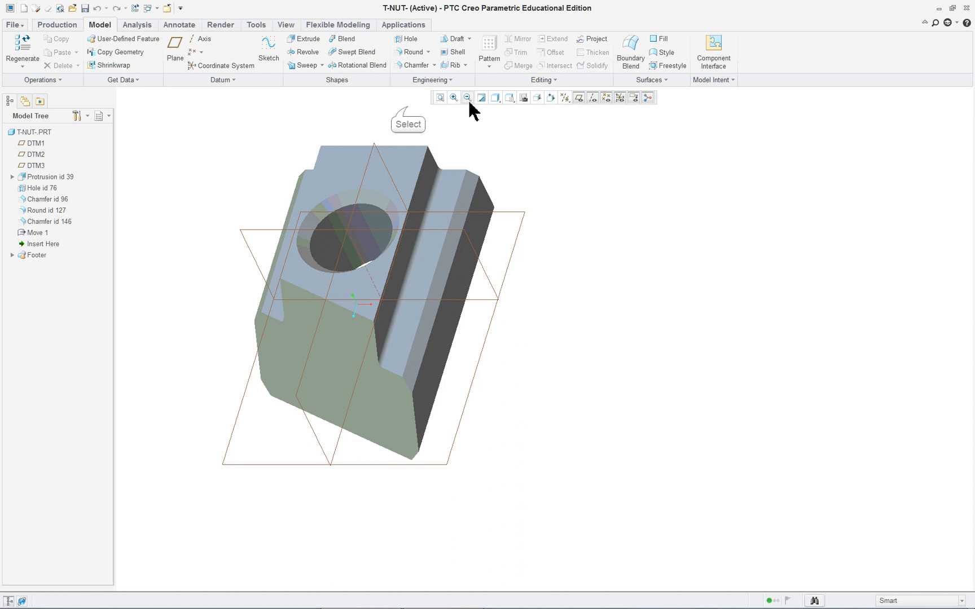
mouse_move(363, 149)
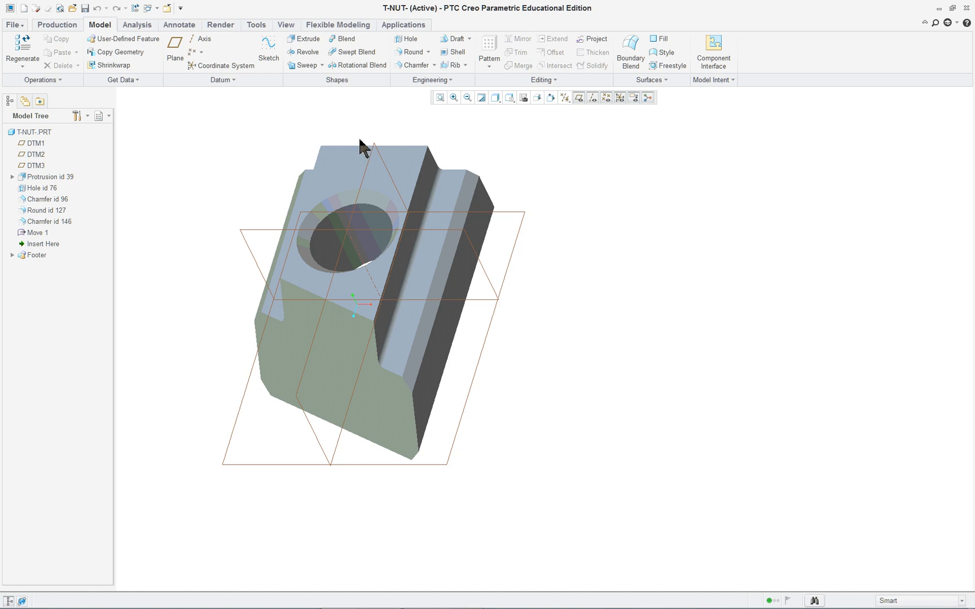
mouse_move(474, 128)
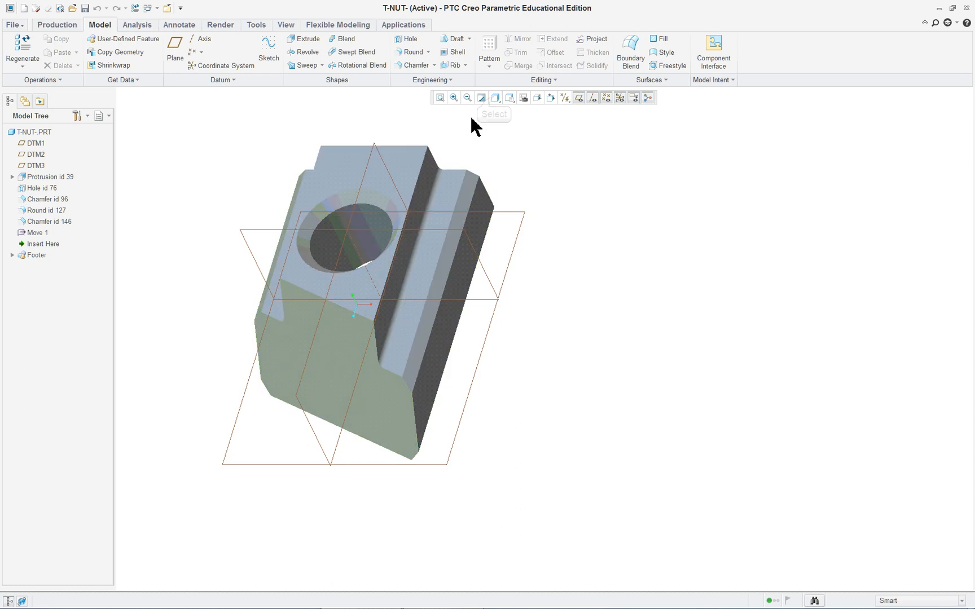
Bring up the Mapkeys manager from File > Options > Environment, showing no session mapkeys.
click(495, 98)
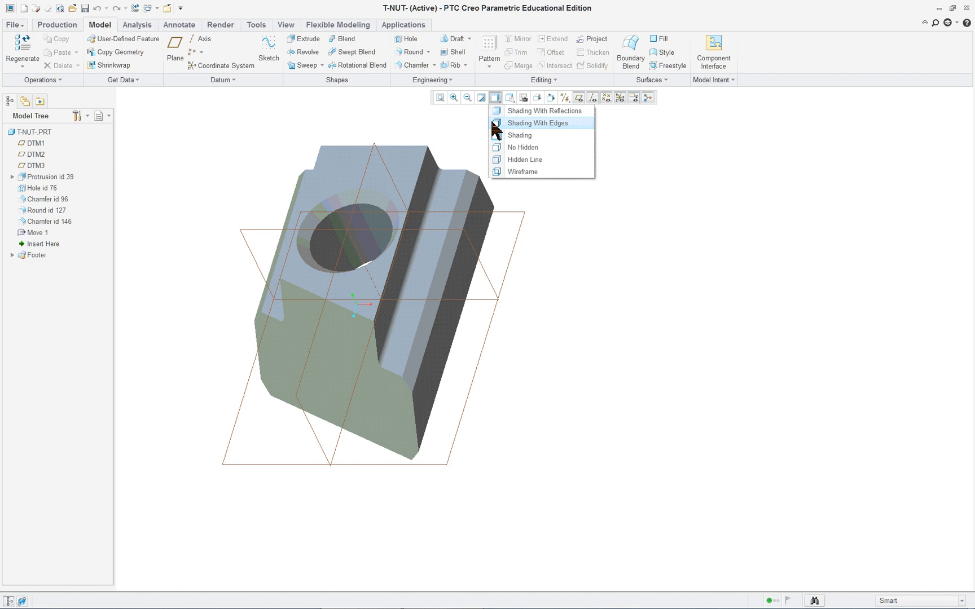
mouse_move(527, 118)
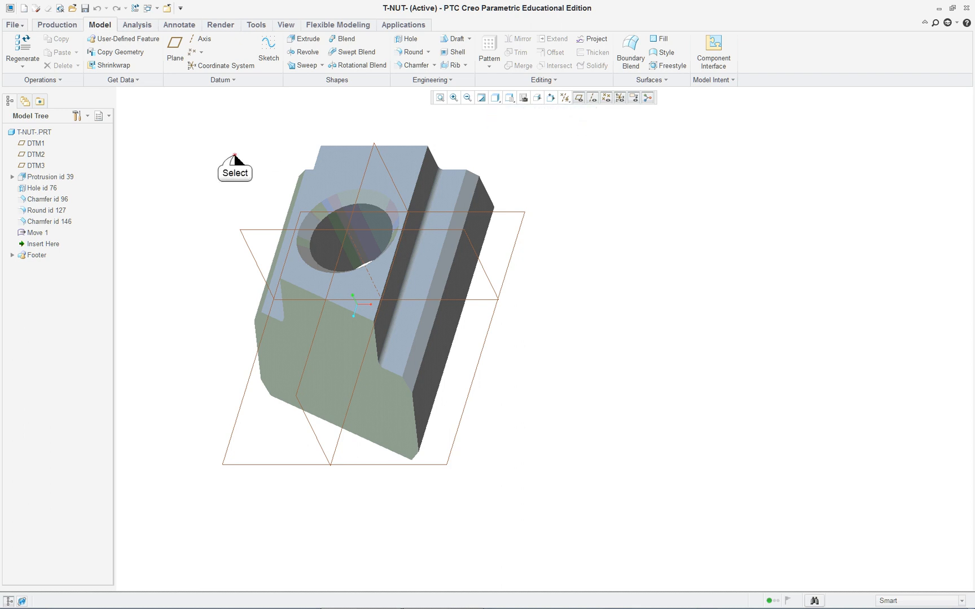
mouse_move(7, 32)
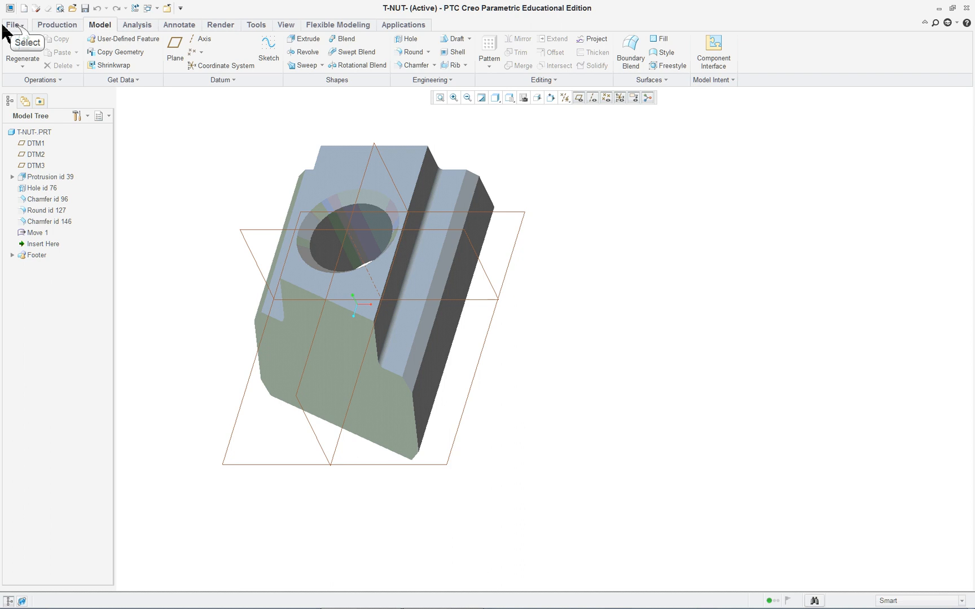
click(14, 24)
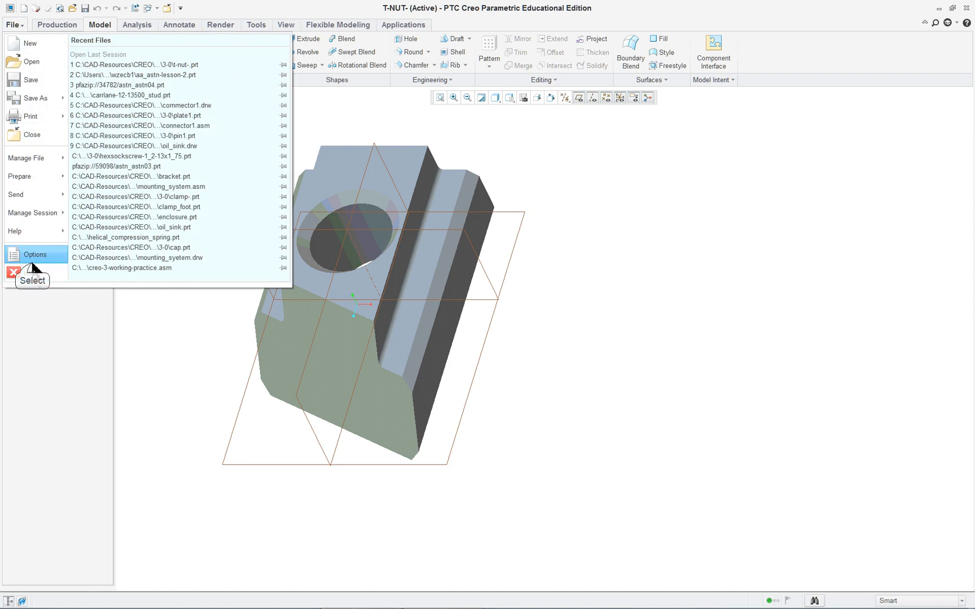
click(35, 254)
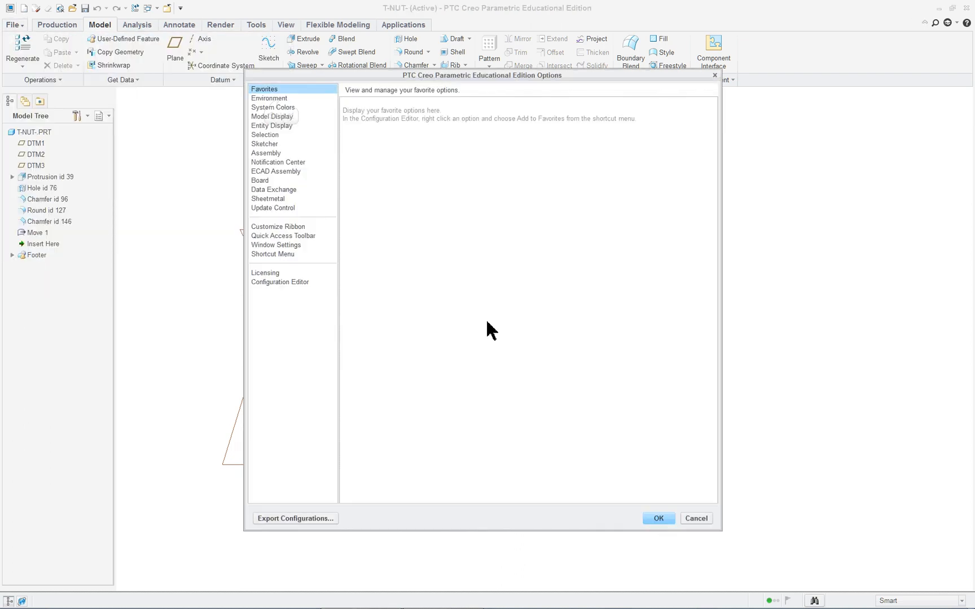
click(269, 98)
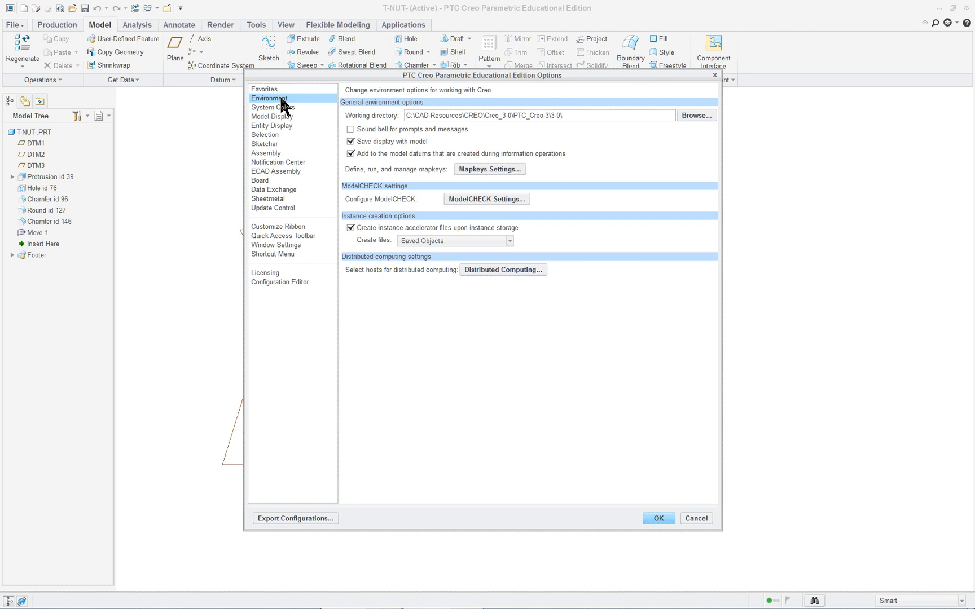
mouse_move(489, 168)
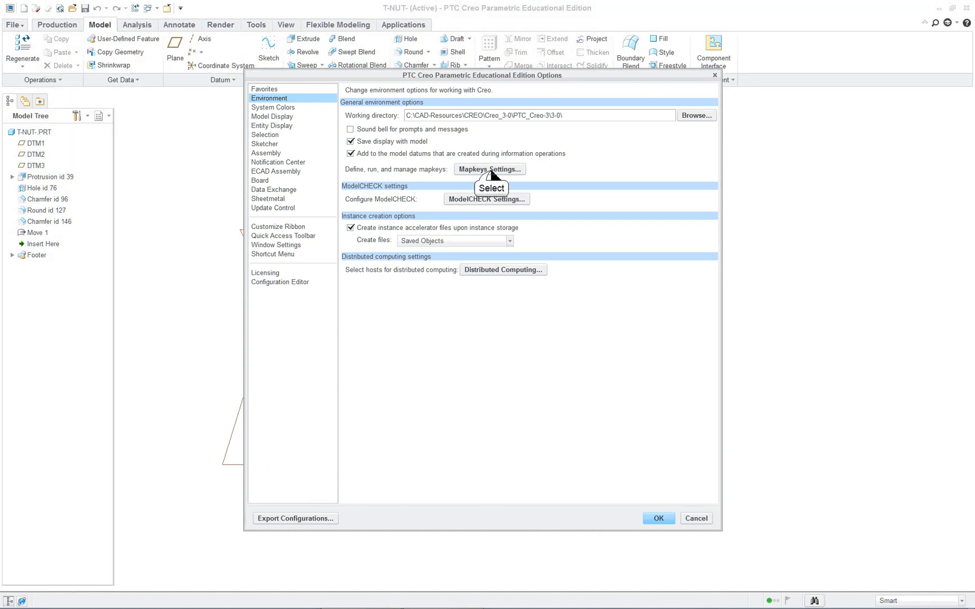
click(489, 169)
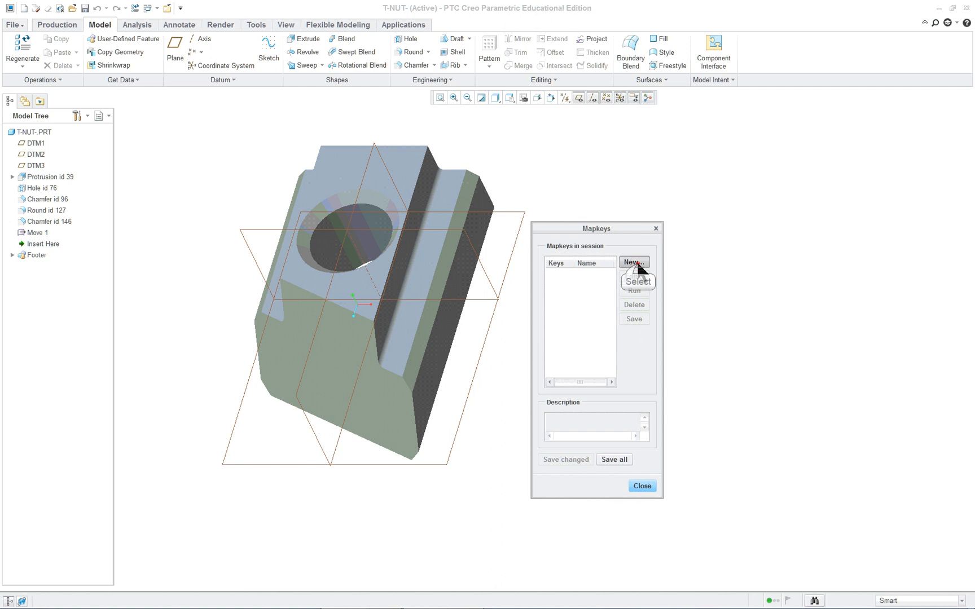
Define a new mapkey on $F2 named DISPLAY with description 'change display'.
click(633, 262)
text($F2)
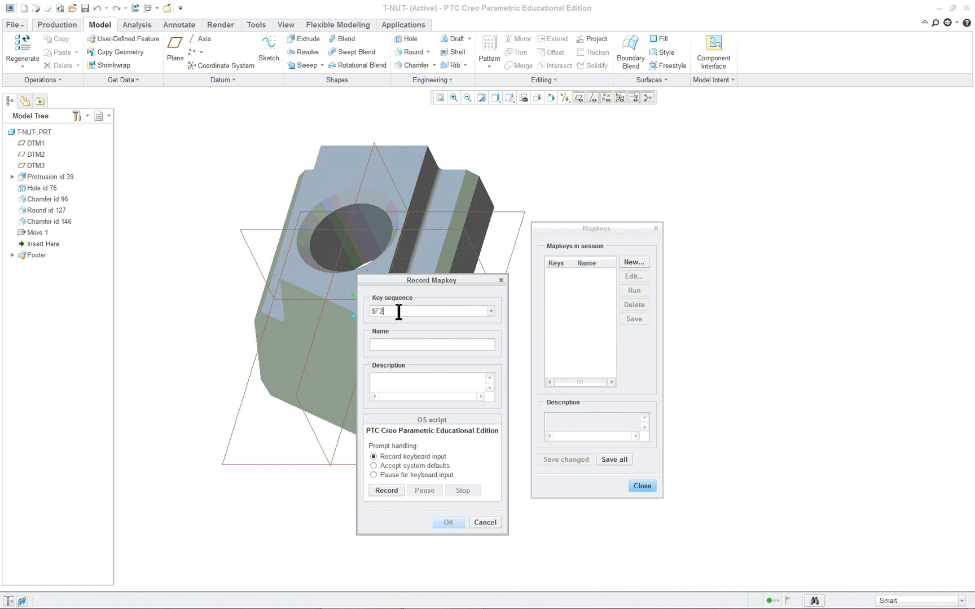
mouse_move(441, 393)
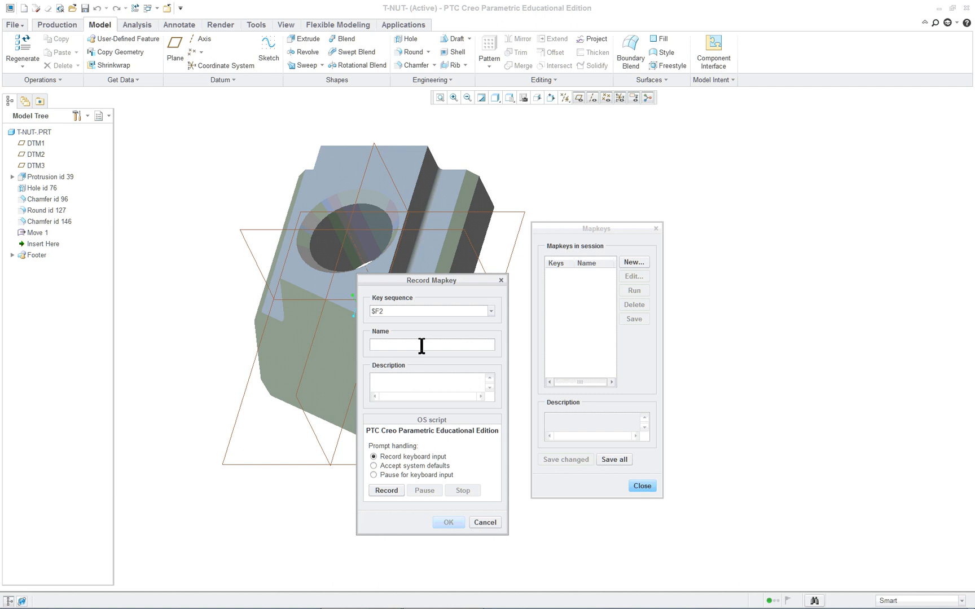
text(DISPLAY)
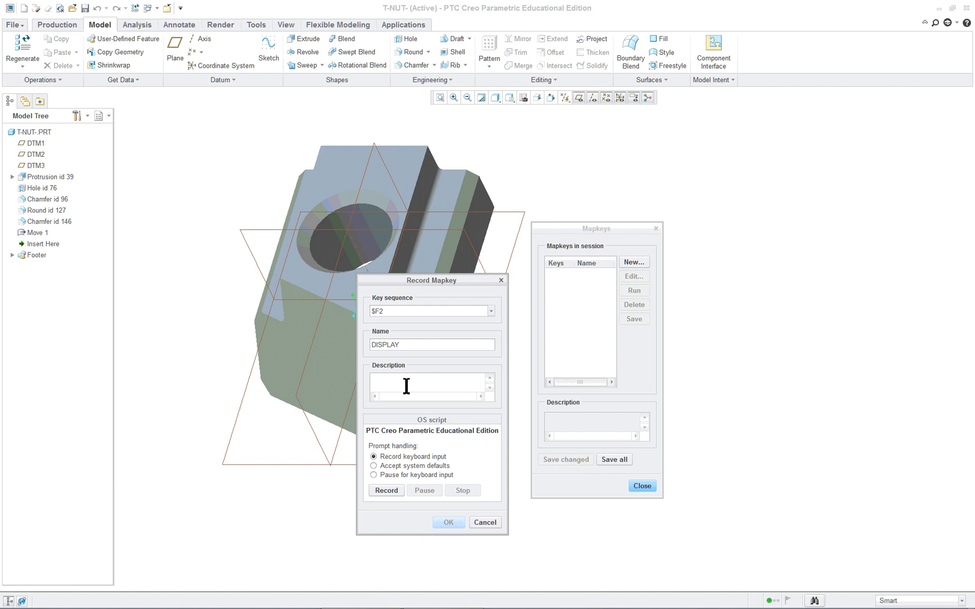
text(change disp)
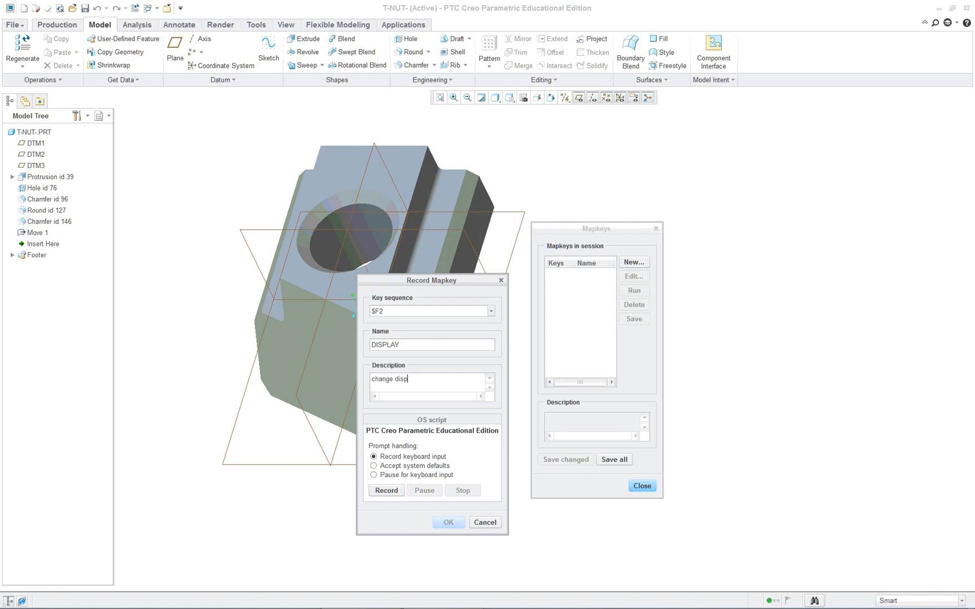
text(lay)
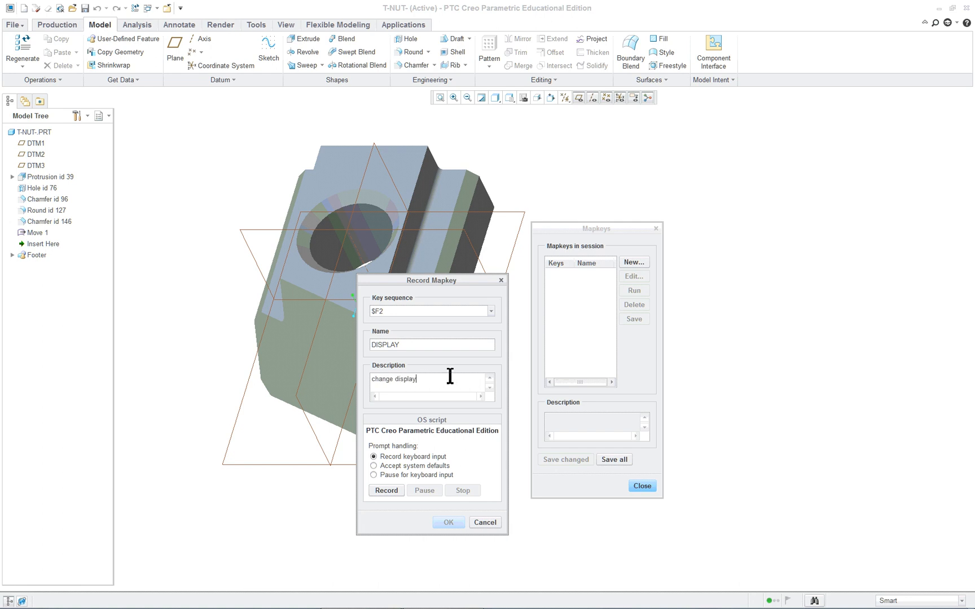
mouse_move(400, 404)
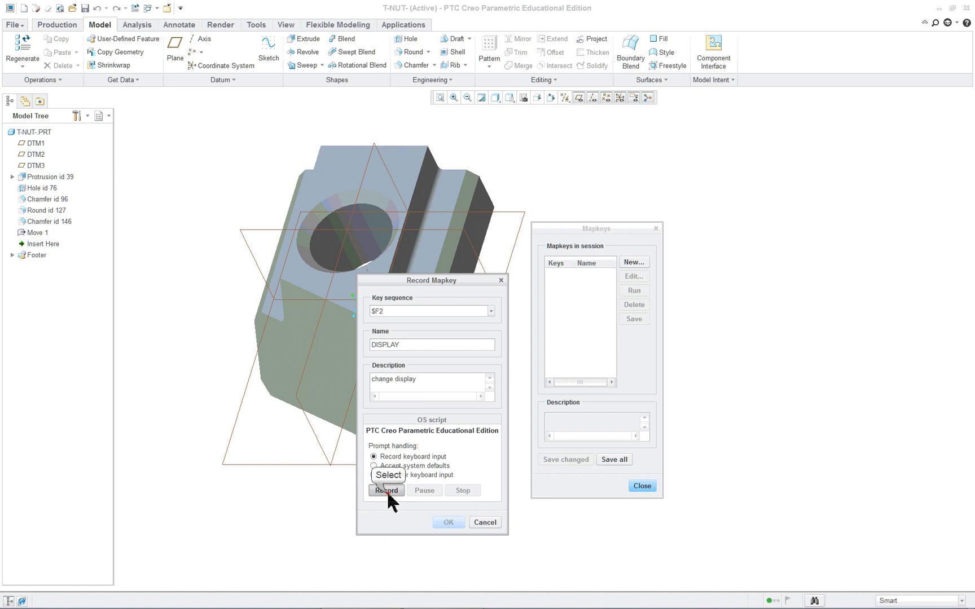
Start recording the DISPLAY mapkey and bring up the program options during capture.
click(386, 491)
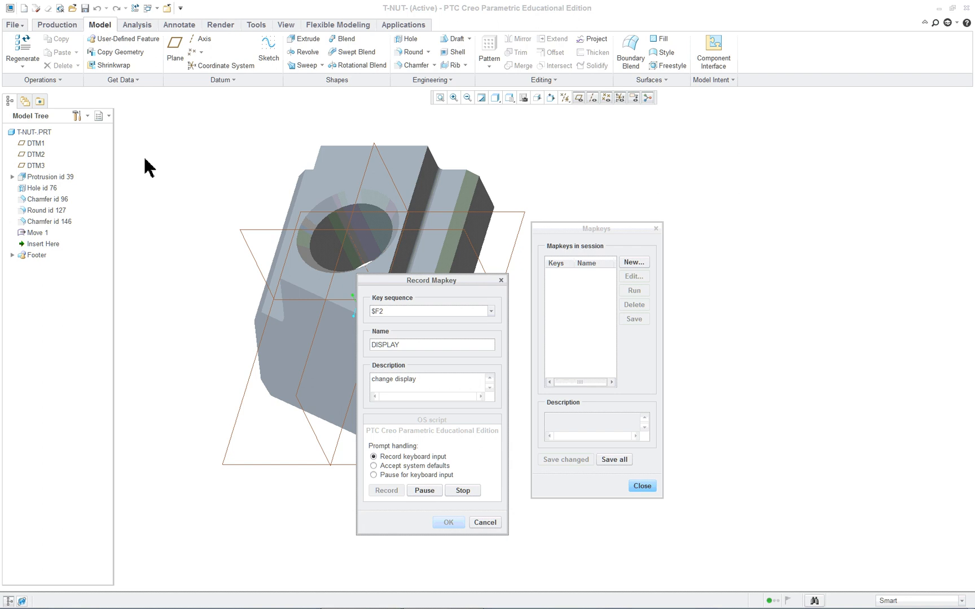
mouse_move(281, 123)
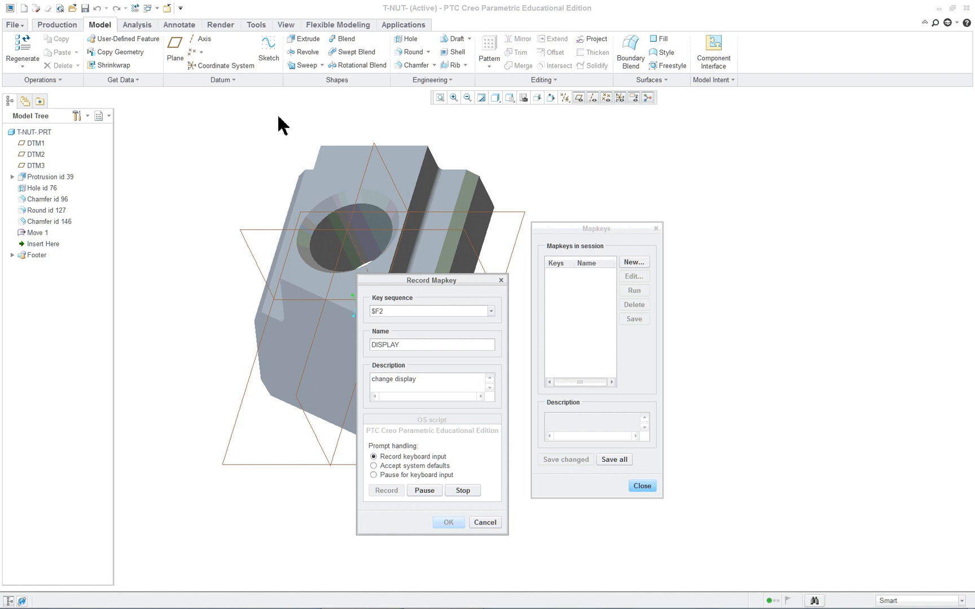
mouse_move(13, 24)
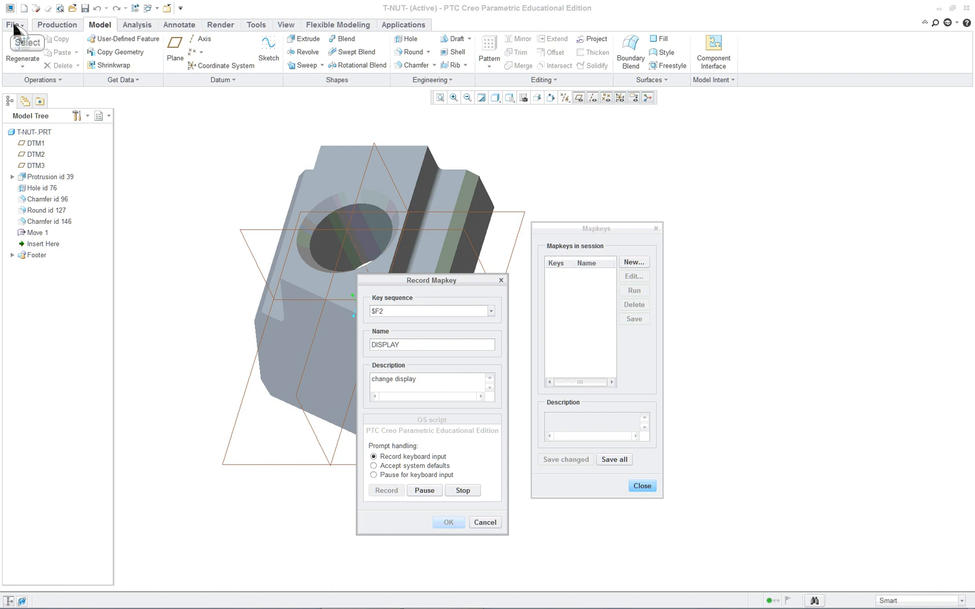
click(13, 24)
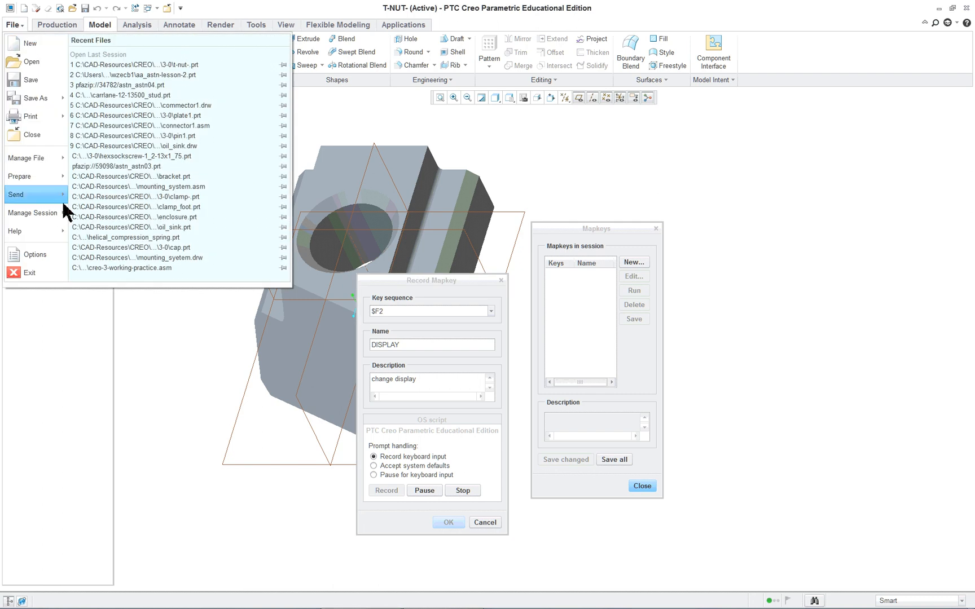
click(35, 254)
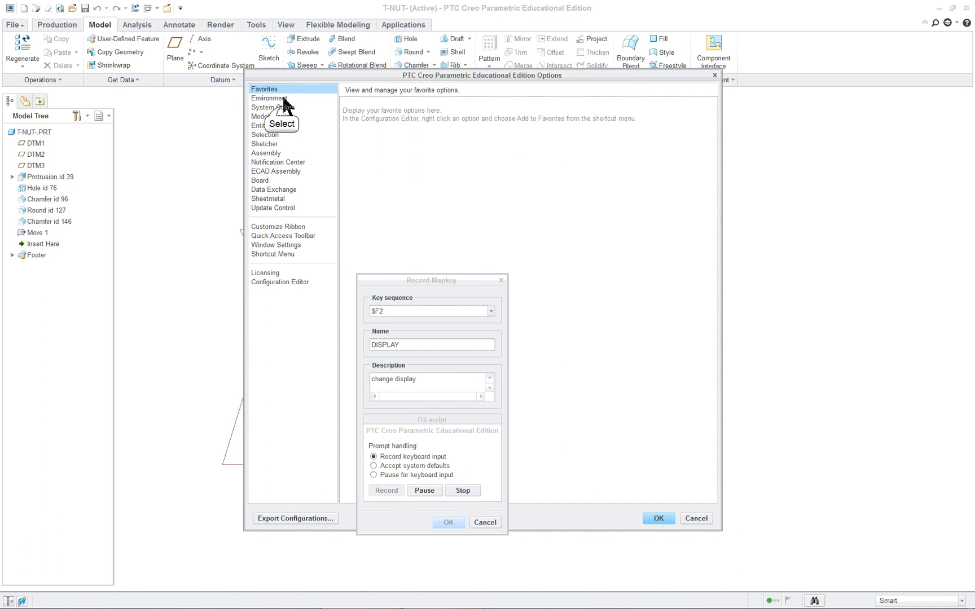
Set Model Display to Isometric default orientation with shading of very small surfaces on.
click(272, 117)
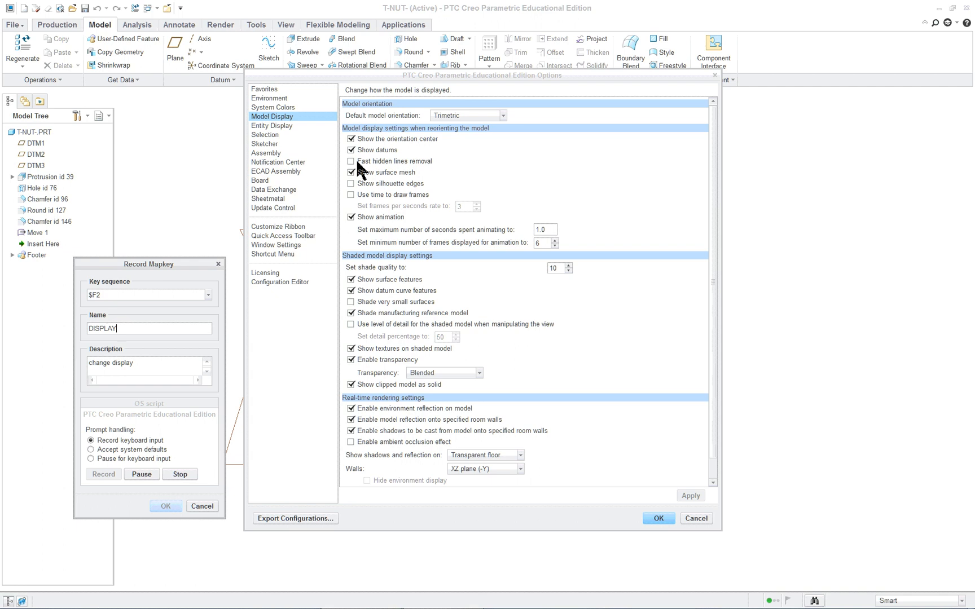
click(503, 115)
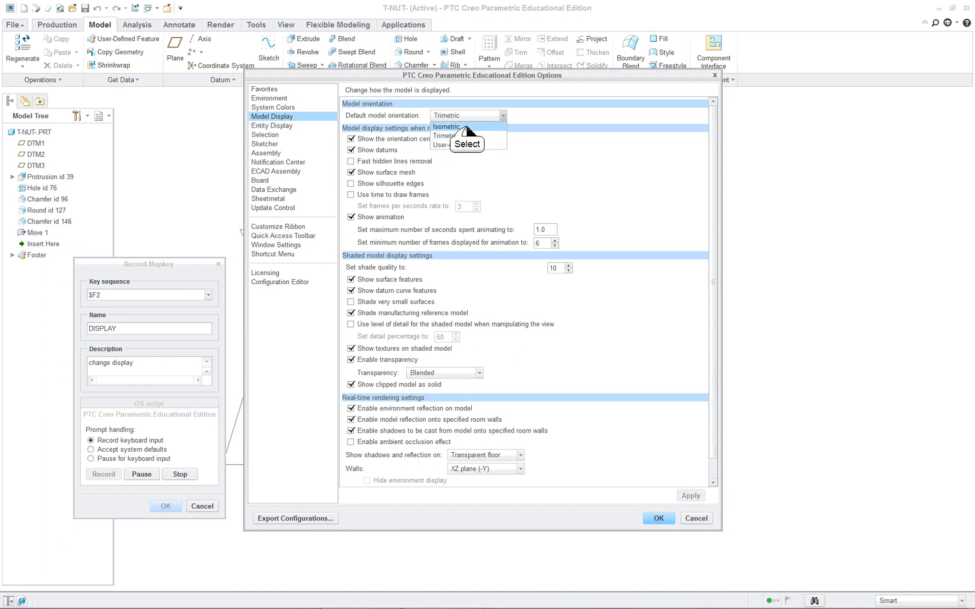
click(446, 127)
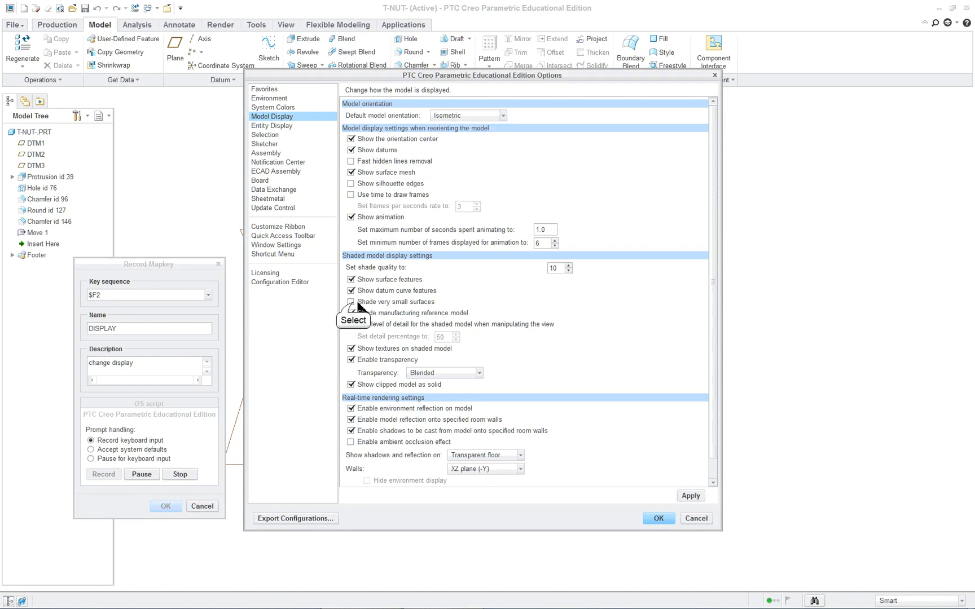
click(351, 301)
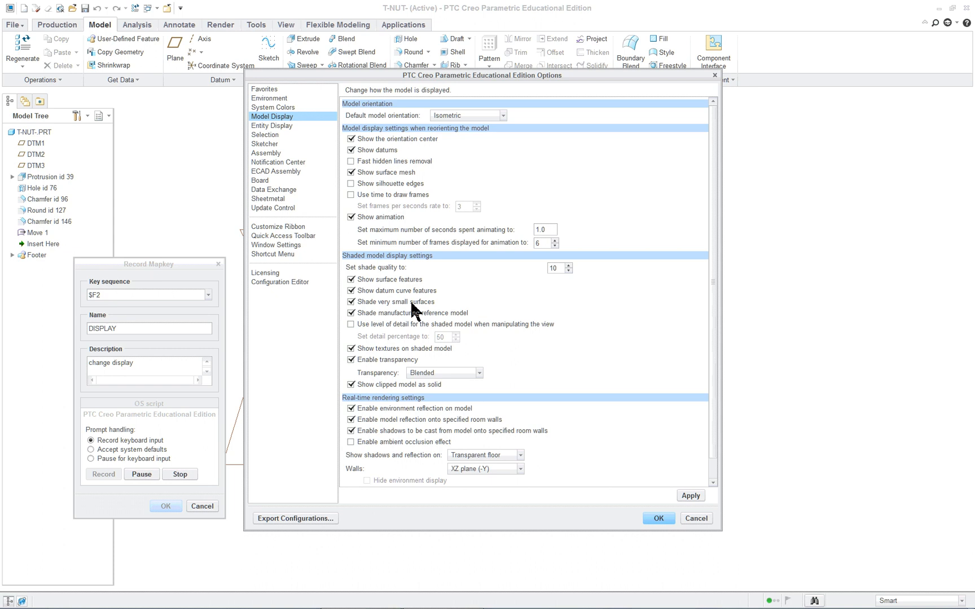
mouse_move(397, 301)
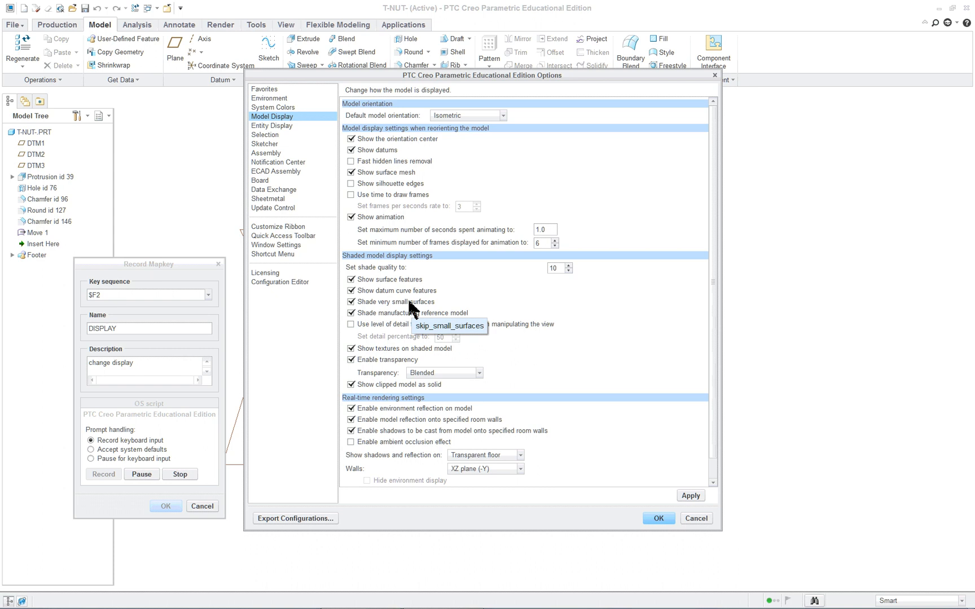
mouse_move(531, 358)
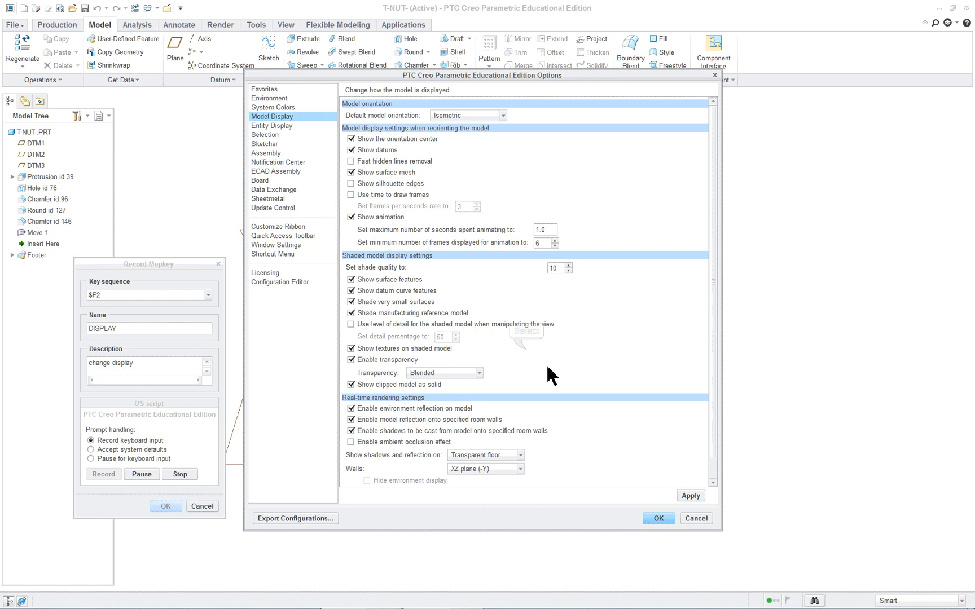
mouse_move(528, 357)
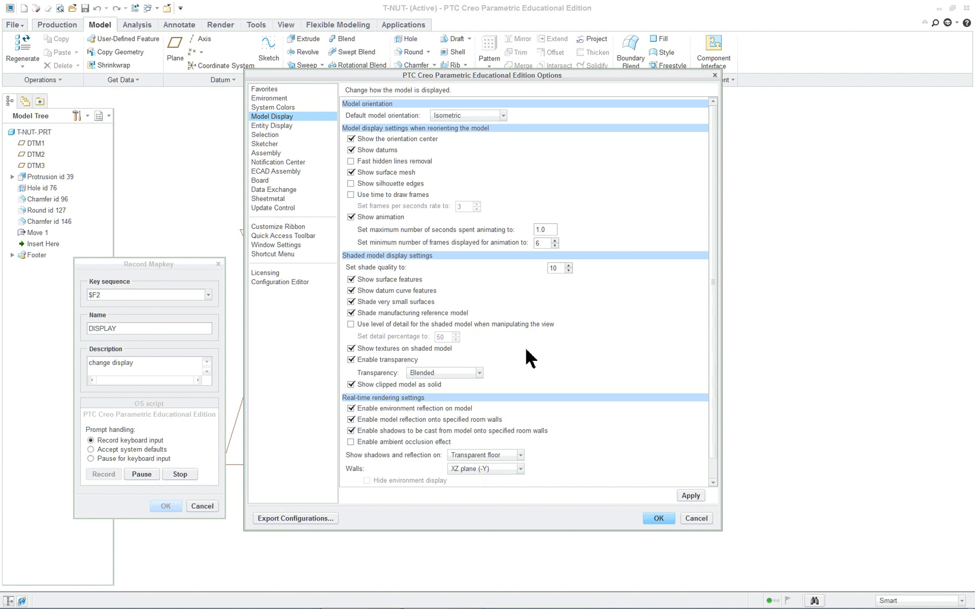
mouse_move(552, 334)
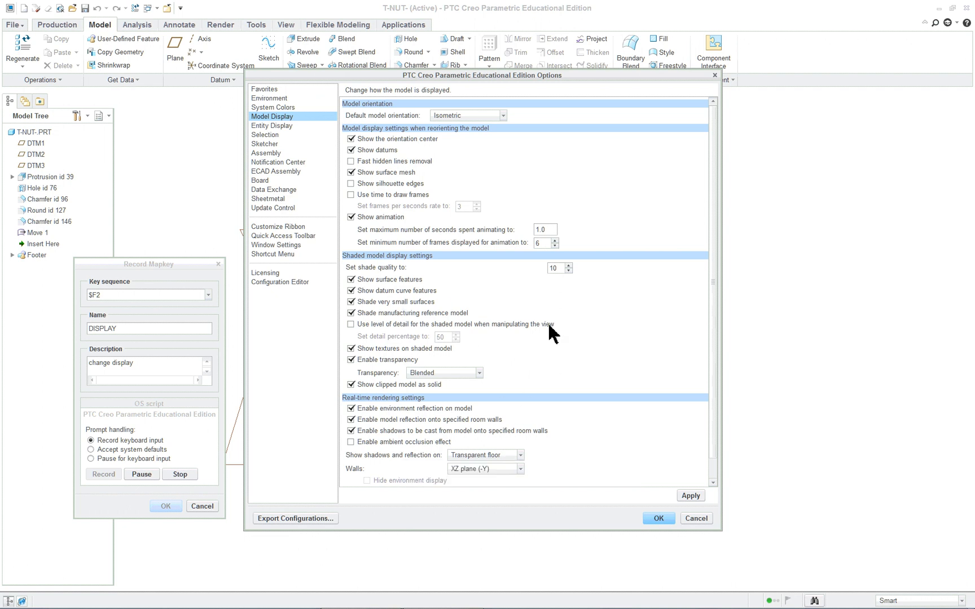
mouse_move(278, 131)
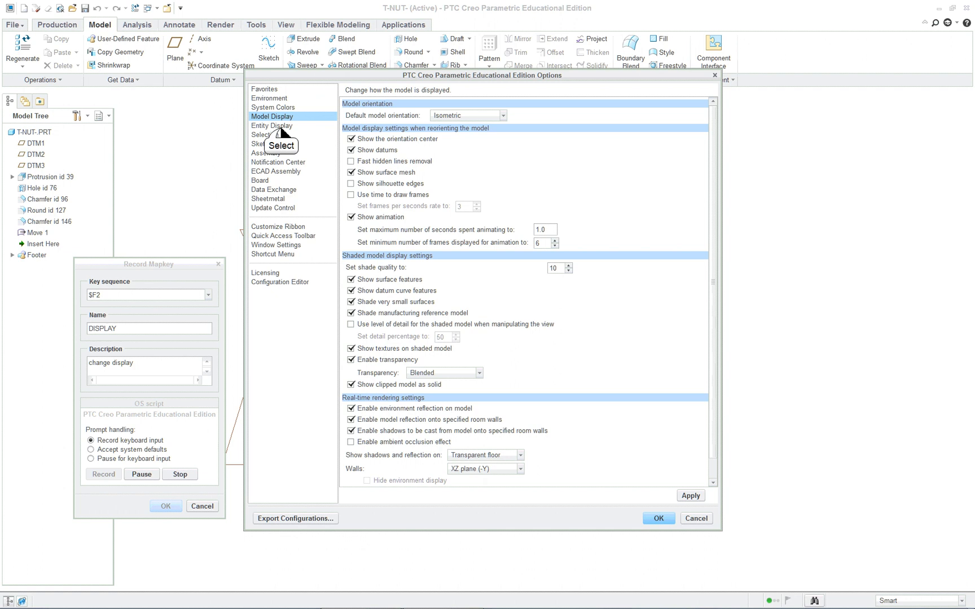
Set Entity Display to Shade With Edges, Very High edge quality, dimmed tangent edges, datum plane and axis tags shown.
click(271, 126)
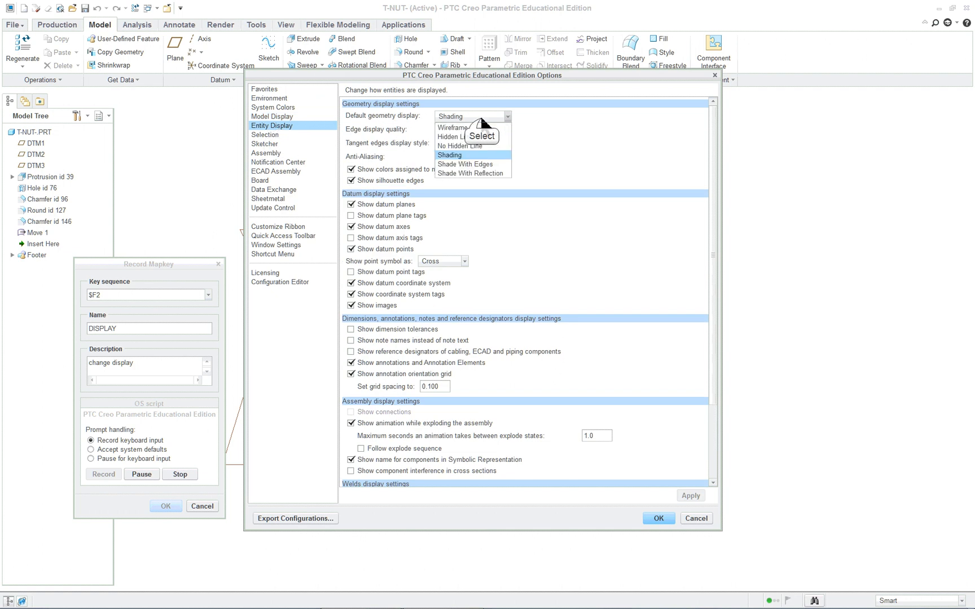
mouse_move(464, 164)
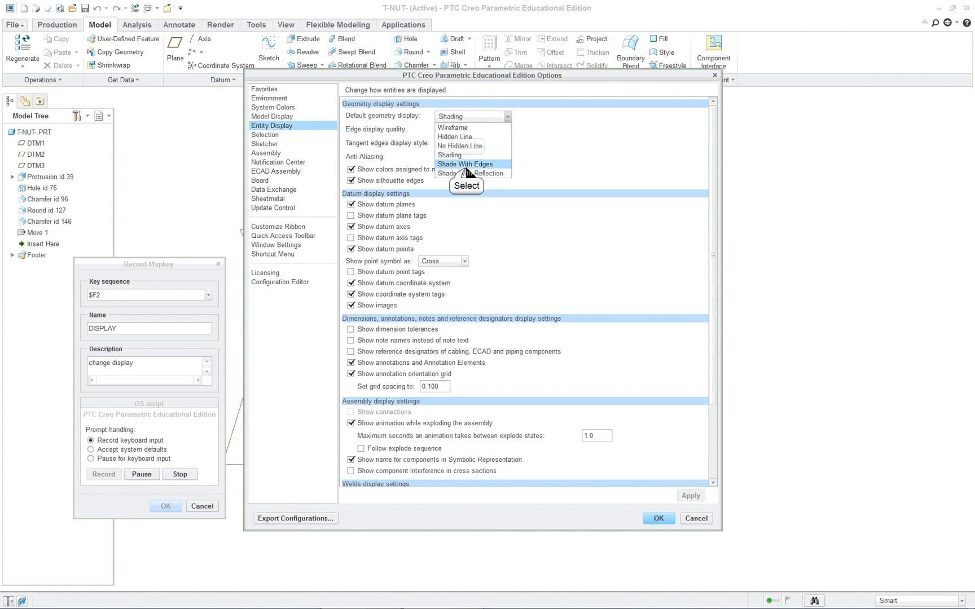
click(465, 163)
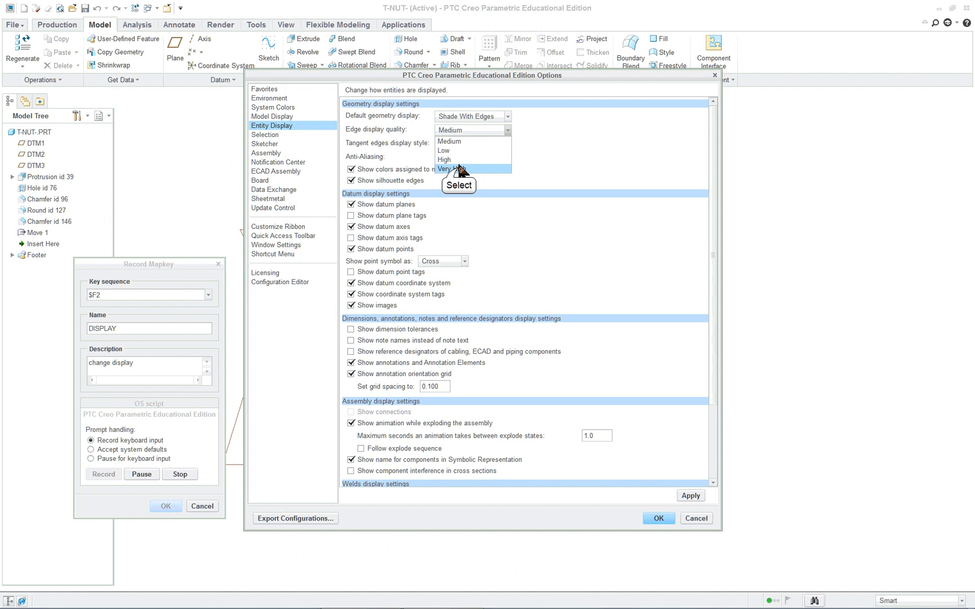
click(449, 168)
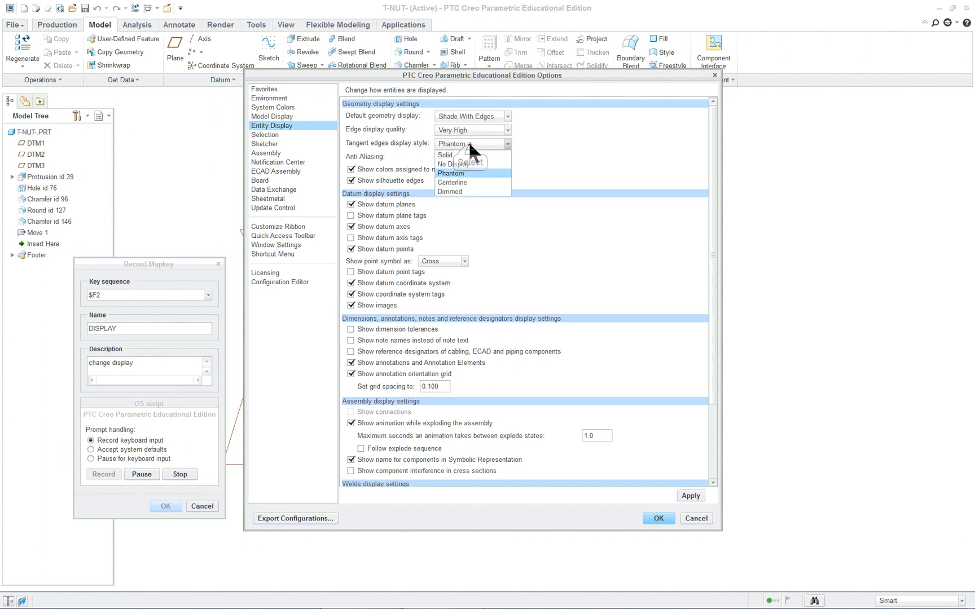
click(449, 192)
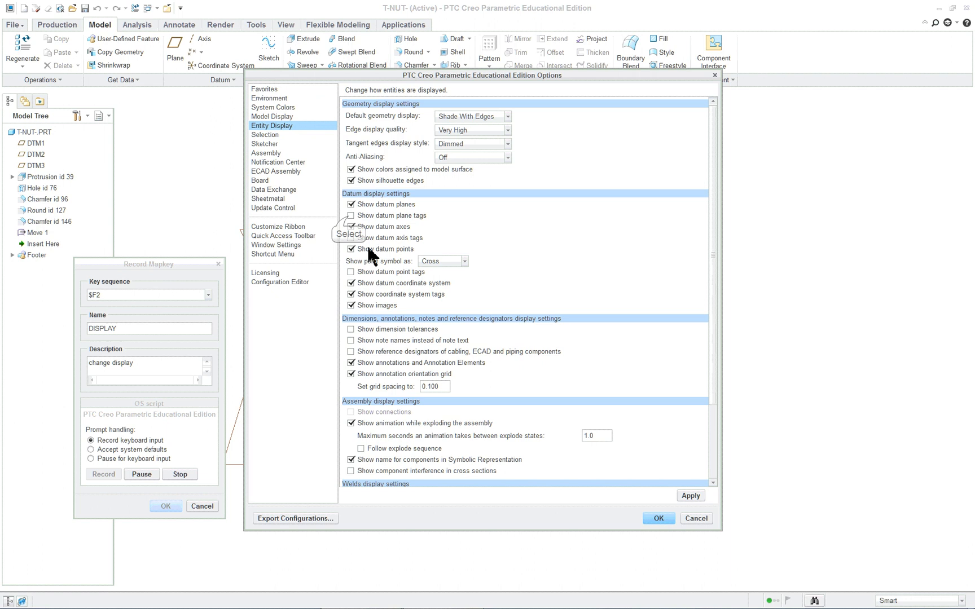
click(351, 215)
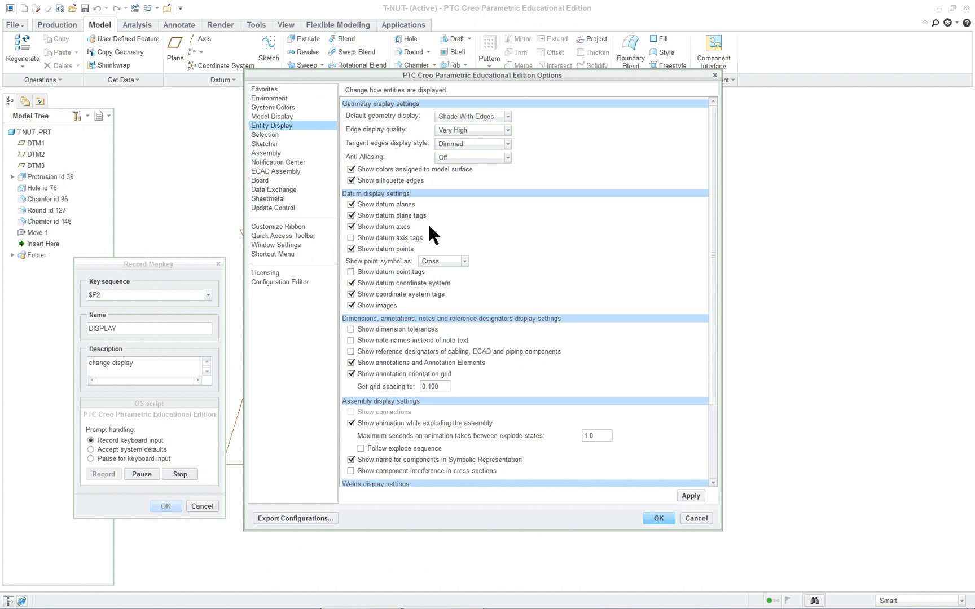
mouse_move(350, 249)
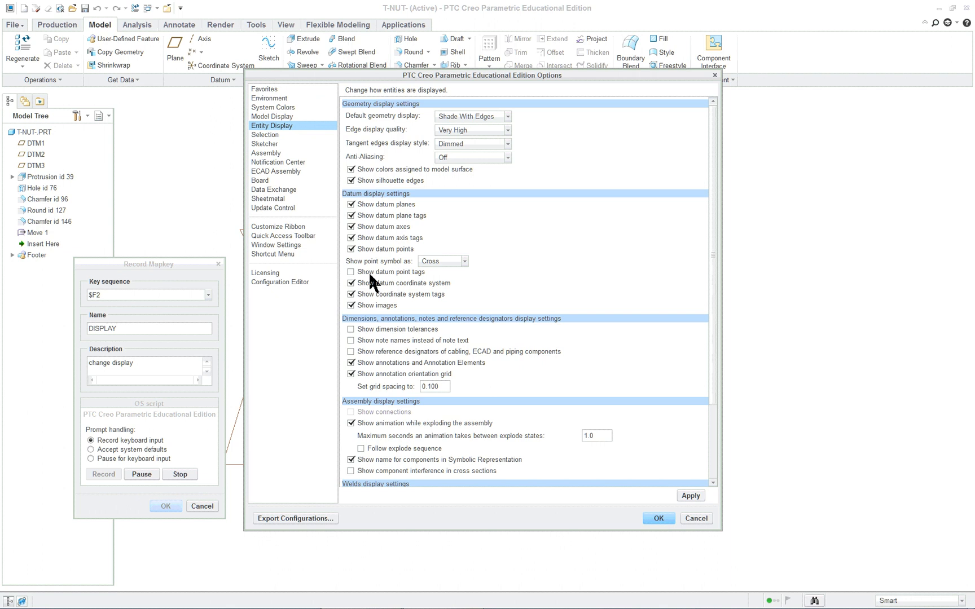
scroll(down, 3)
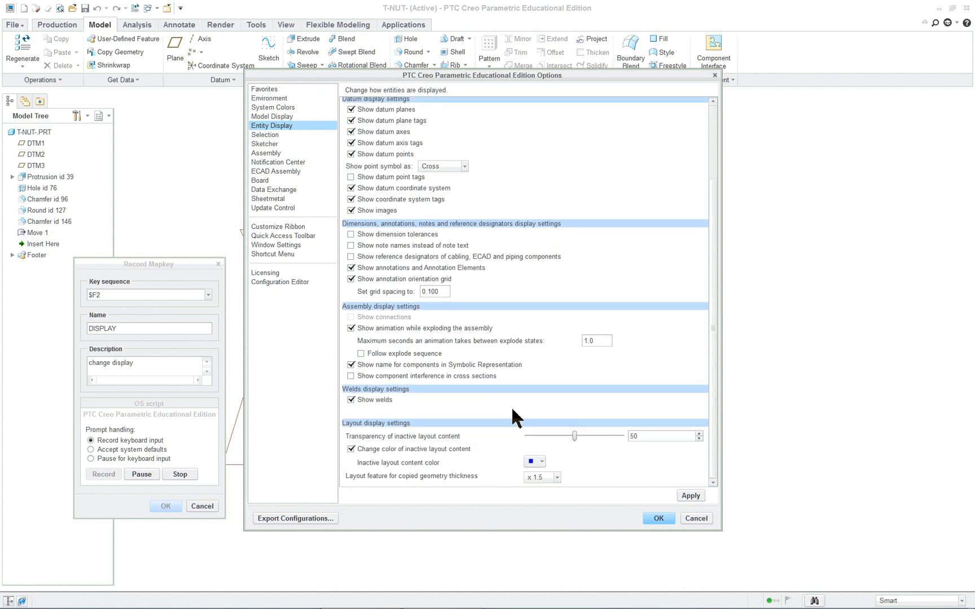
mouse_move(381, 251)
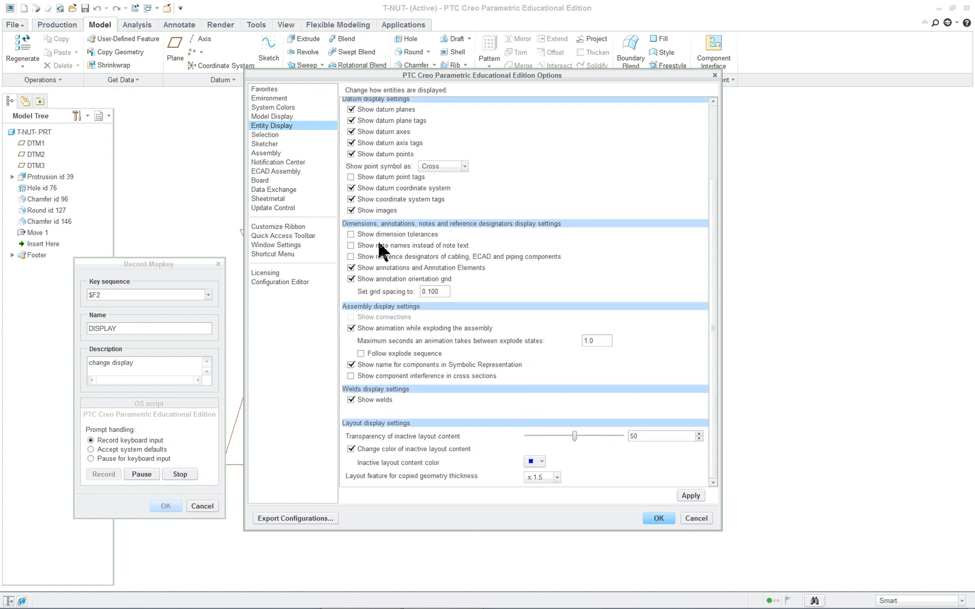
mouse_move(425, 248)
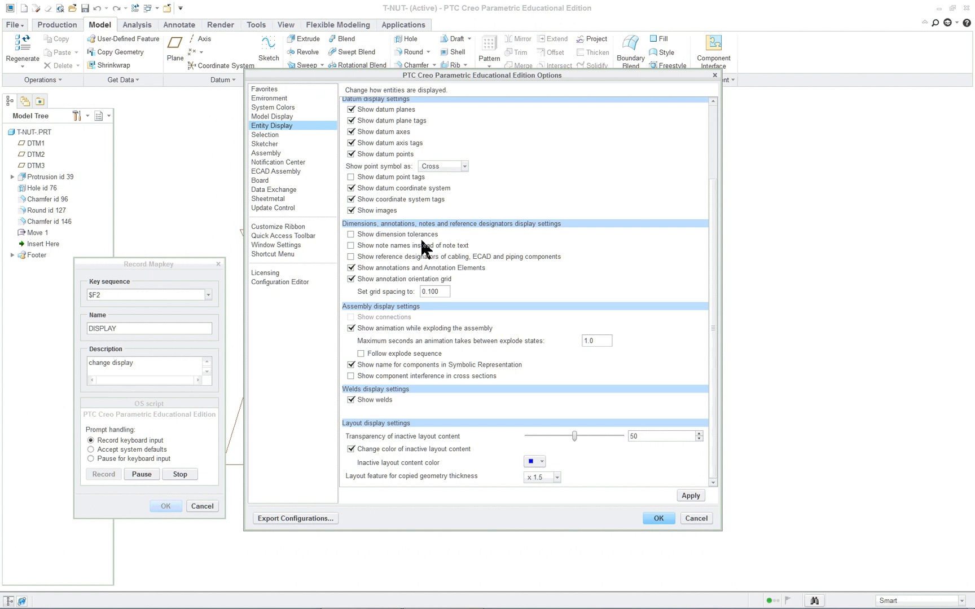
click(264, 136)
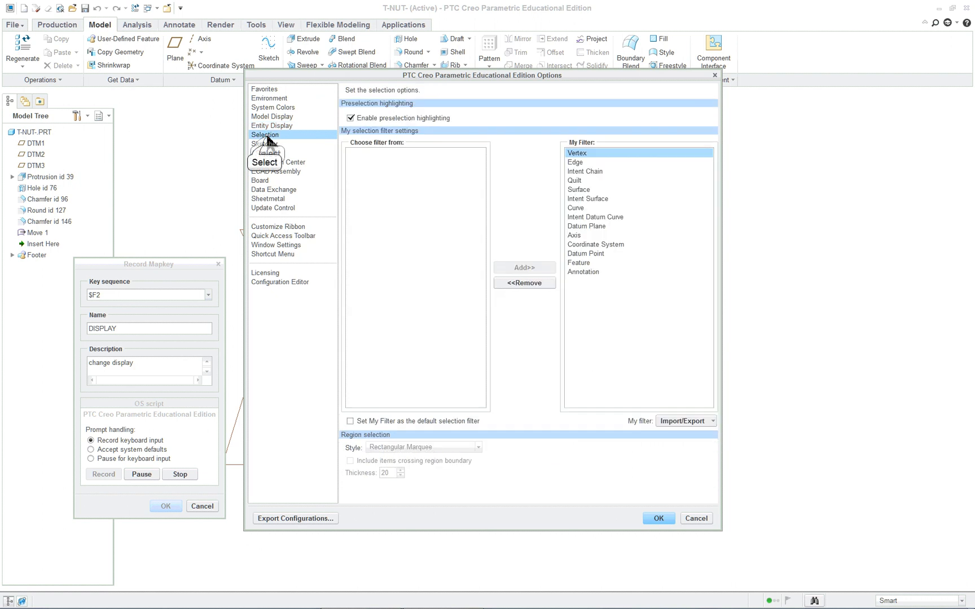
Raise Sketcher dimension decimal places to 3 and review the rest of the page.
click(264, 144)
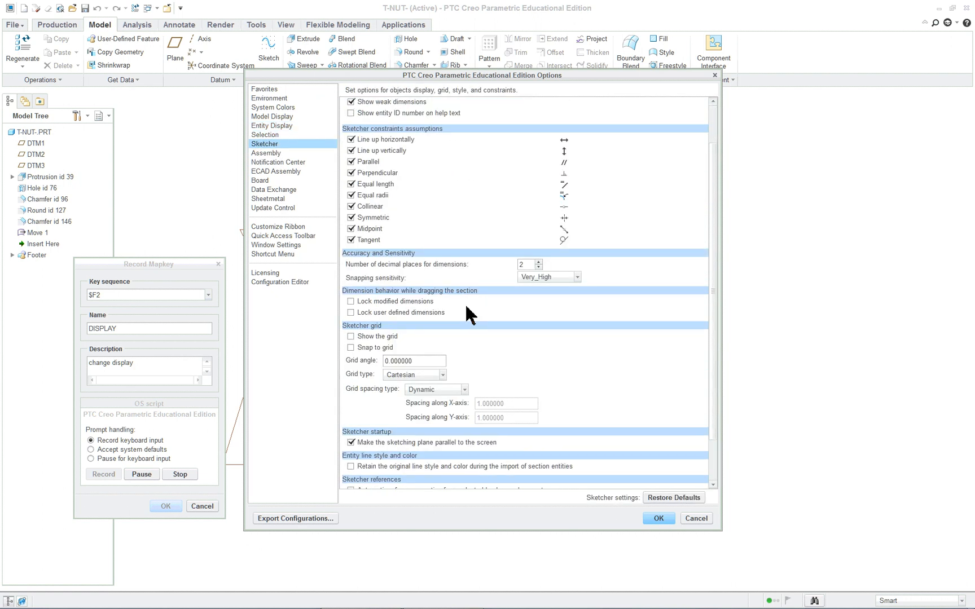
mouse_move(538, 264)
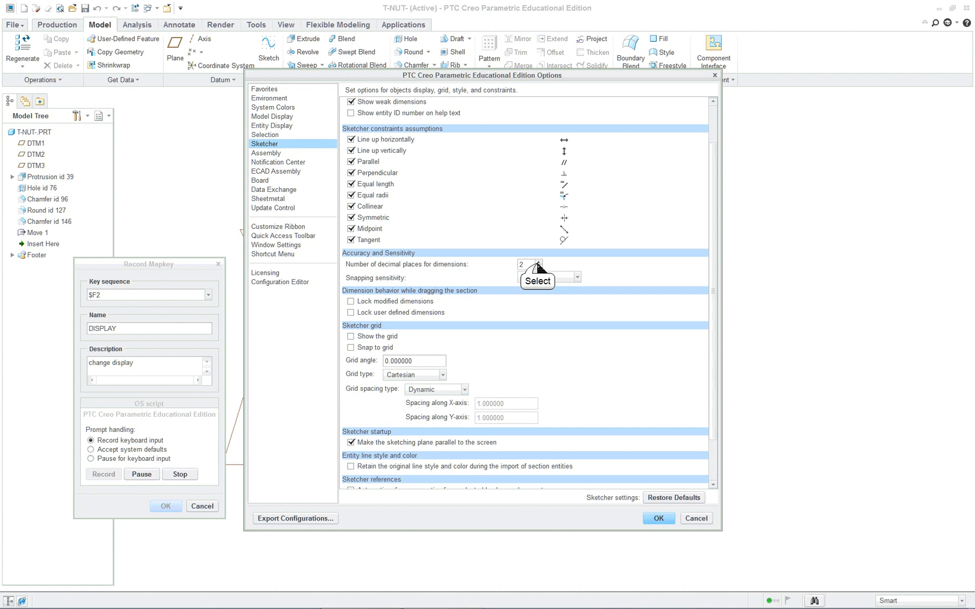
click(538, 261)
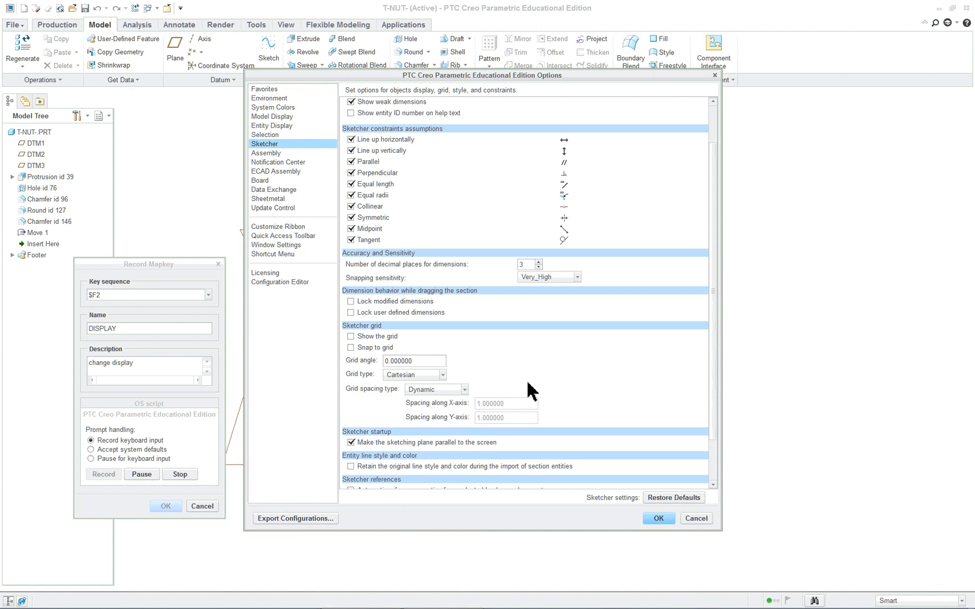
scroll(down, 3)
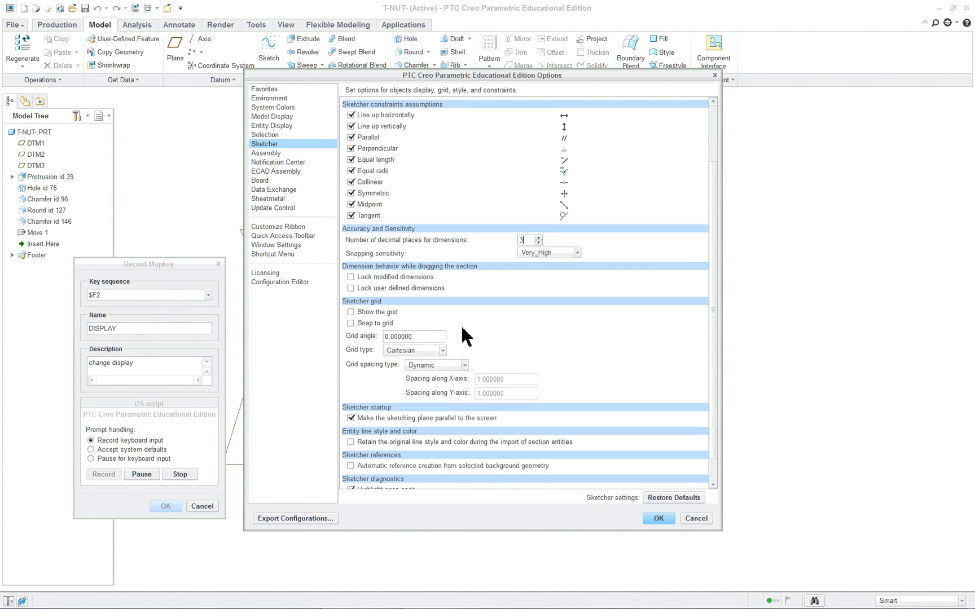
scroll(down, 3)
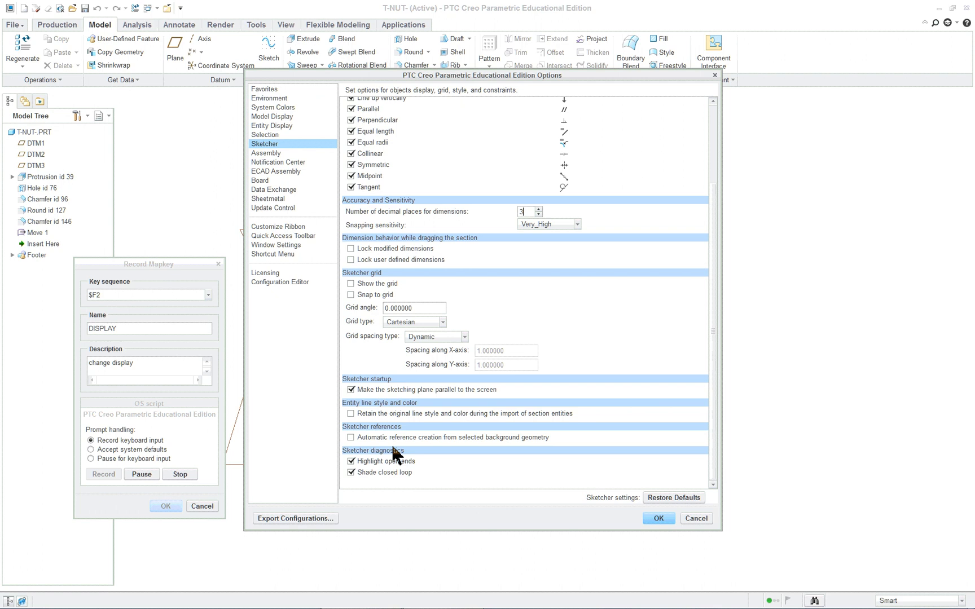
scroll(up, 3)
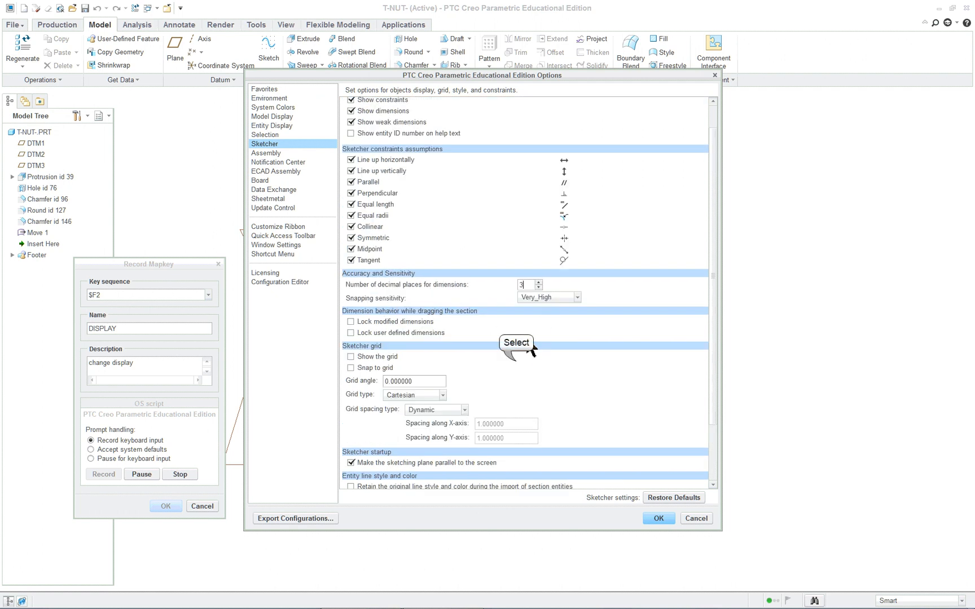
scroll(up, 3)
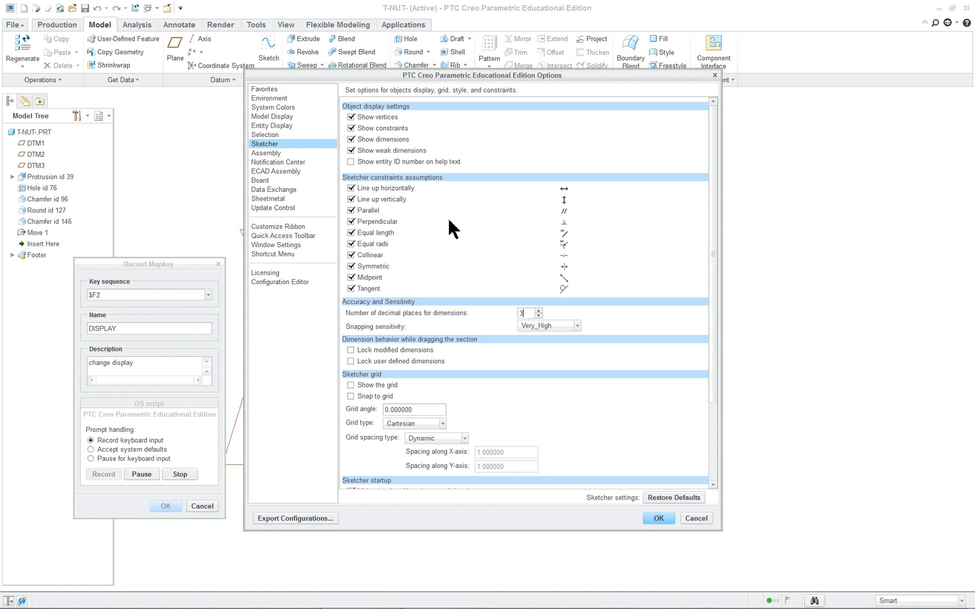
scroll(down, 3)
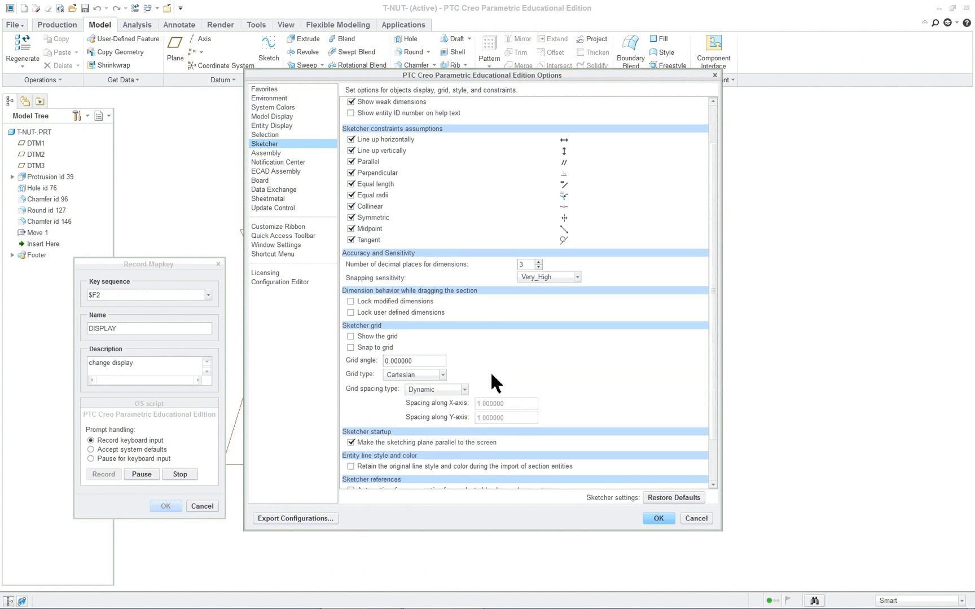
scroll(down, 3)
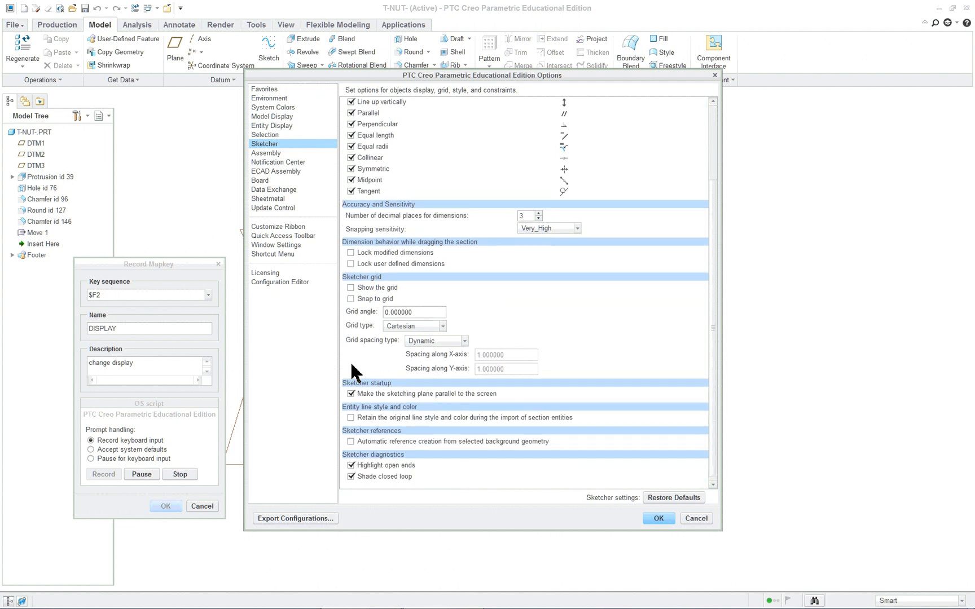
mouse_move(606, 481)
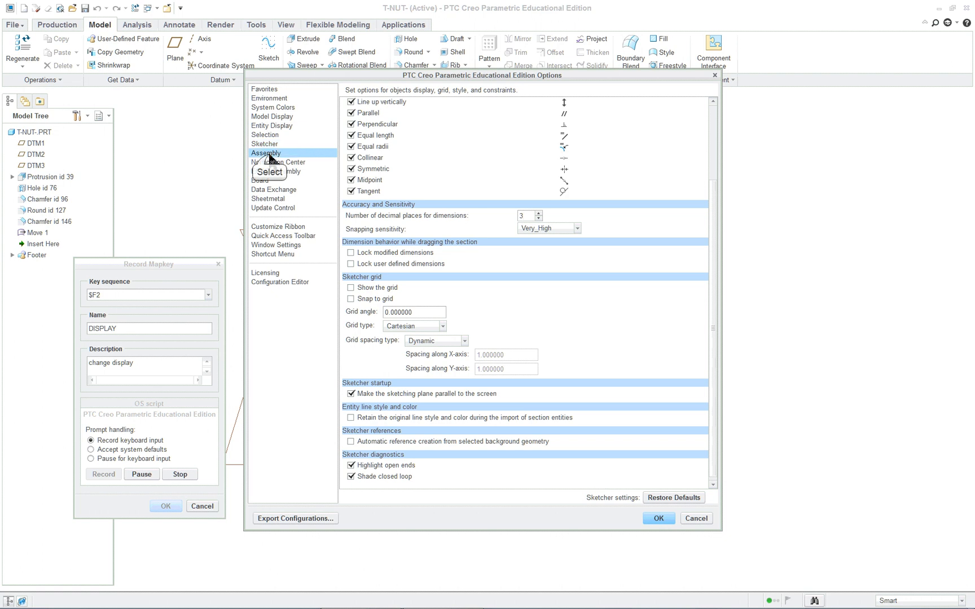
Show the Assembly page of the options.
click(265, 153)
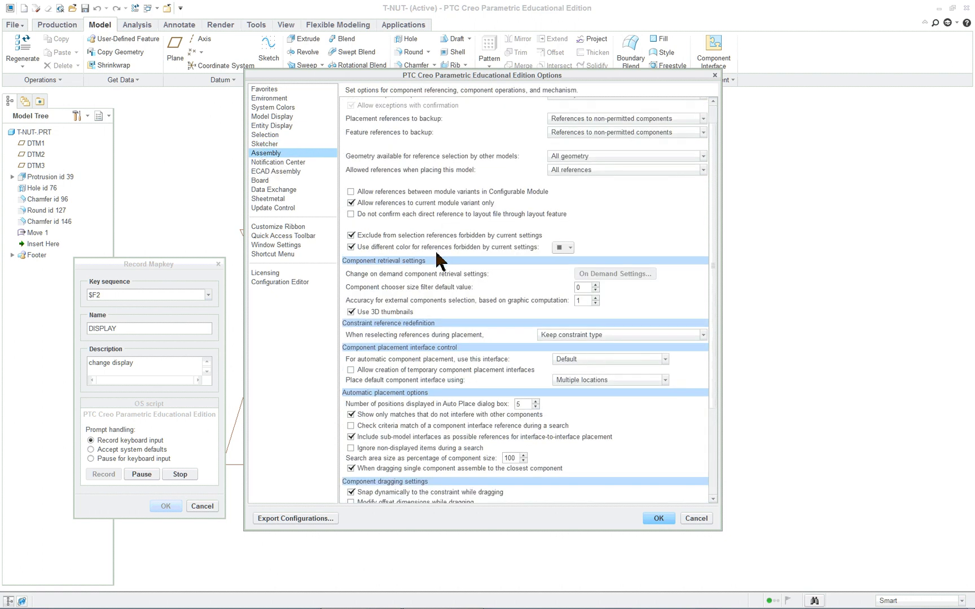
scroll(down, 3)
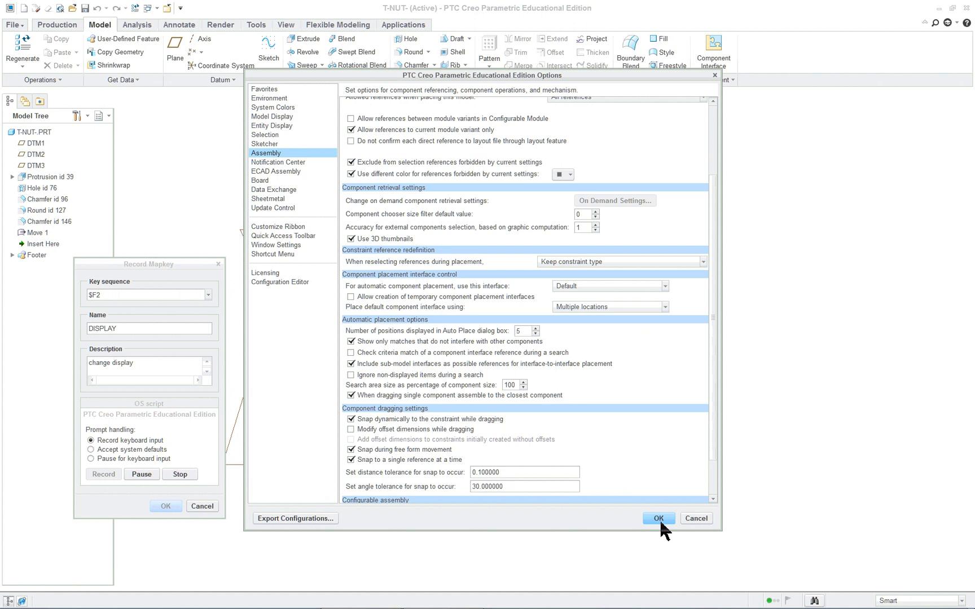
mouse_move(659, 518)
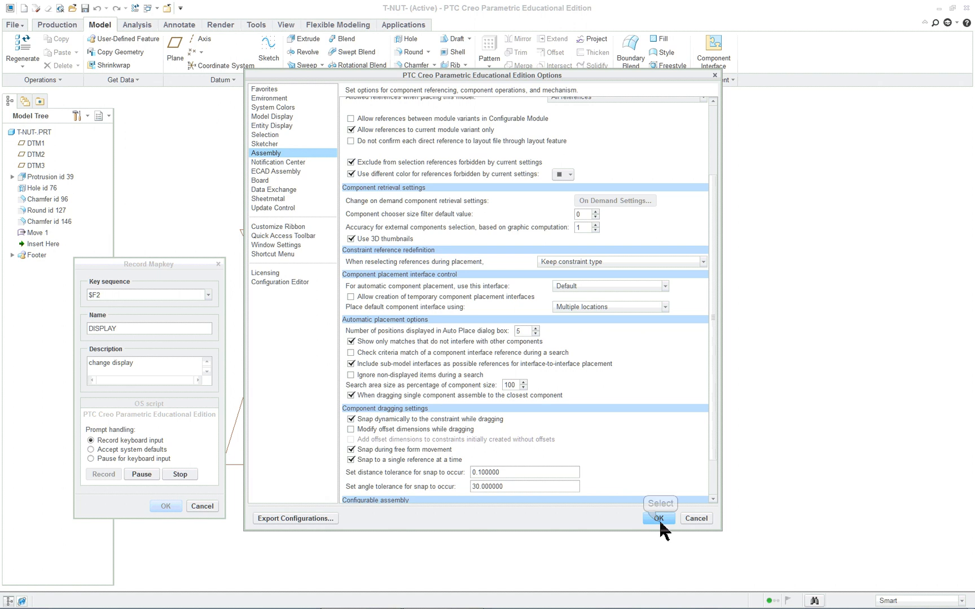
Apply the options with OK and decline saving them to a configuration file.
click(658, 517)
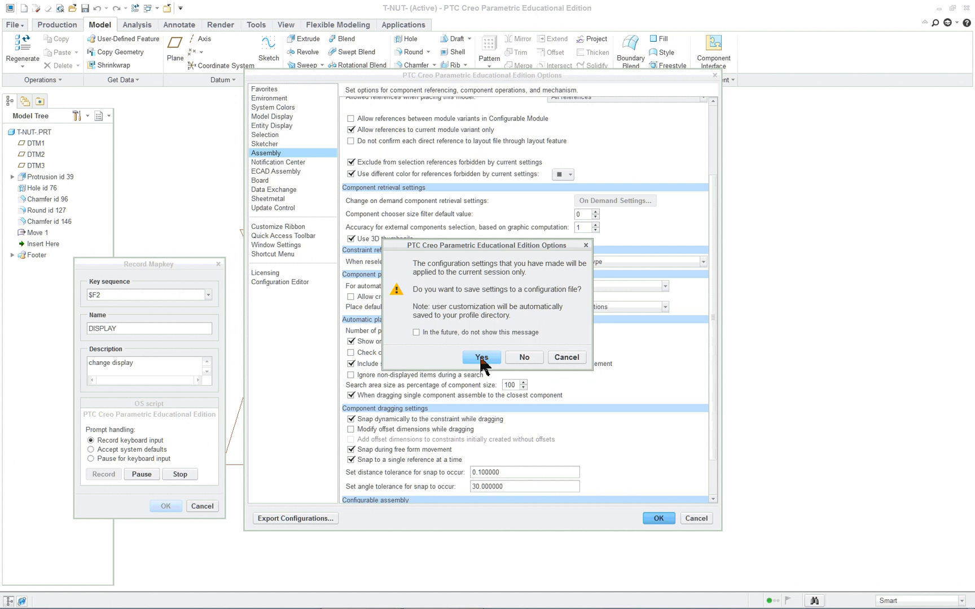
mouse_move(527, 362)
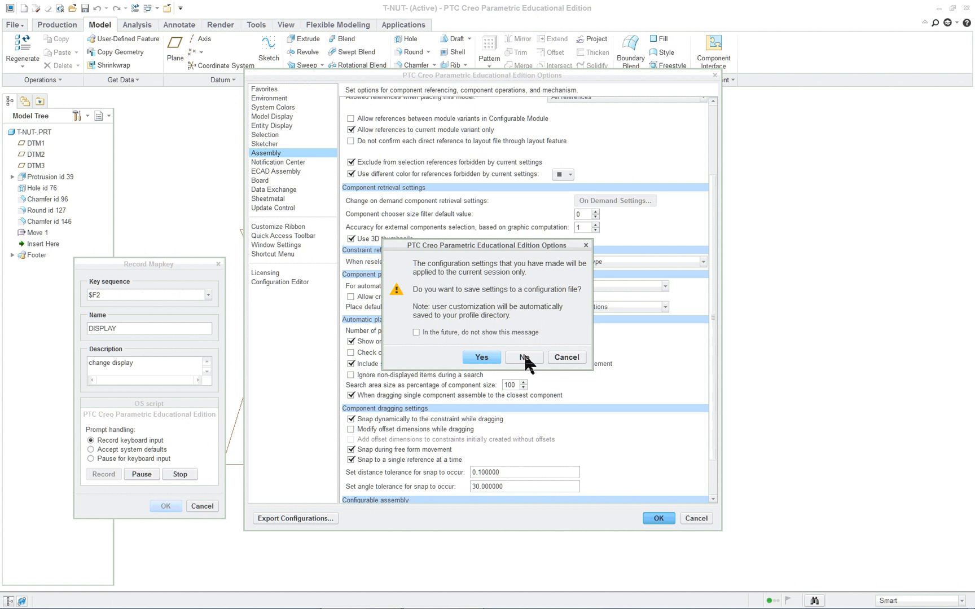
mouse_move(490, 367)
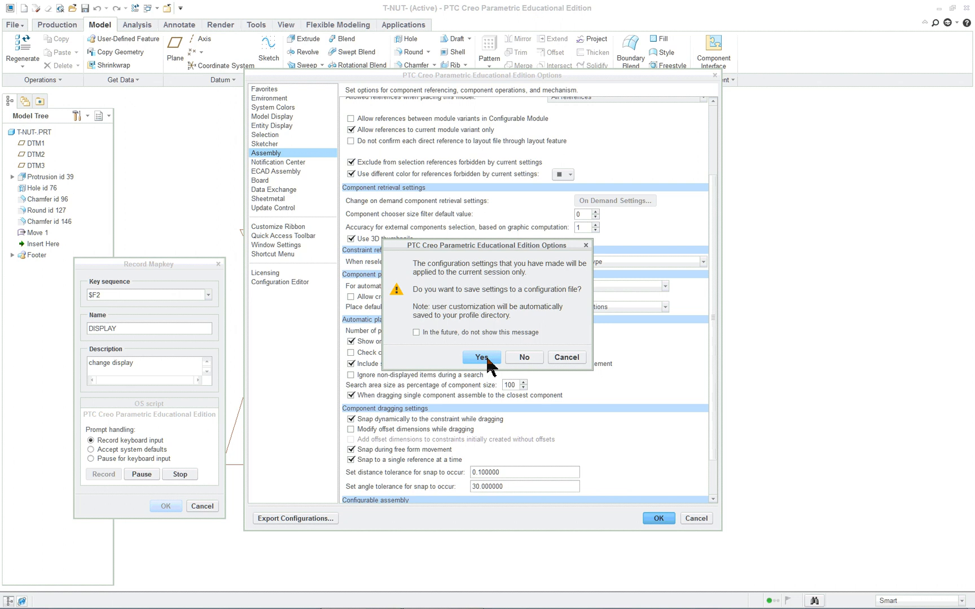
mouse_move(527, 361)
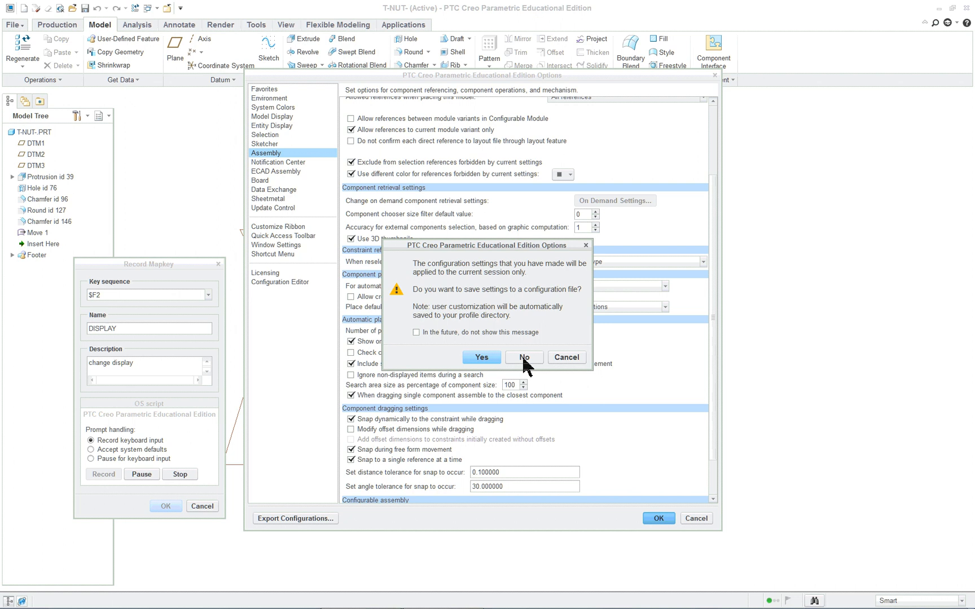
mouse_move(524, 357)
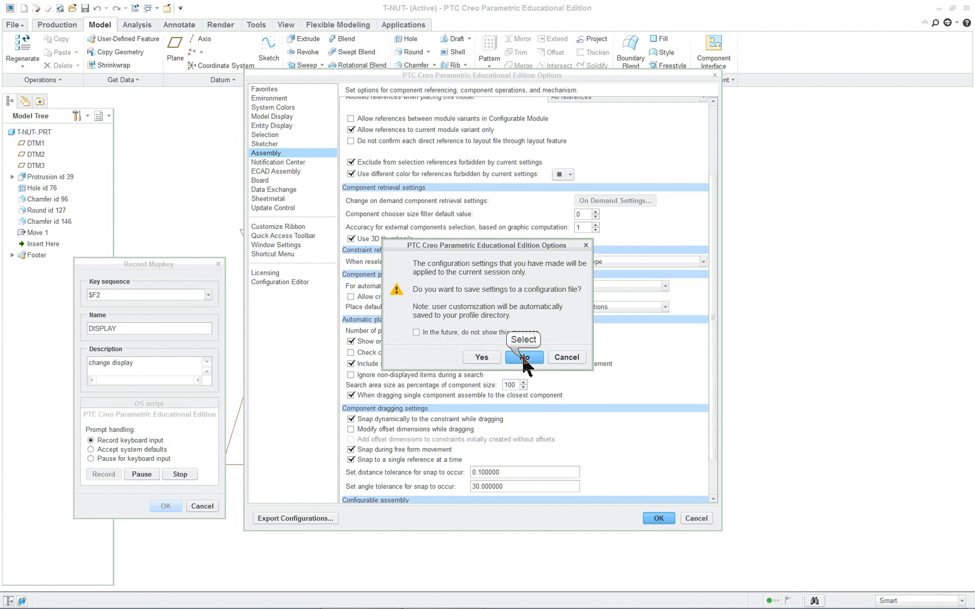
click(523, 356)
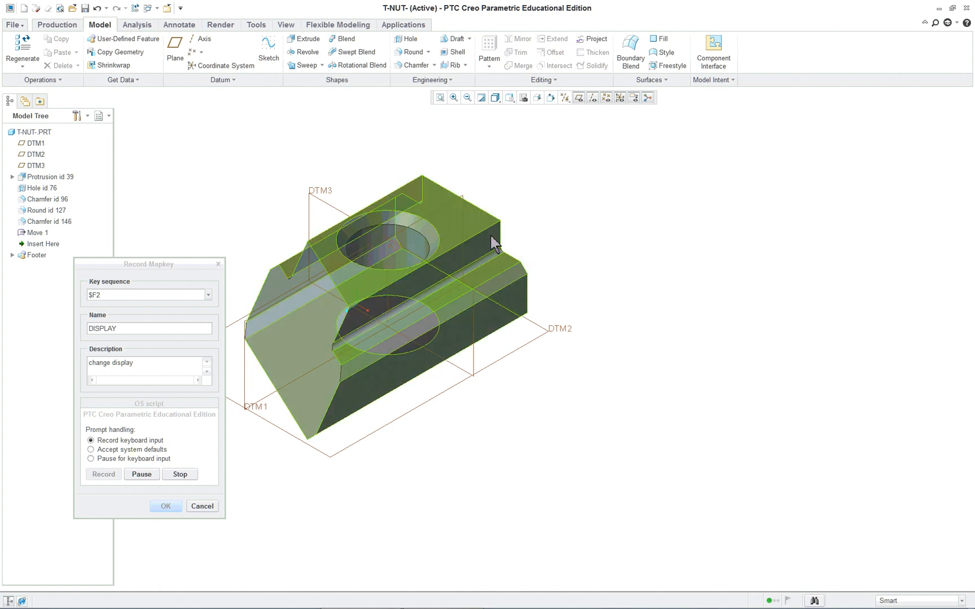
mouse_move(397, 277)
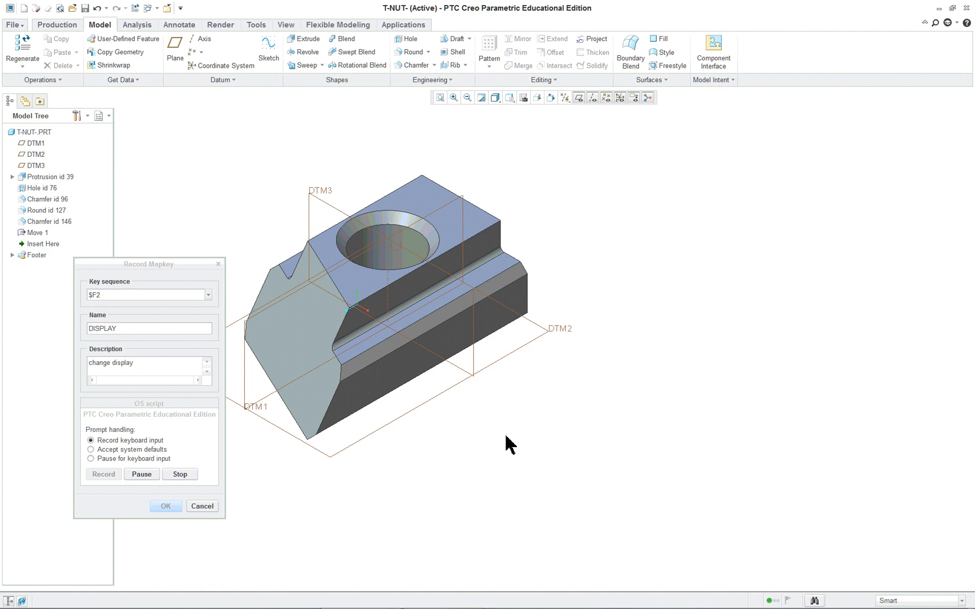
mouse_move(197, 128)
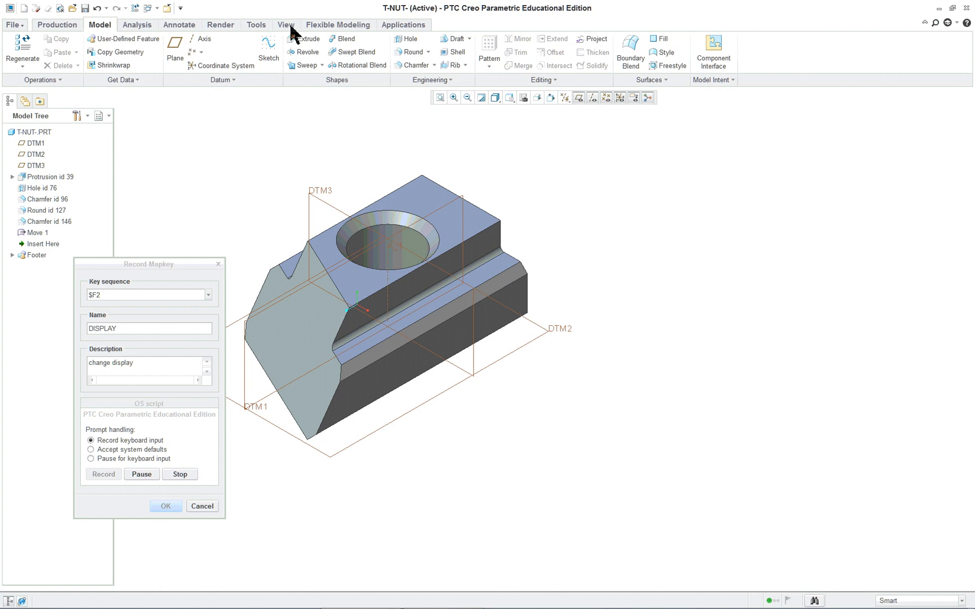
mouse_move(318, 32)
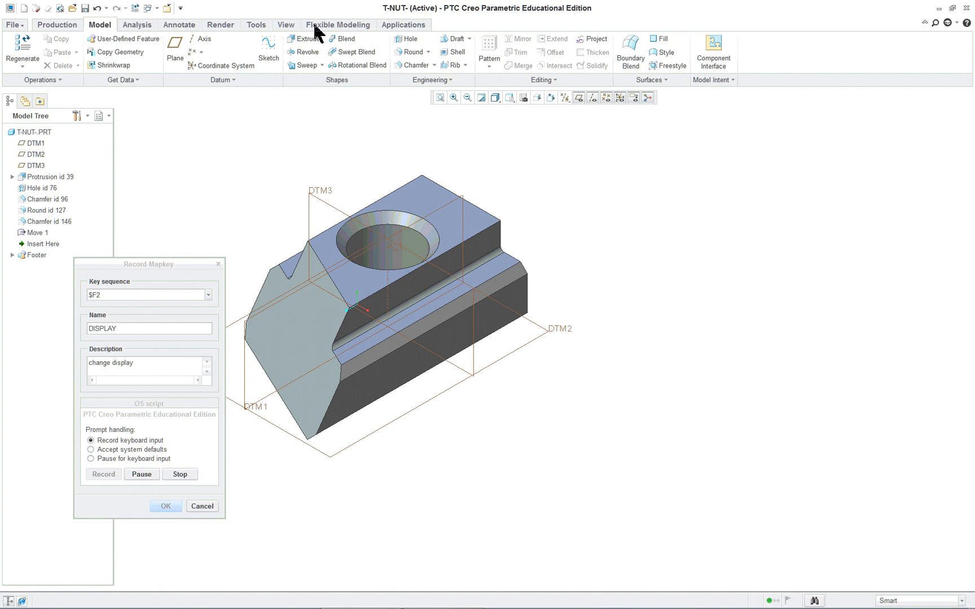
mouse_move(285, 25)
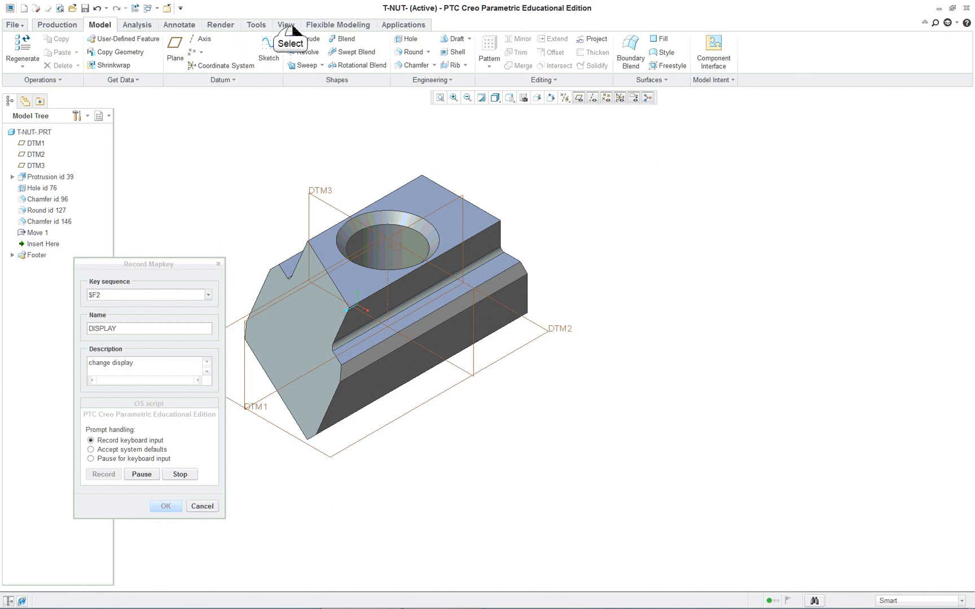
Switch the ribbon to the View tab while recording continues.
click(285, 23)
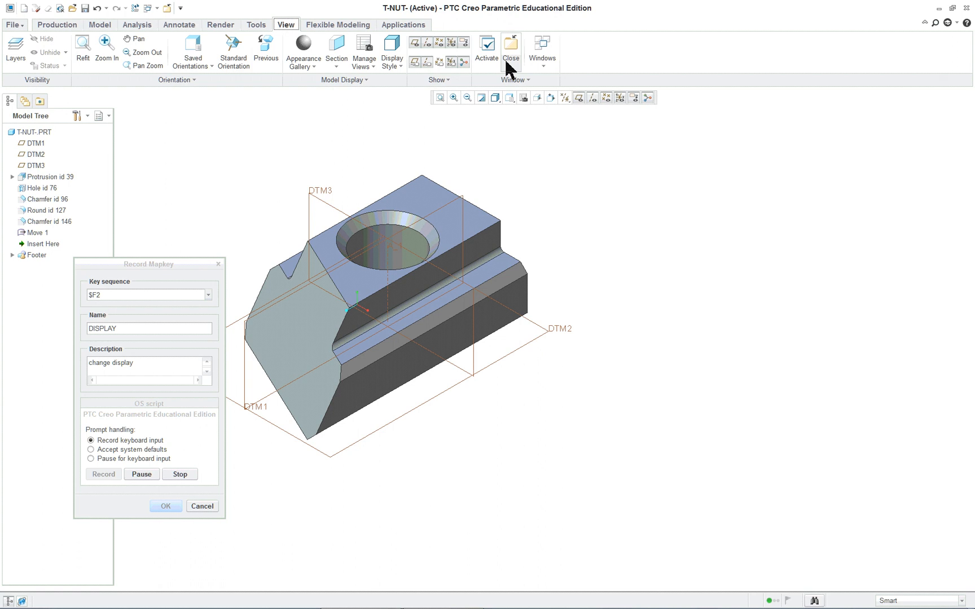
mouse_move(438, 69)
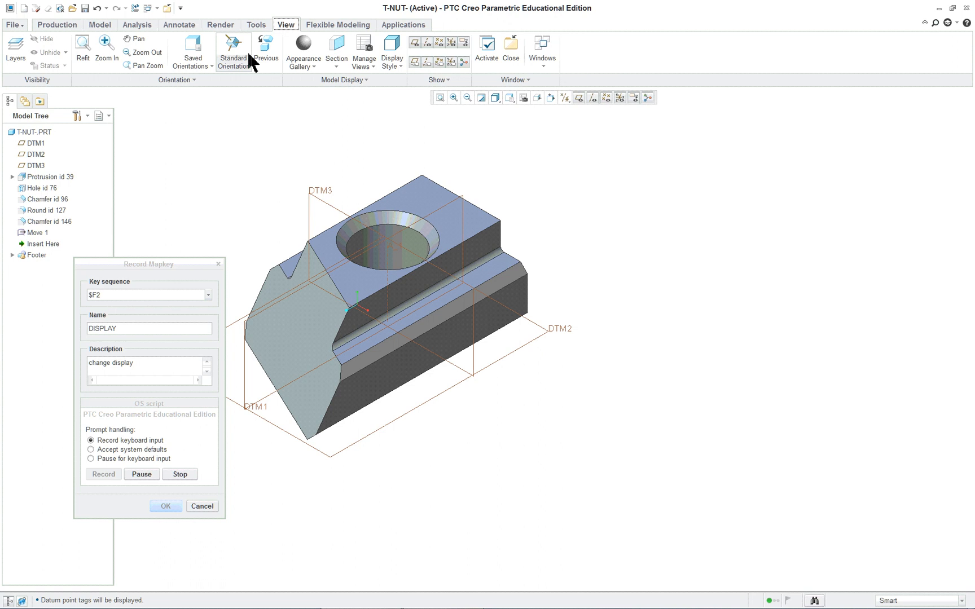
mouse_move(58, 56)
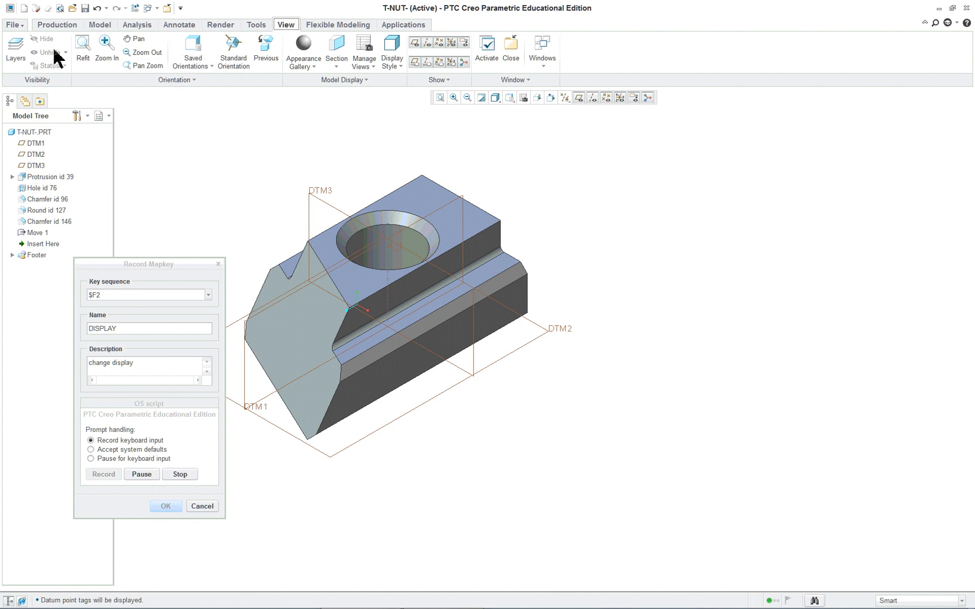
mouse_move(369, 89)
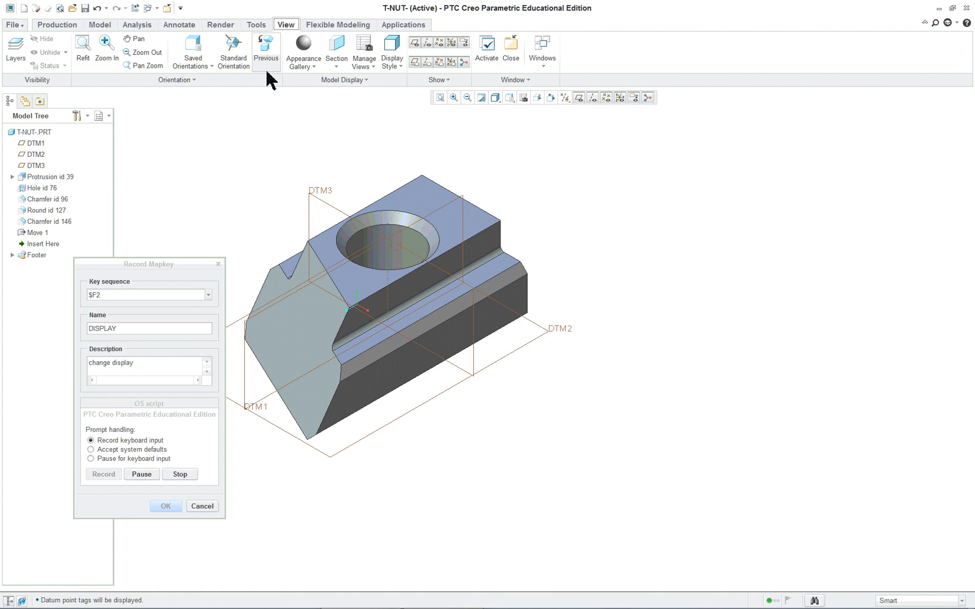
mouse_move(398, 99)
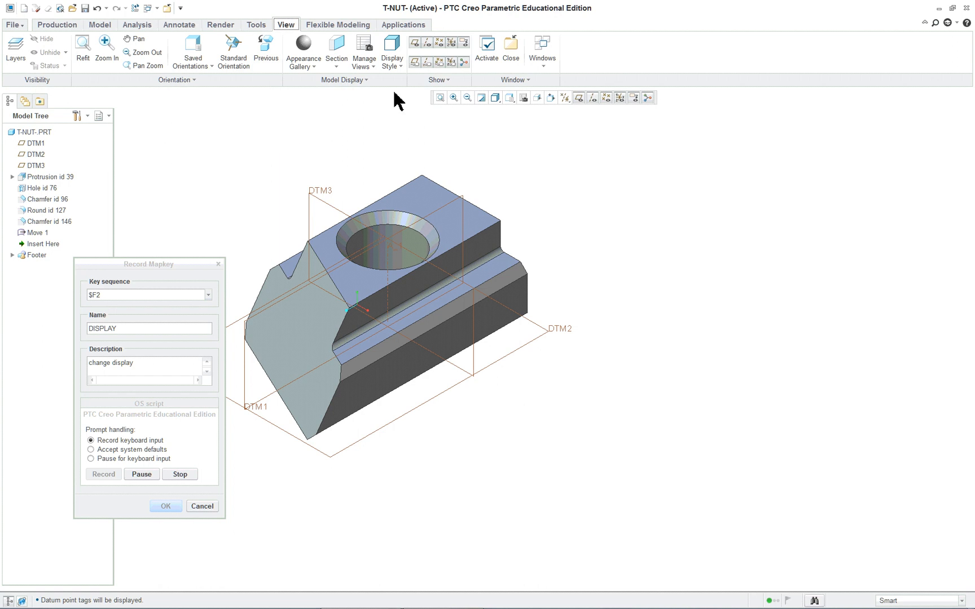
mouse_move(211, 136)
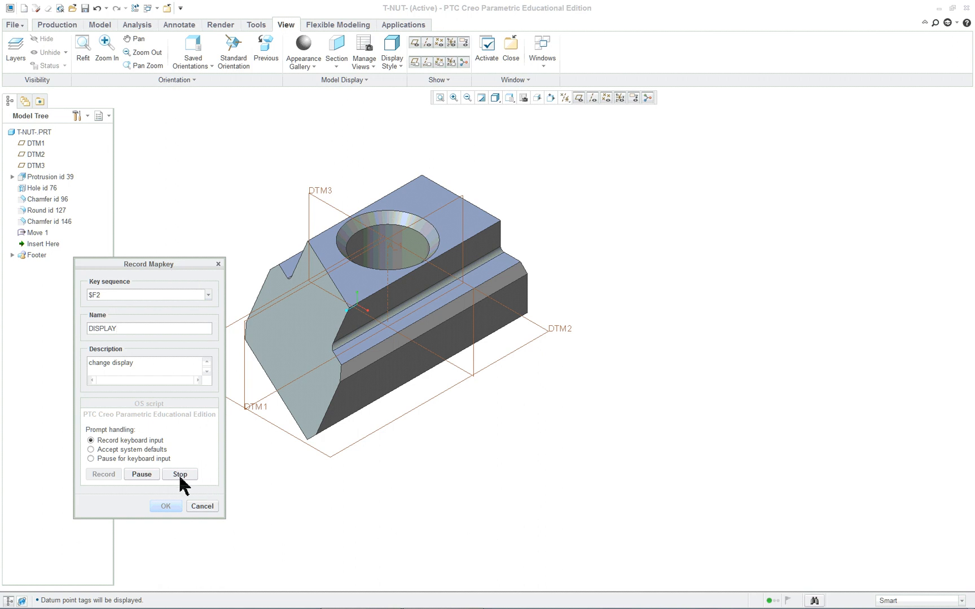
mouse_move(179, 474)
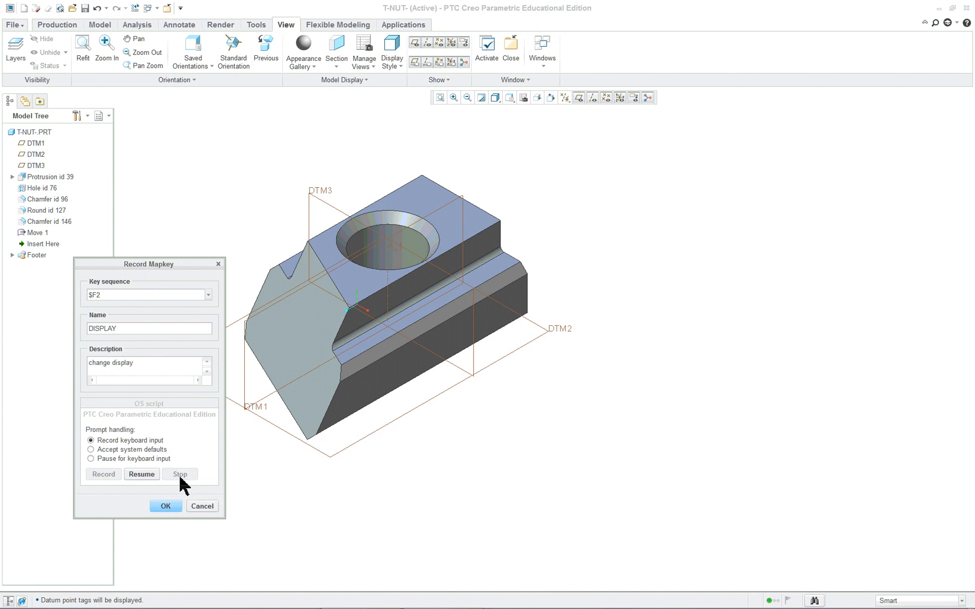
Accept the recorded DISPLAY mapkey so it lists under $F2 in session.
click(164, 505)
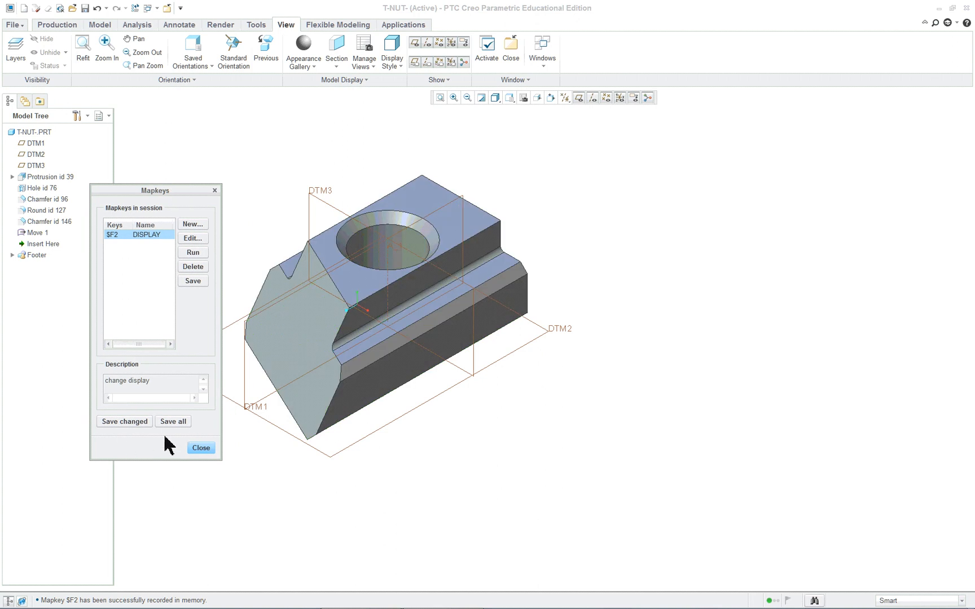
mouse_move(127, 433)
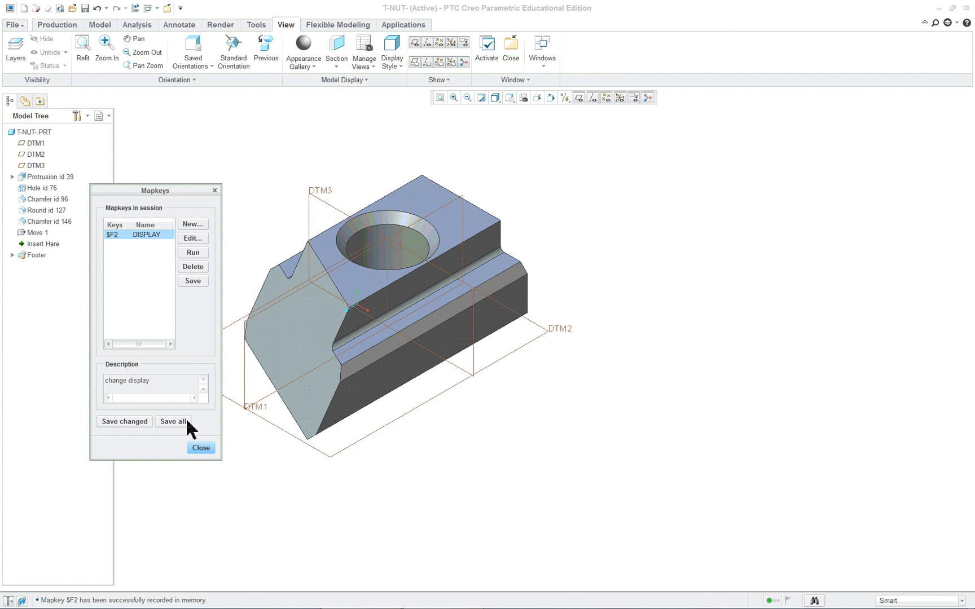
mouse_move(176, 430)
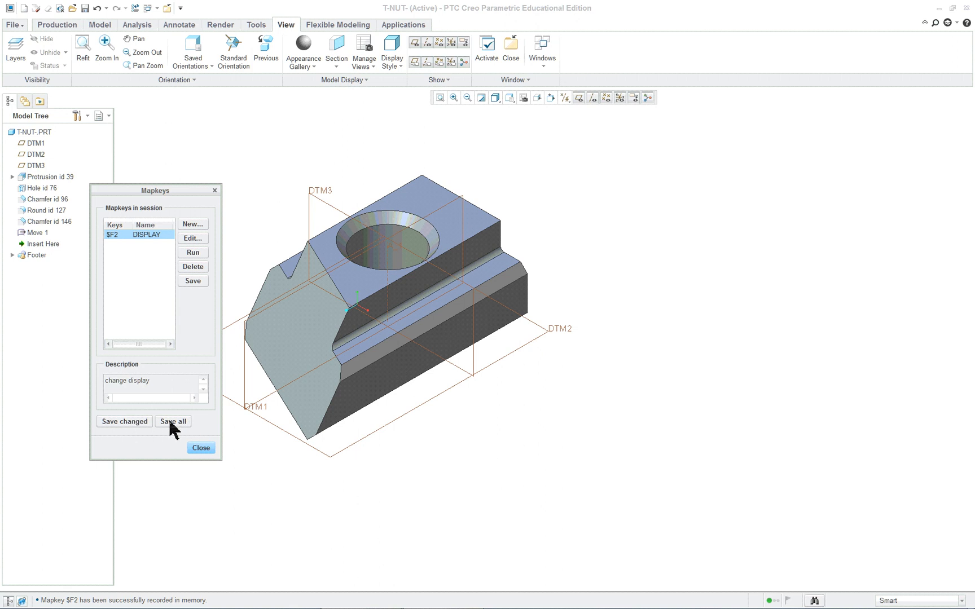
Save all session mapkeys, including DISPLAY, into new-config.pro.
click(173, 420)
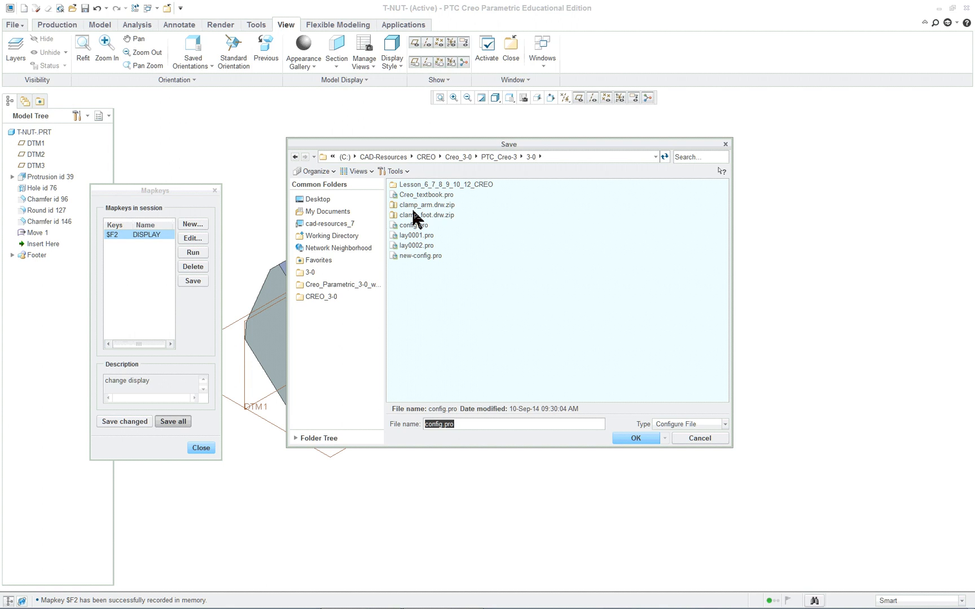
mouse_move(424, 210)
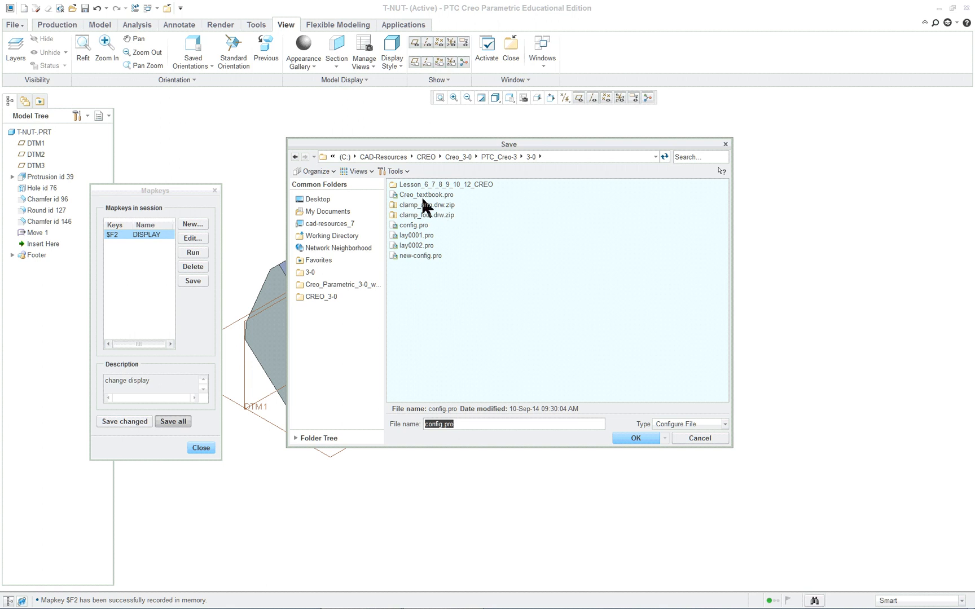
mouse_move(375, 204)
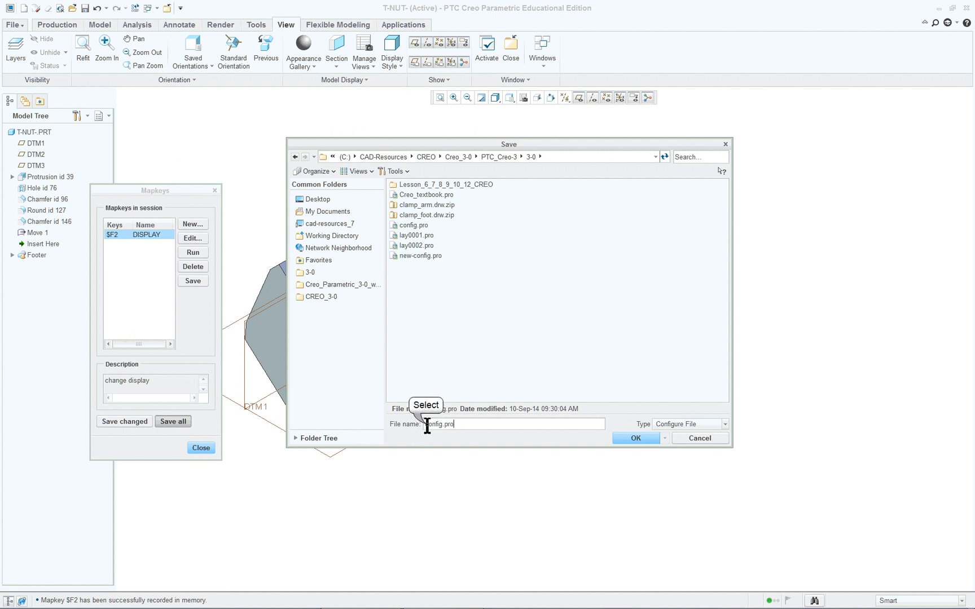
text(new-)
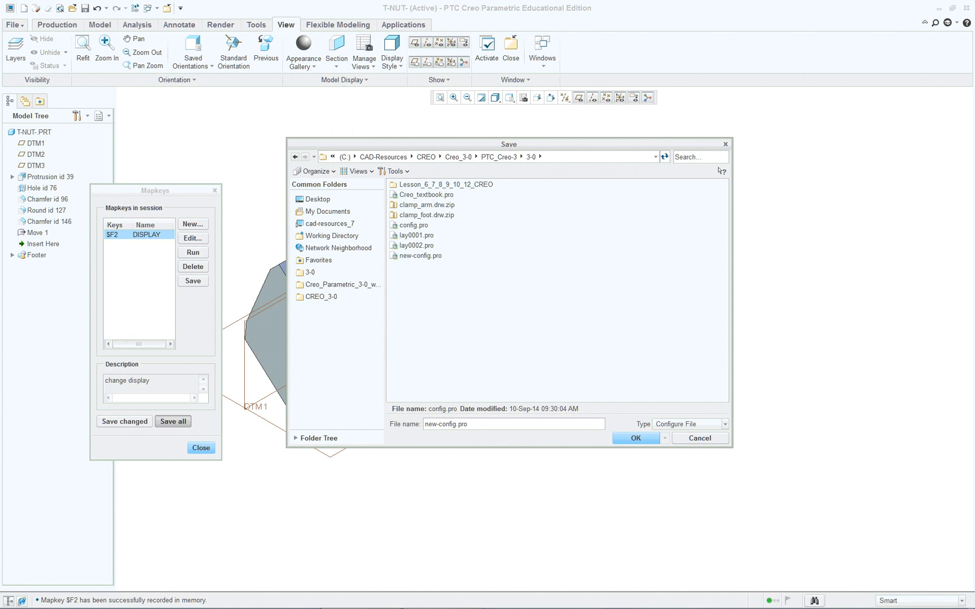
mouse_move(555, 430)
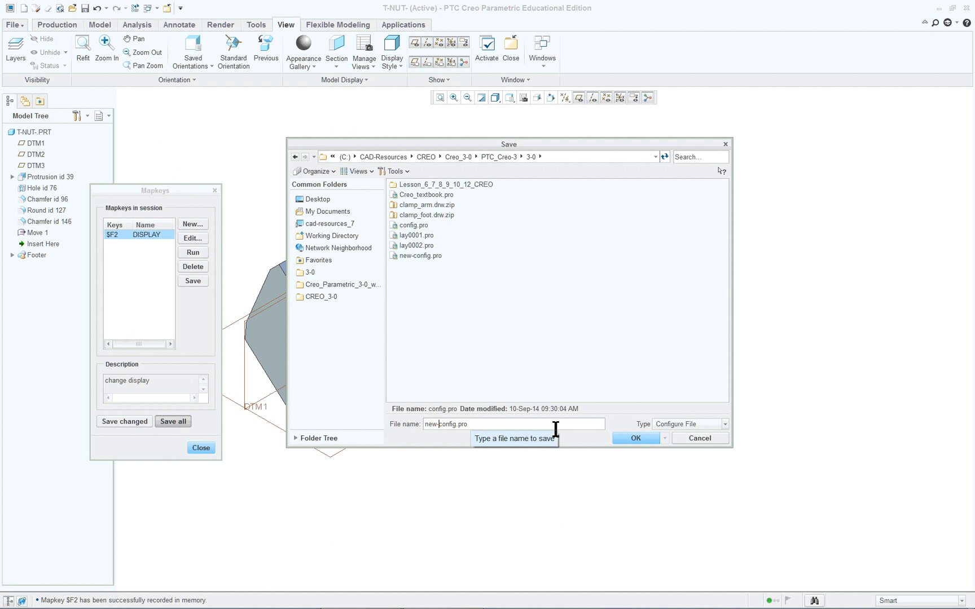
mouse_move(577, 450)
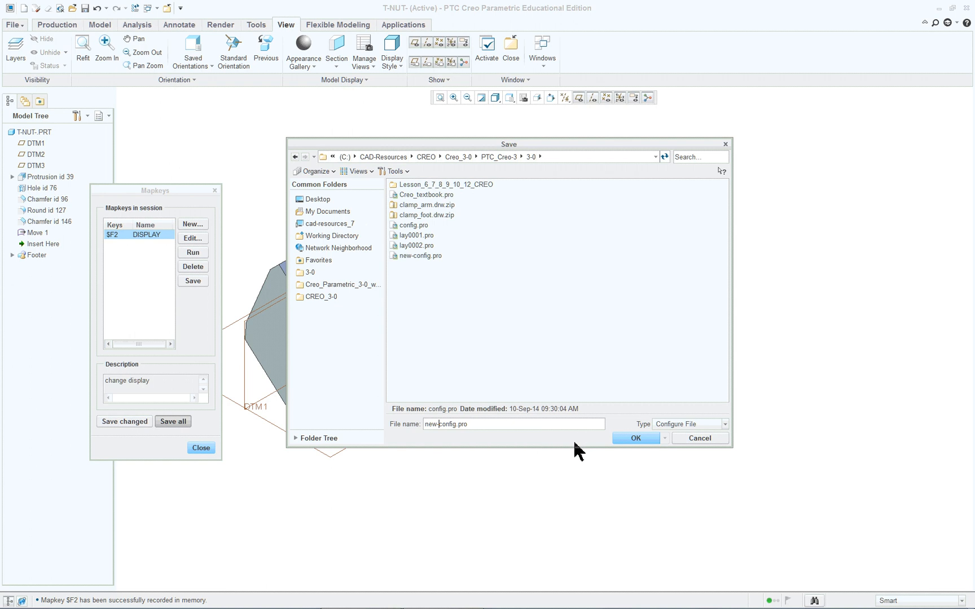
mouse_move(569, 428)
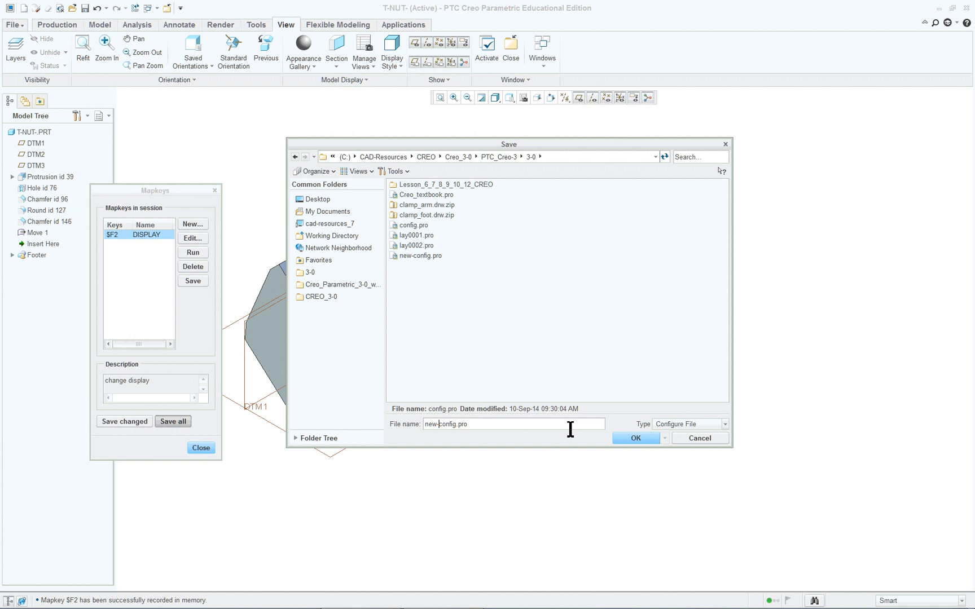
mouse_move(478, 424)
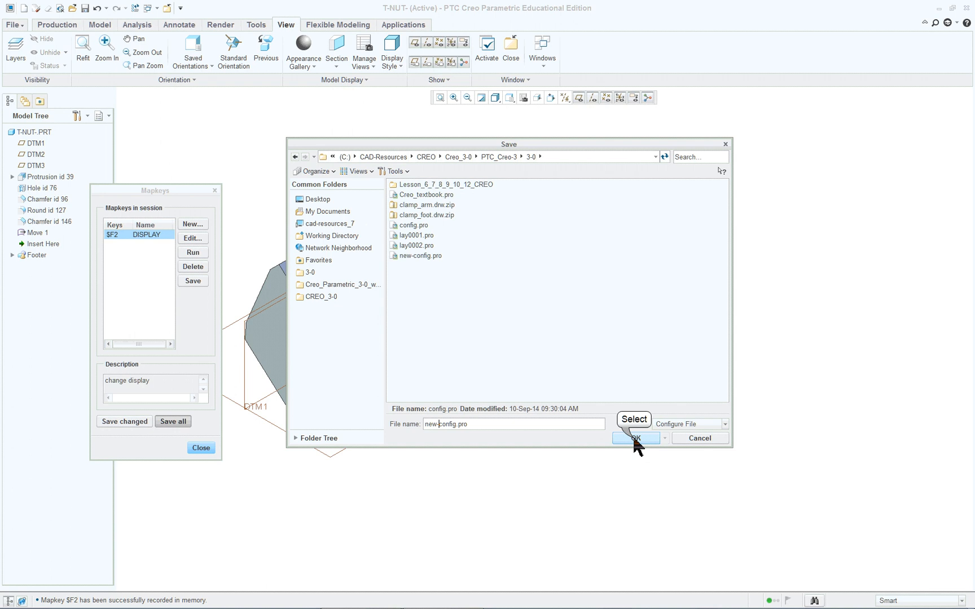
click(633, 438)
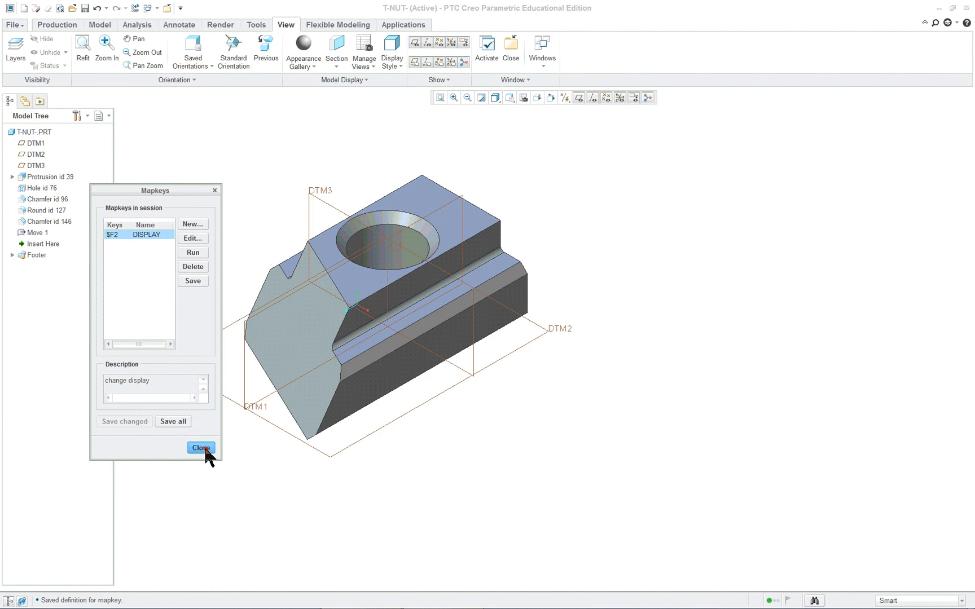
Close the Mapkeys manager and reach the Environment page of File > Options.
click(201, 448)
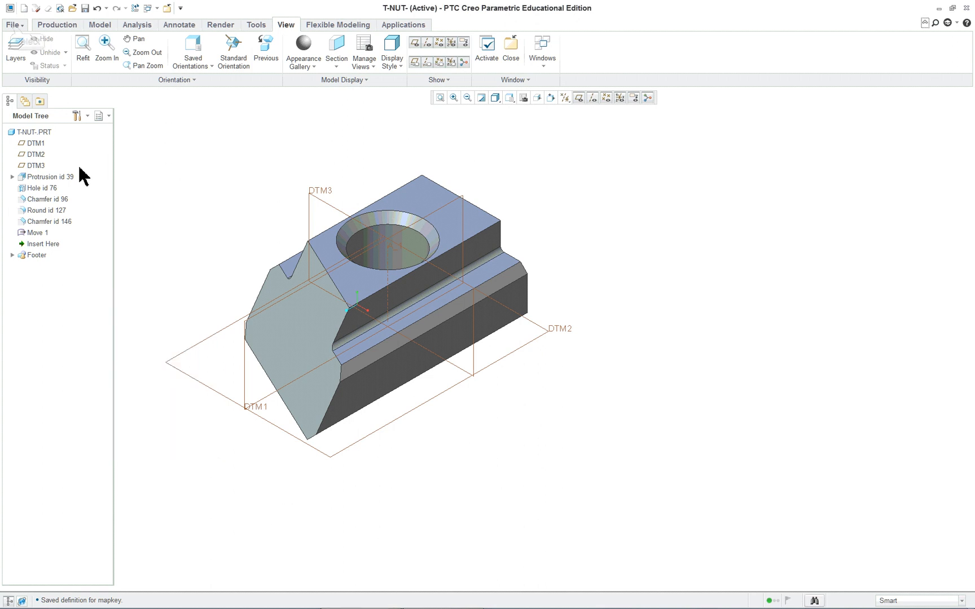
click(13, 23)
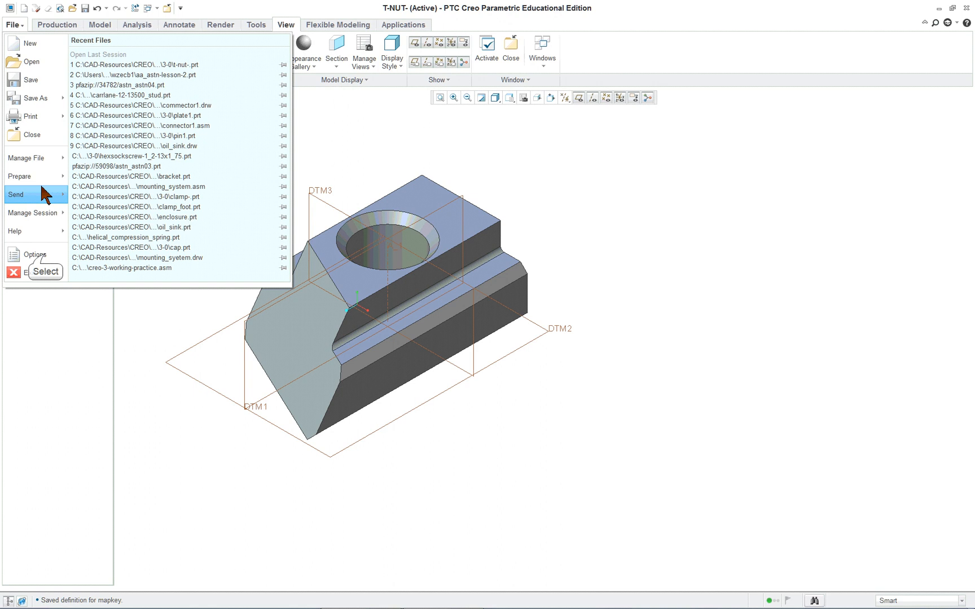
click(34, 253)
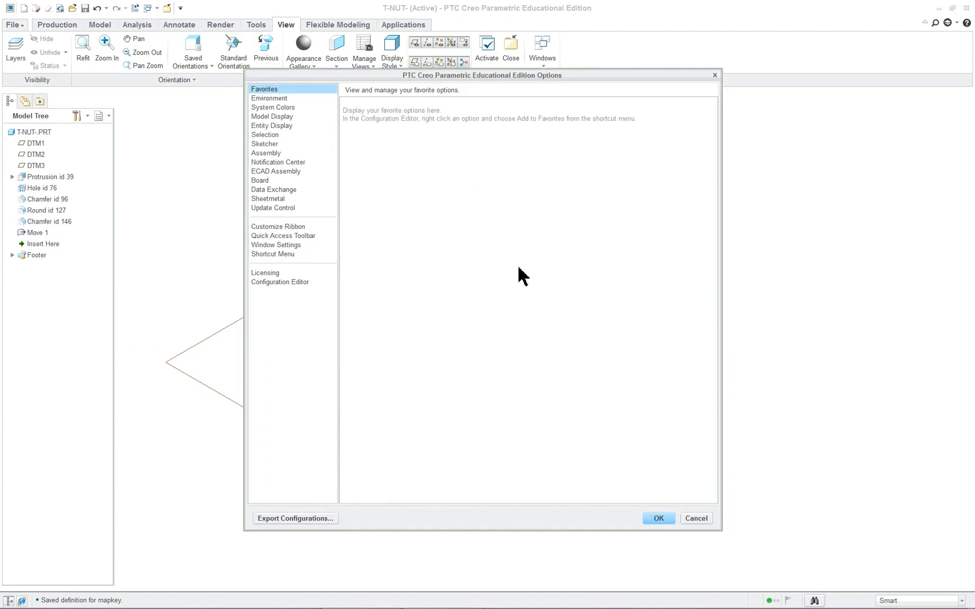
mouse_move(317, 123)
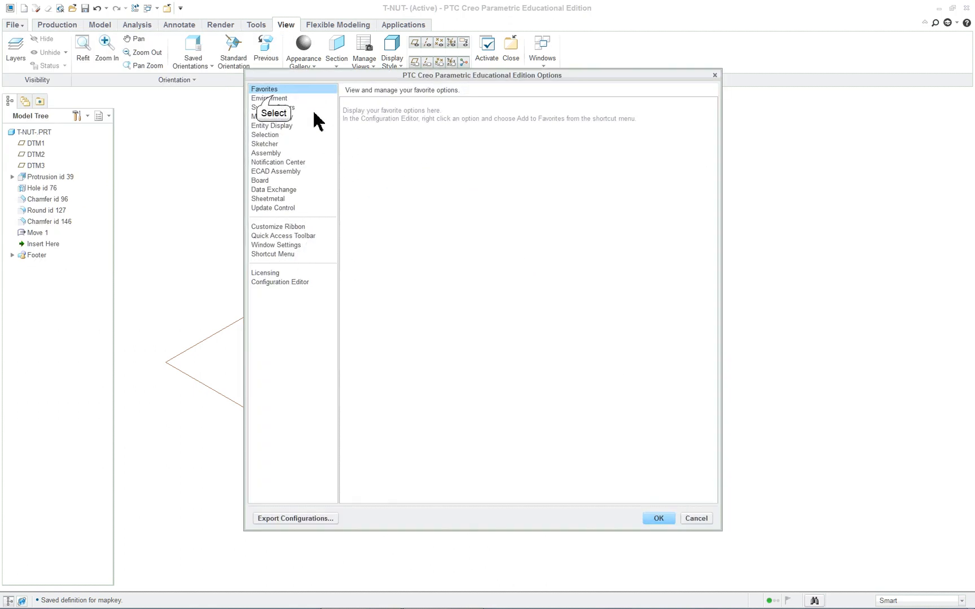
click(269, 98)
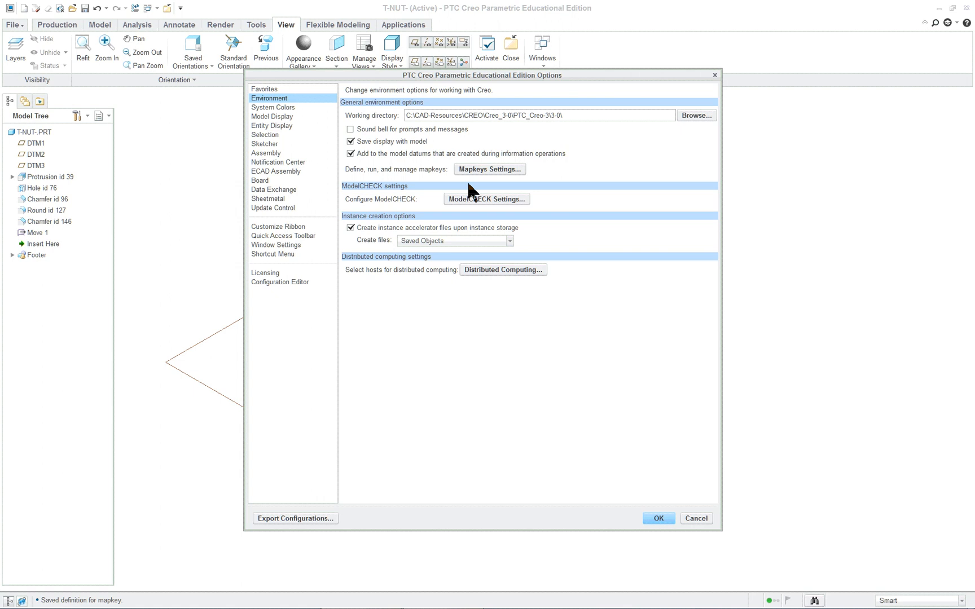
mouse_move(276, 112)
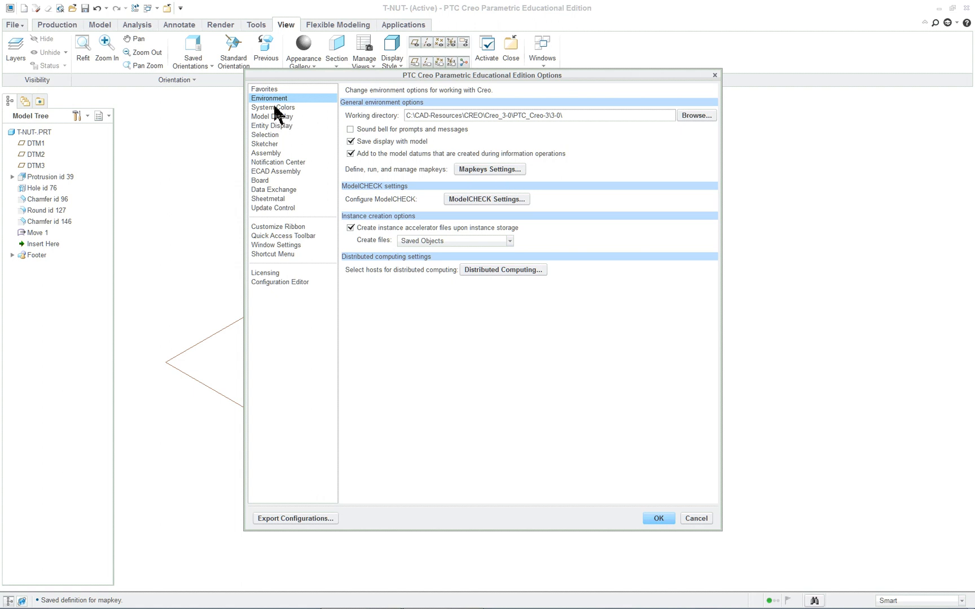
mouse_move(290, 238)
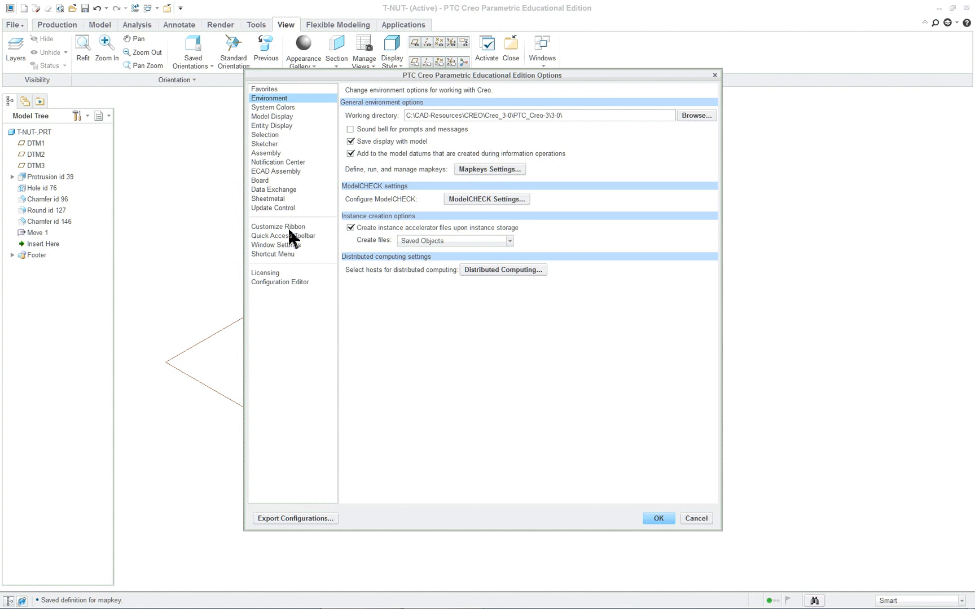
Switch to Customize Ribbon and list Mapkeys as the command source.
click(278, 227)
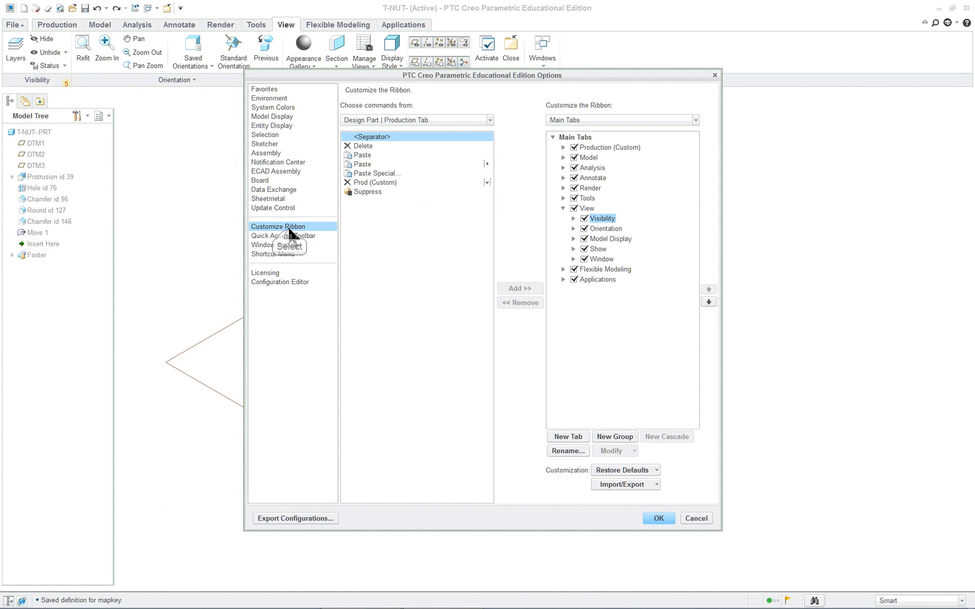
mouse_move(292, 237)
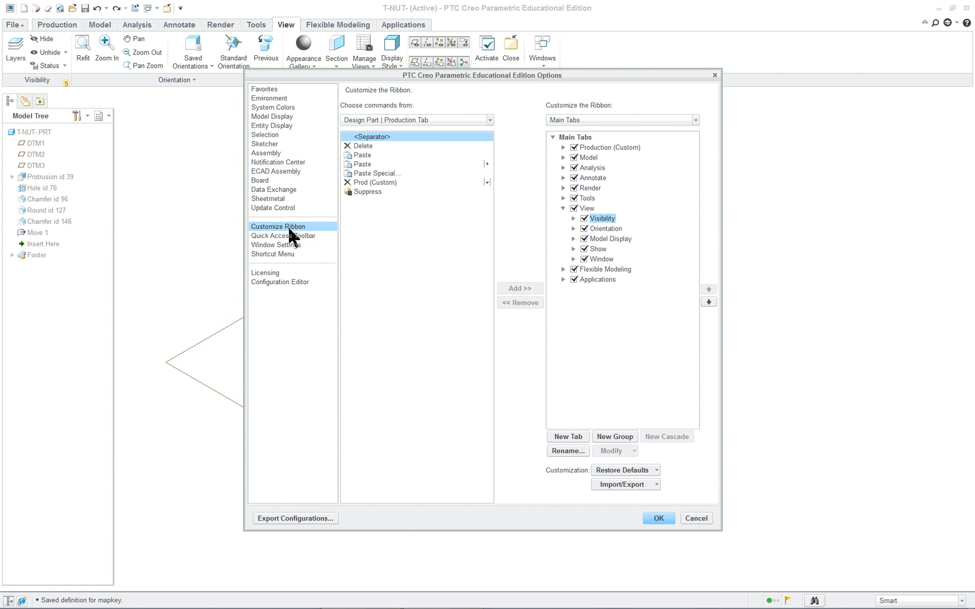
click(489, 120)
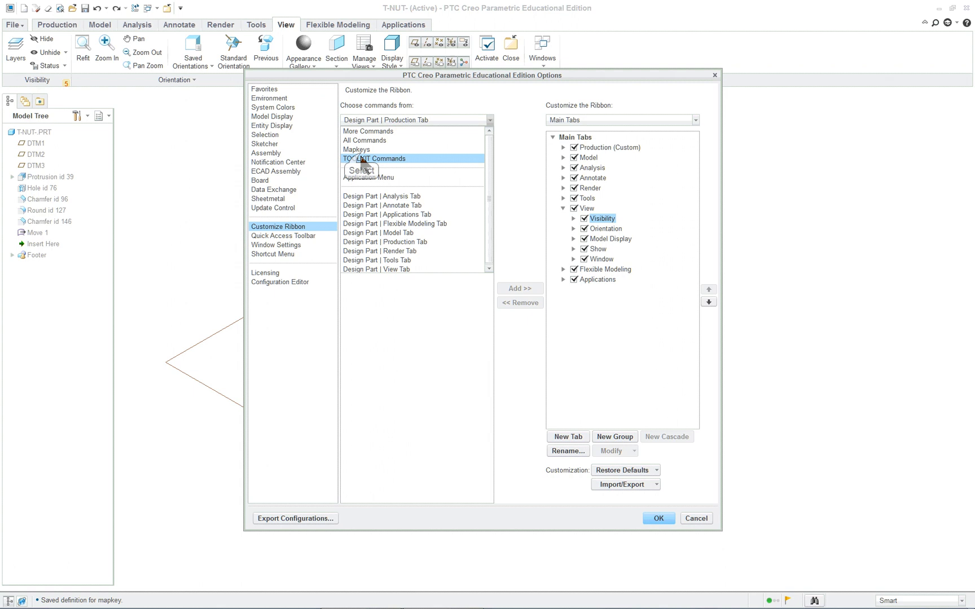
click(356, 149)
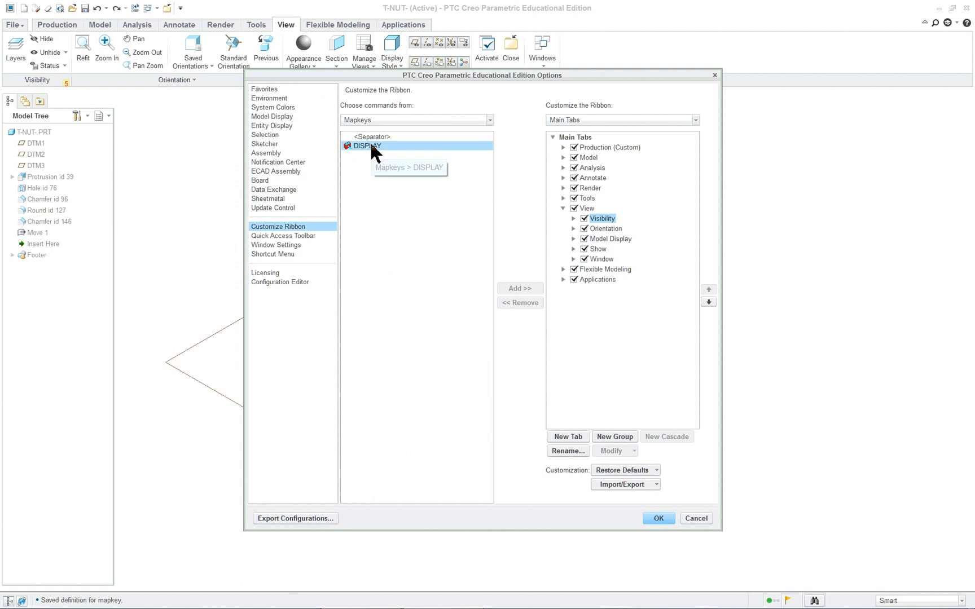
mouse_move(361, 282)
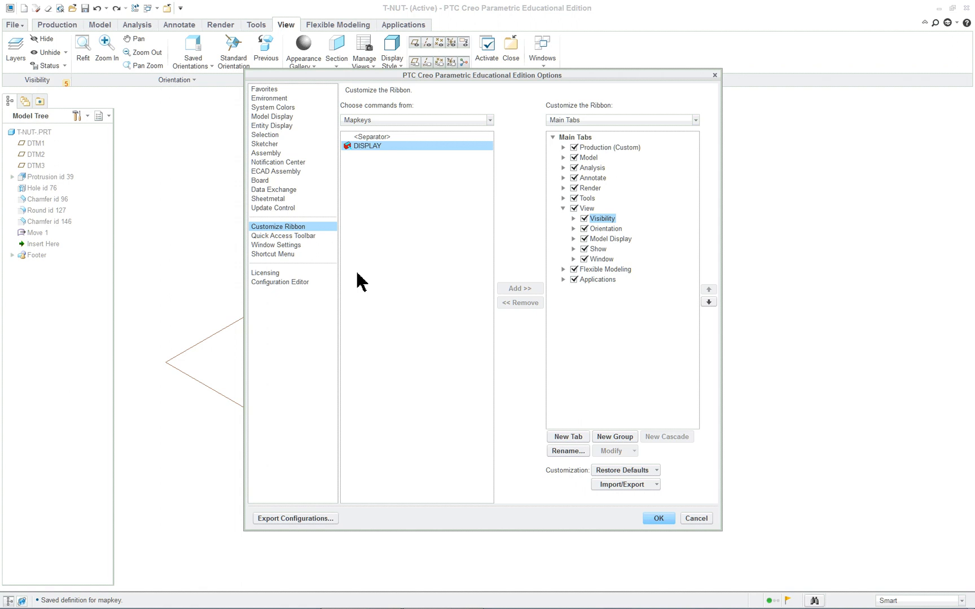
mouse_move(394, 154)
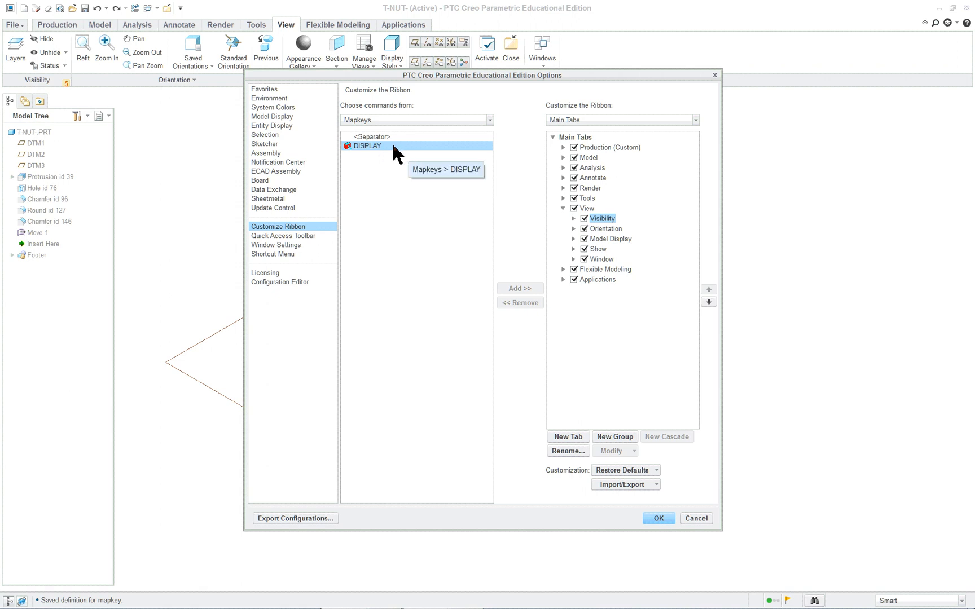
mouse_move(598, 153)
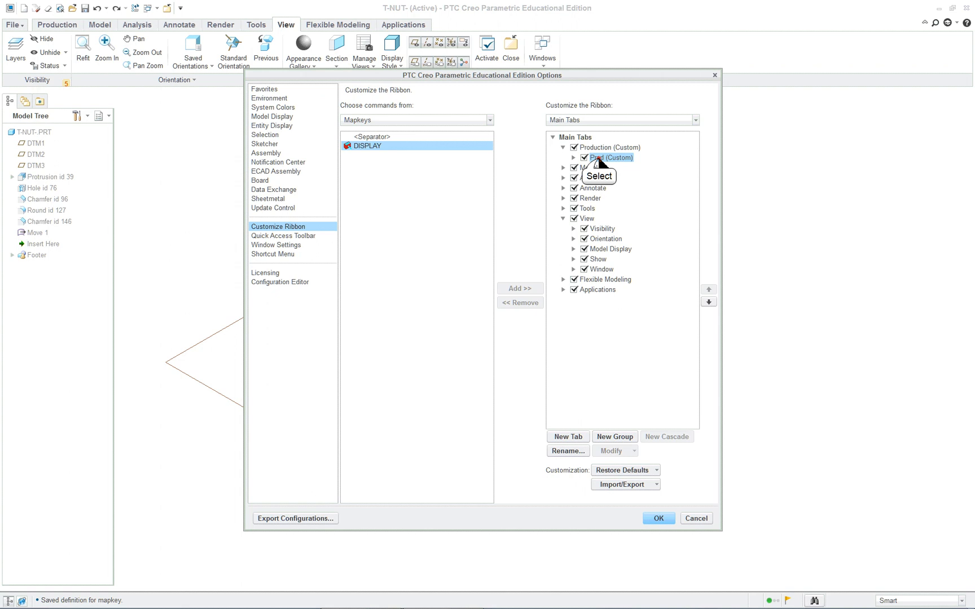
Add DISPLAY to the custom Prod group and bring up its Modify image options.
click(616, 157)
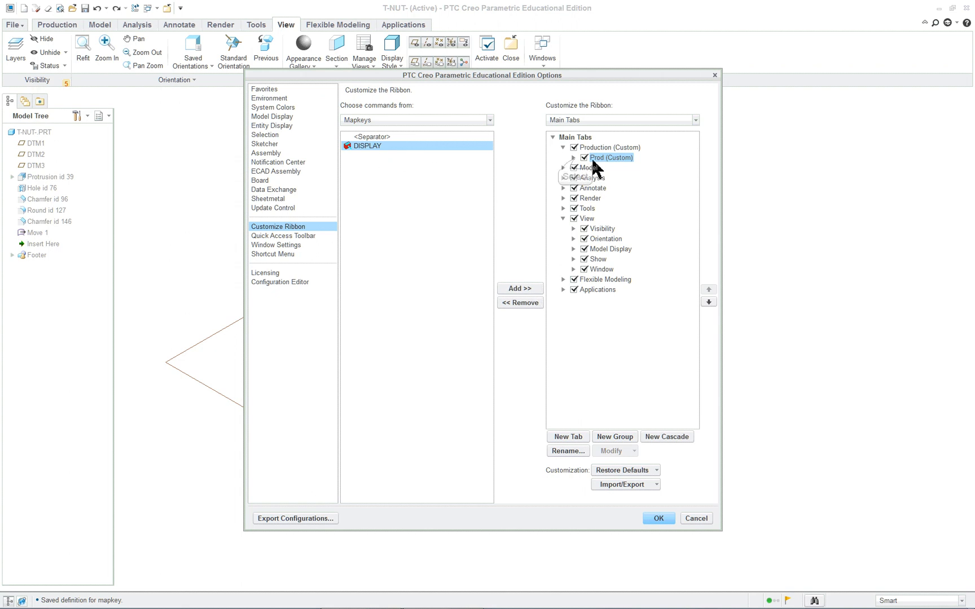
click(564, 157)
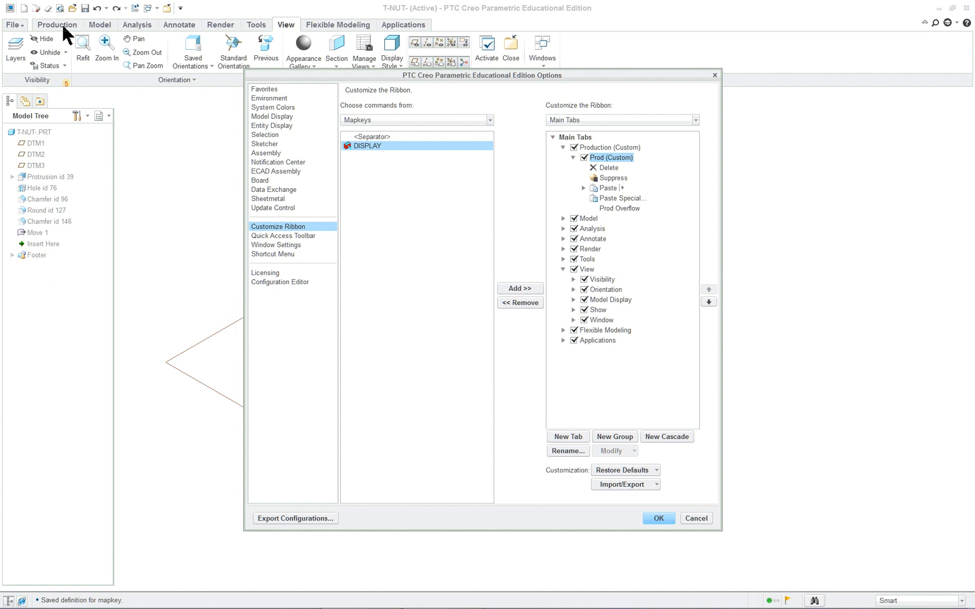
mouse_move(520, 288)
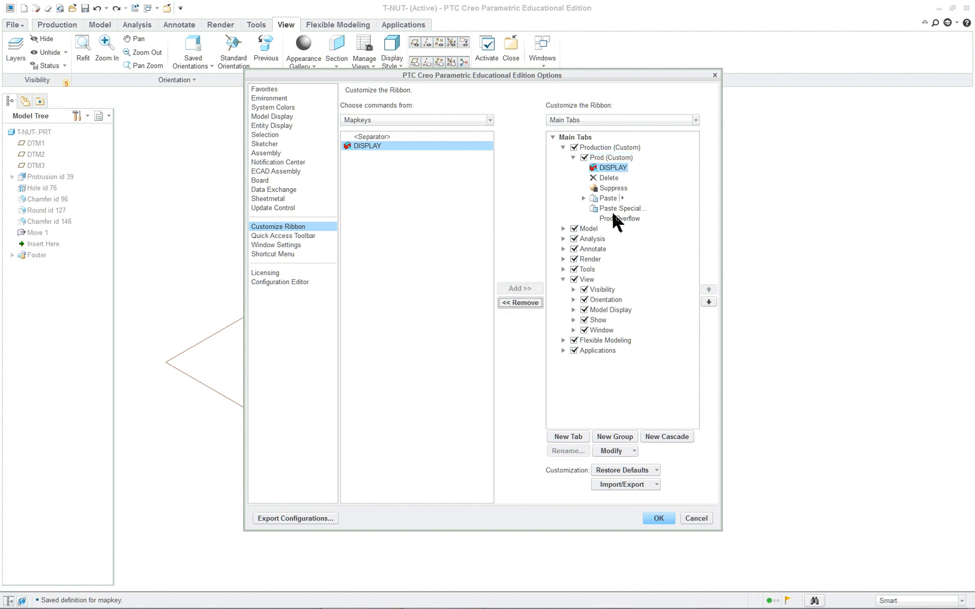
mouse_move(629, 450)
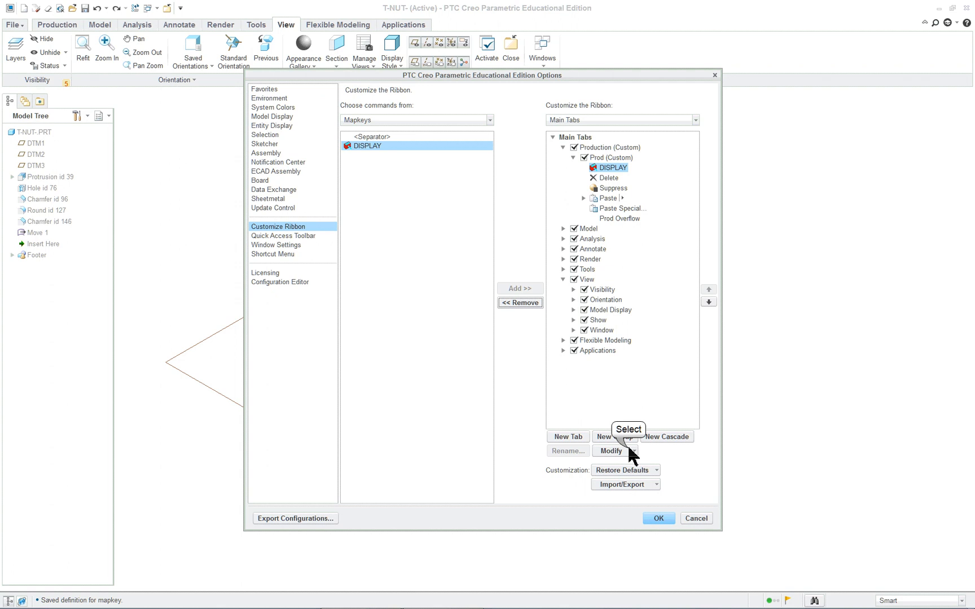
click(614, 450)
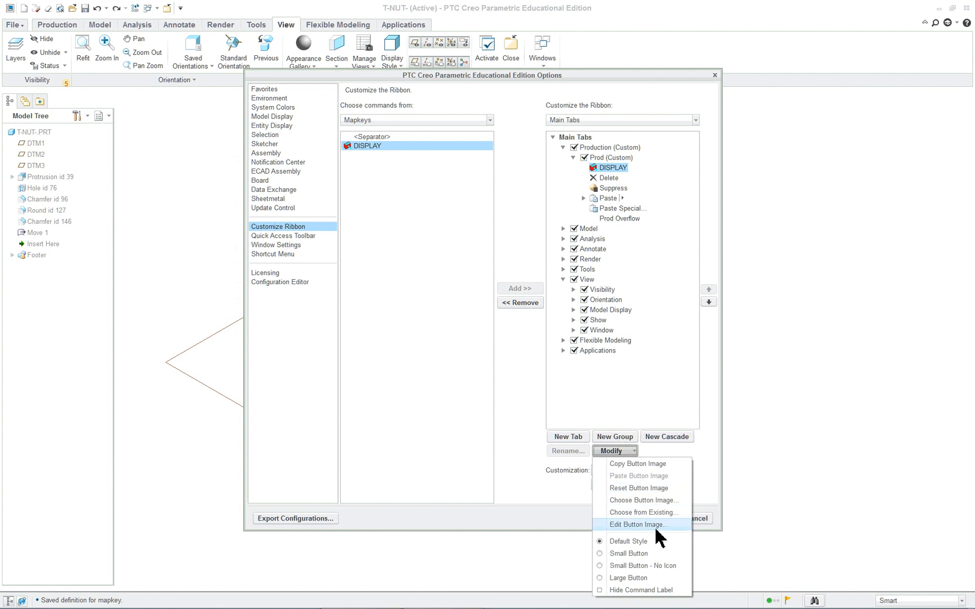
mouse_move(651, 535)
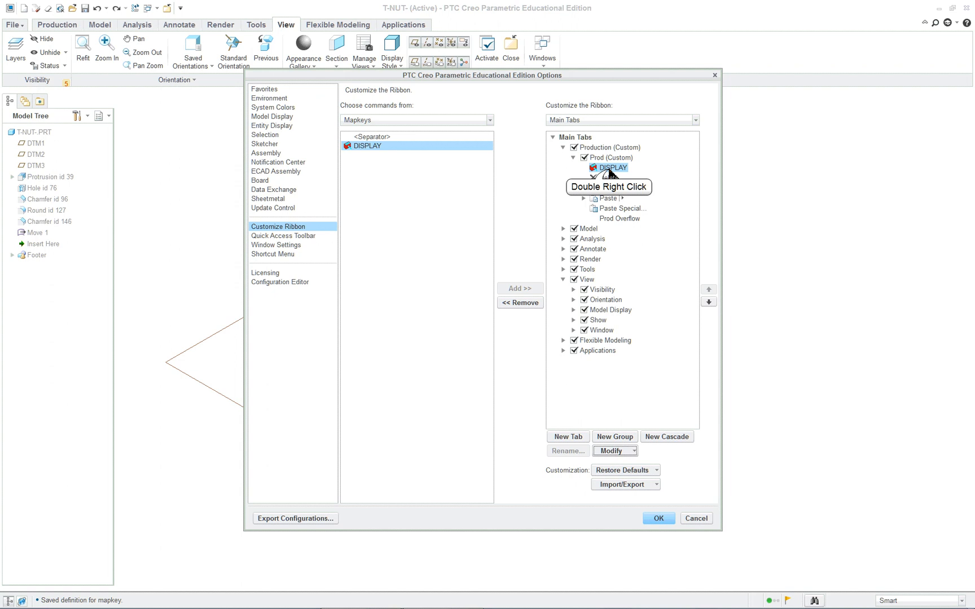
right_click(610, 167)
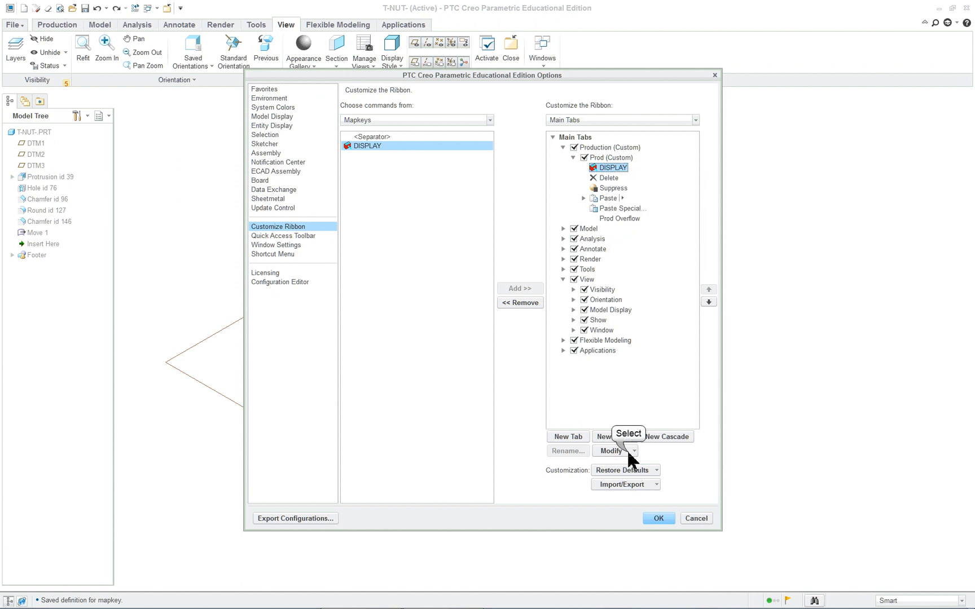
click(629, 450)
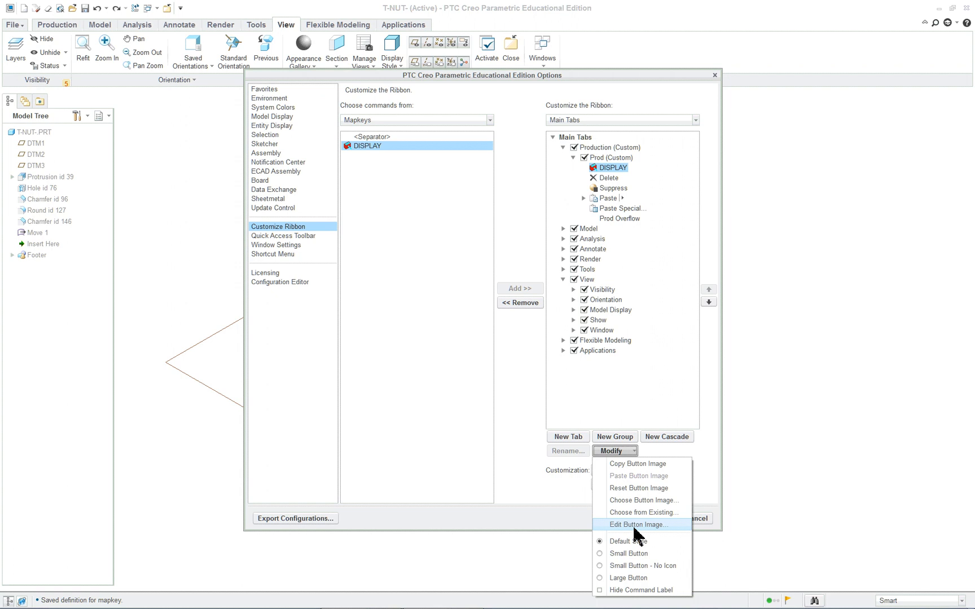
Edit the DISPLAY button image, painting icon pixels green in the Button Editor.
click(637, 525)
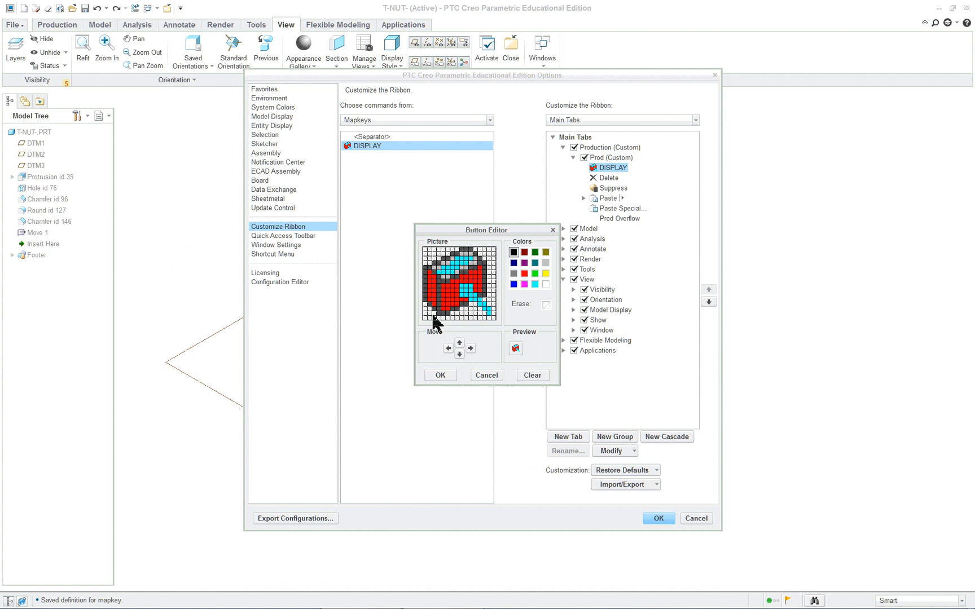
mouse_move(520, 293)
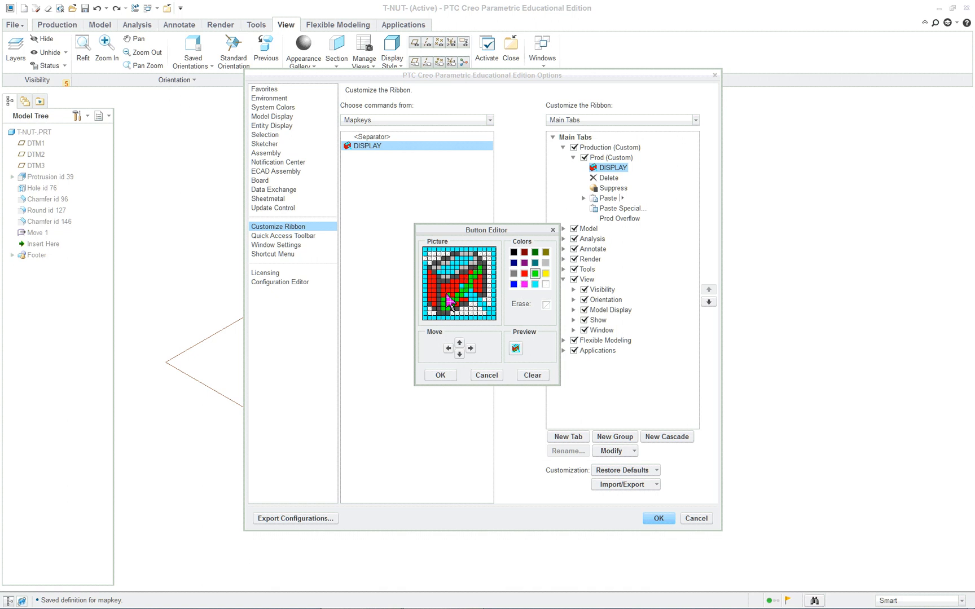
click(450, 298)
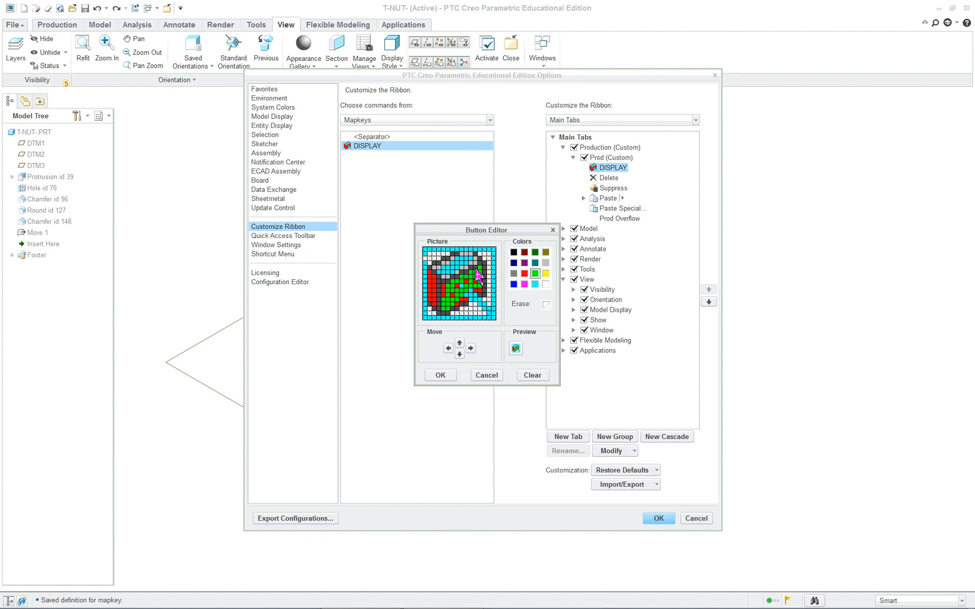
mouse_move(423, 350)
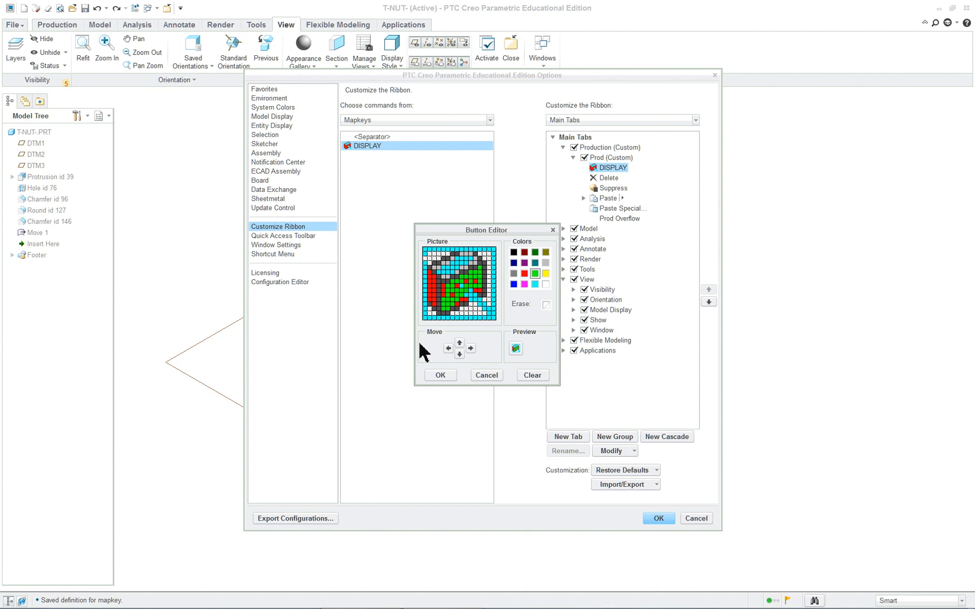
mouse_move(482, 386)
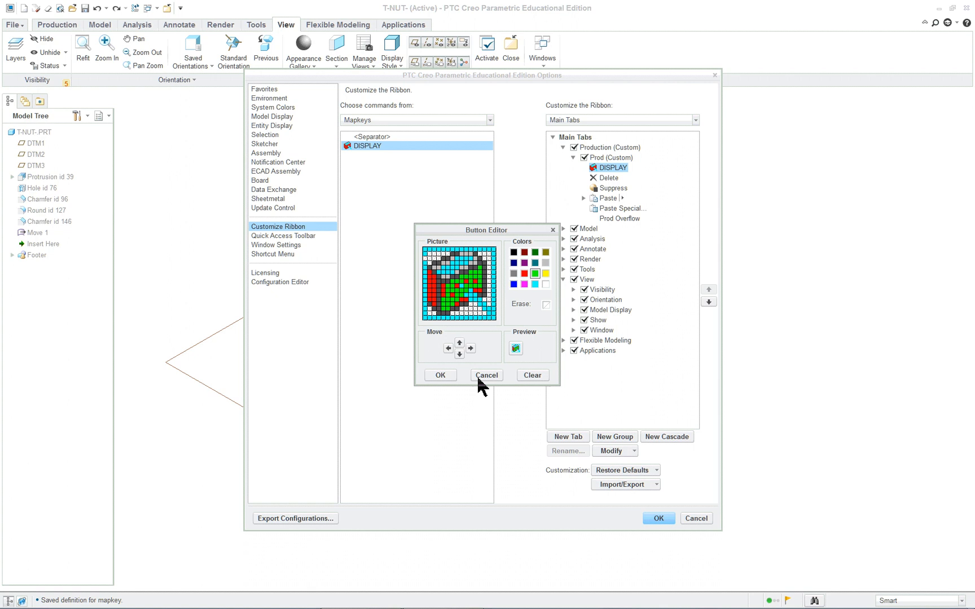
mouse_move(443, 382)
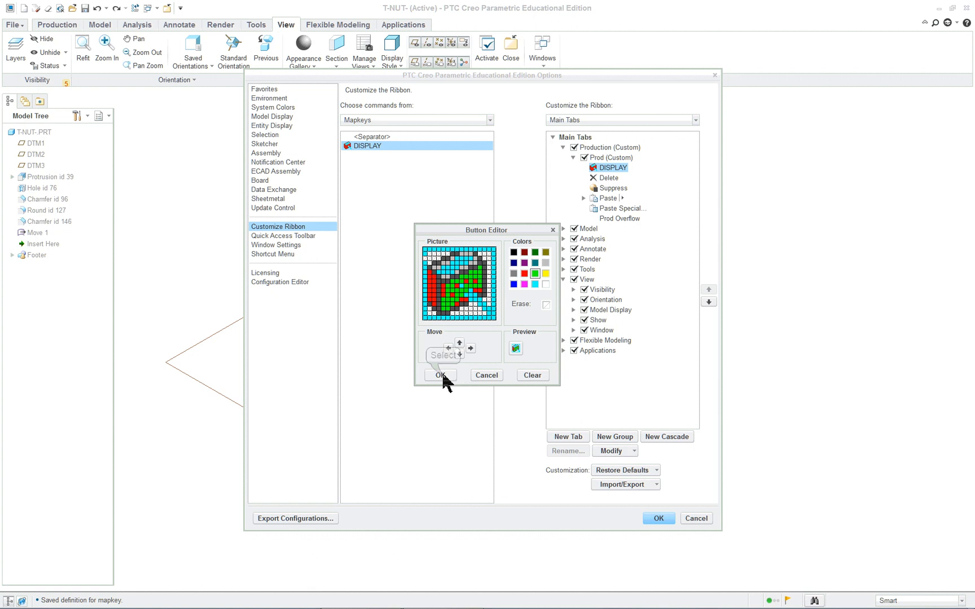
Accept the icon, browse Choose from Existing, then OK the ribbon customization.
click(439, 375)
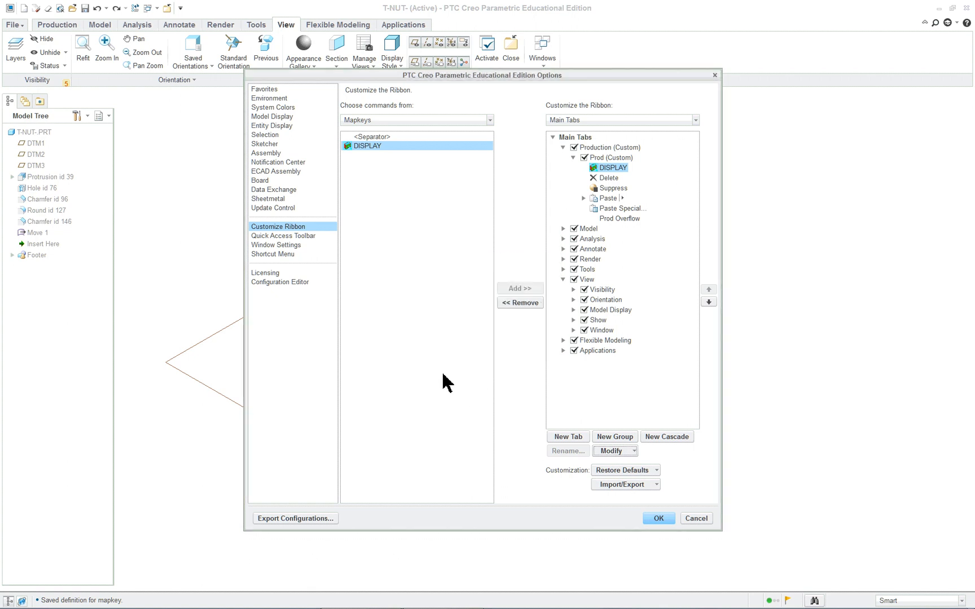
mouse_move(656, 498)
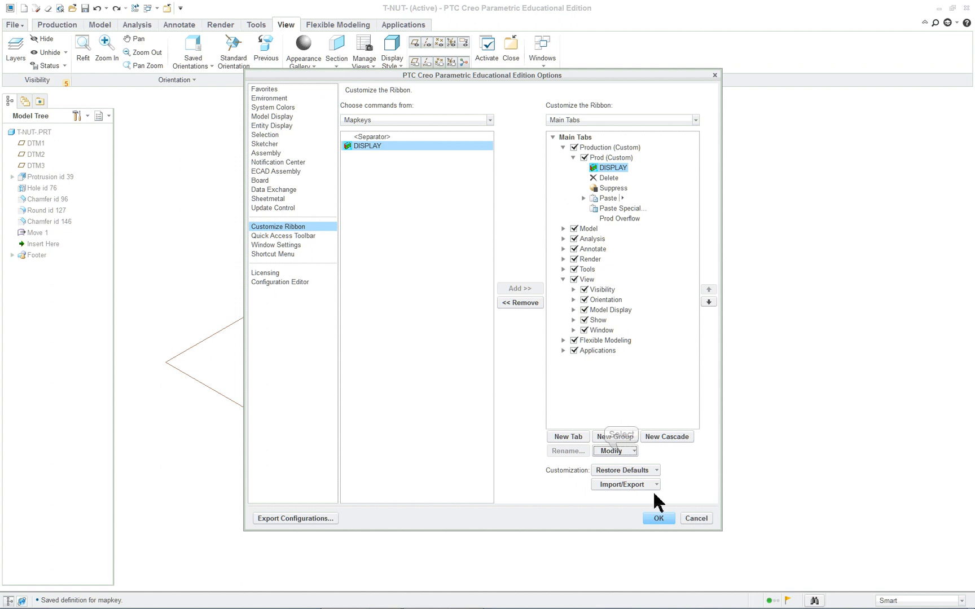
click(614, 450)
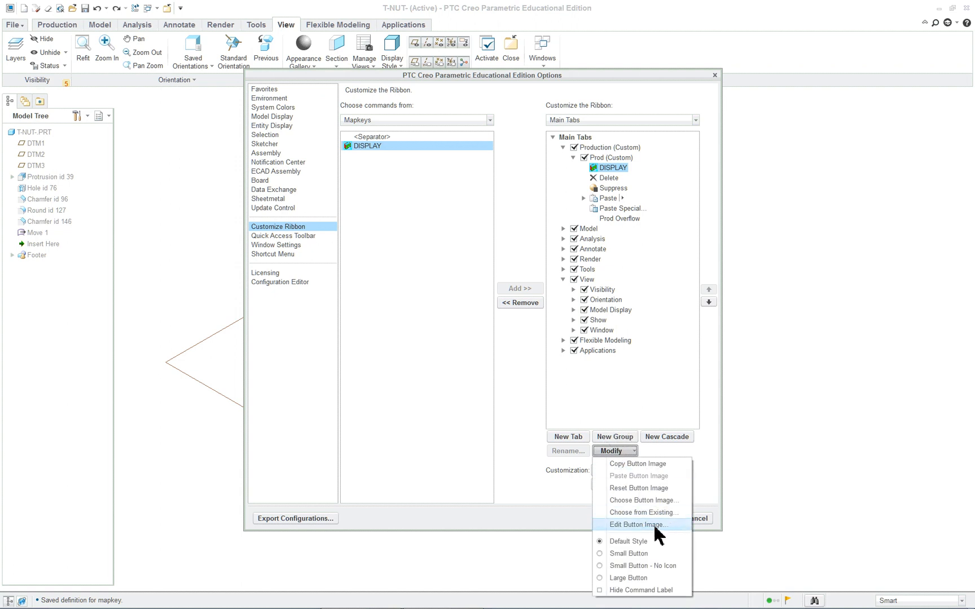
mouse_move(643, 512)
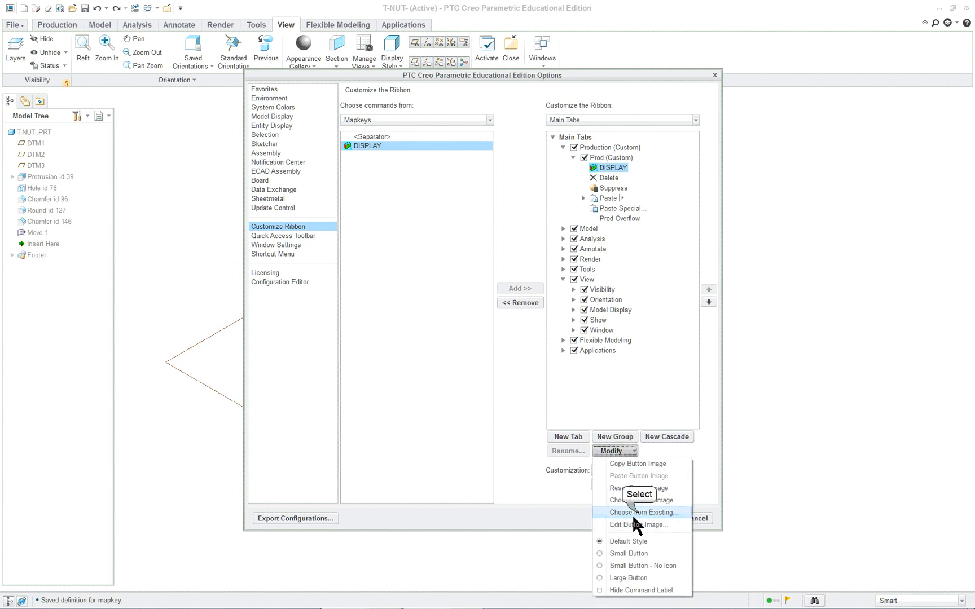
click(642, 512)
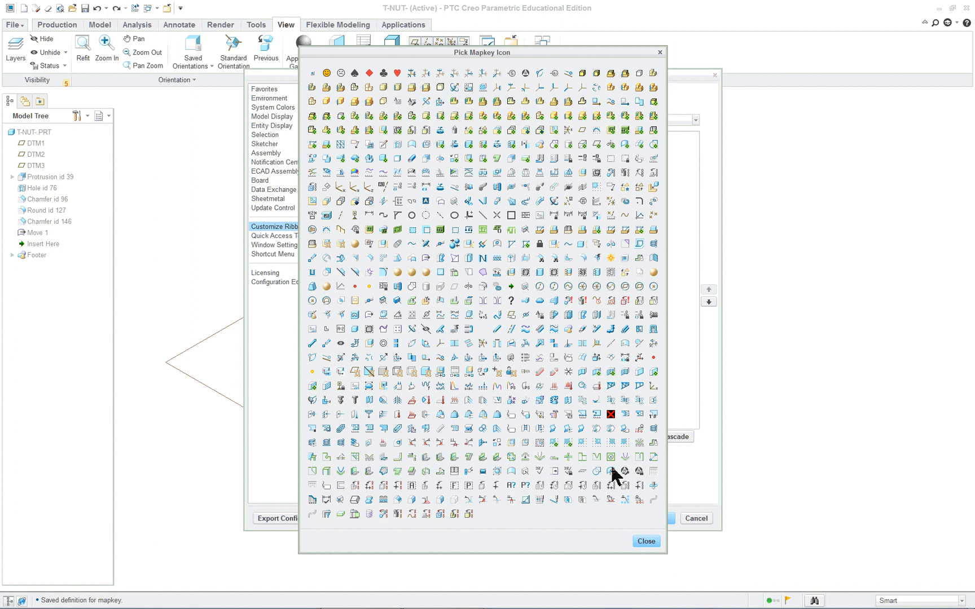
mouse_move(633, 387)
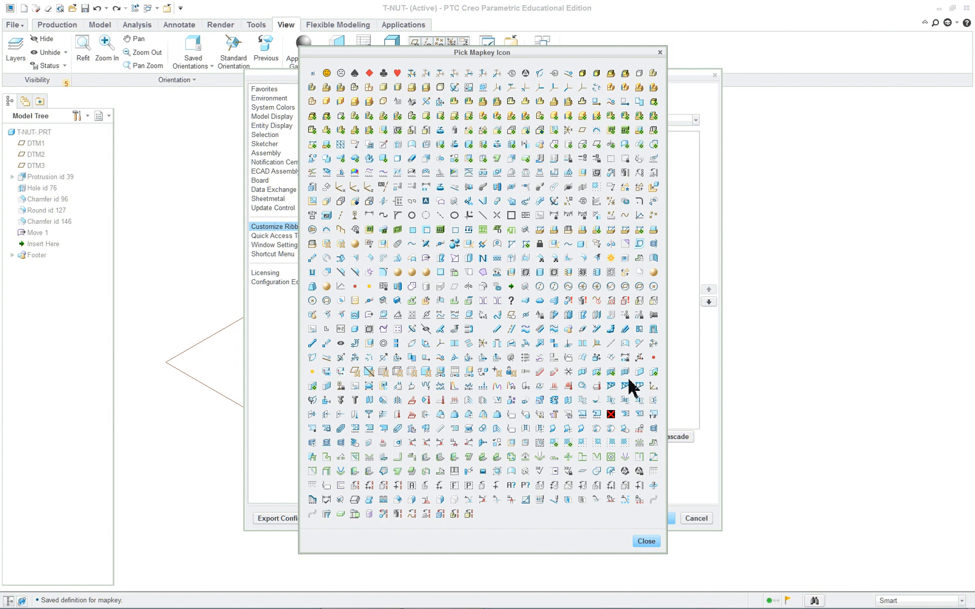
mouse_move(573, 490)
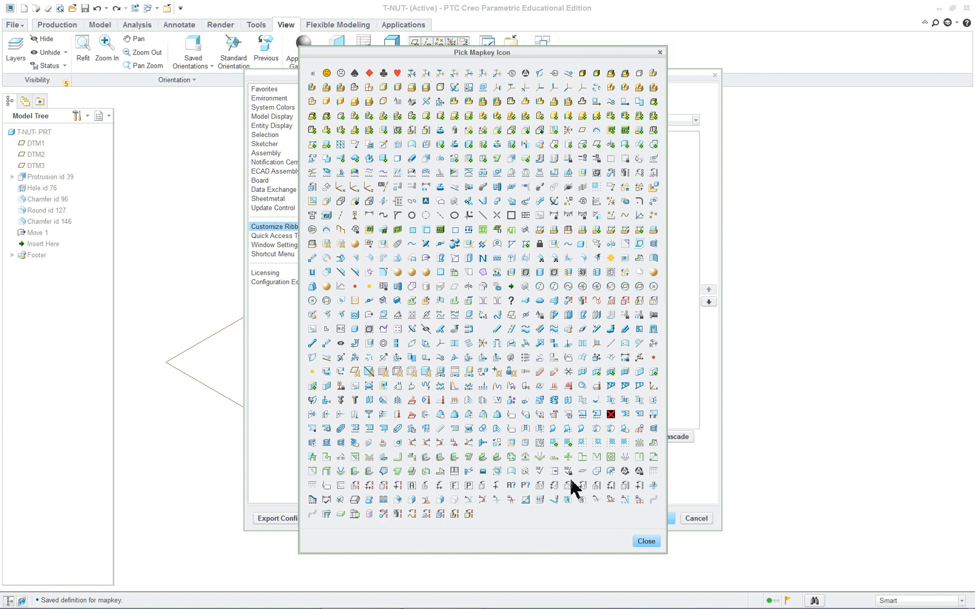
mouse_move(503, 467)
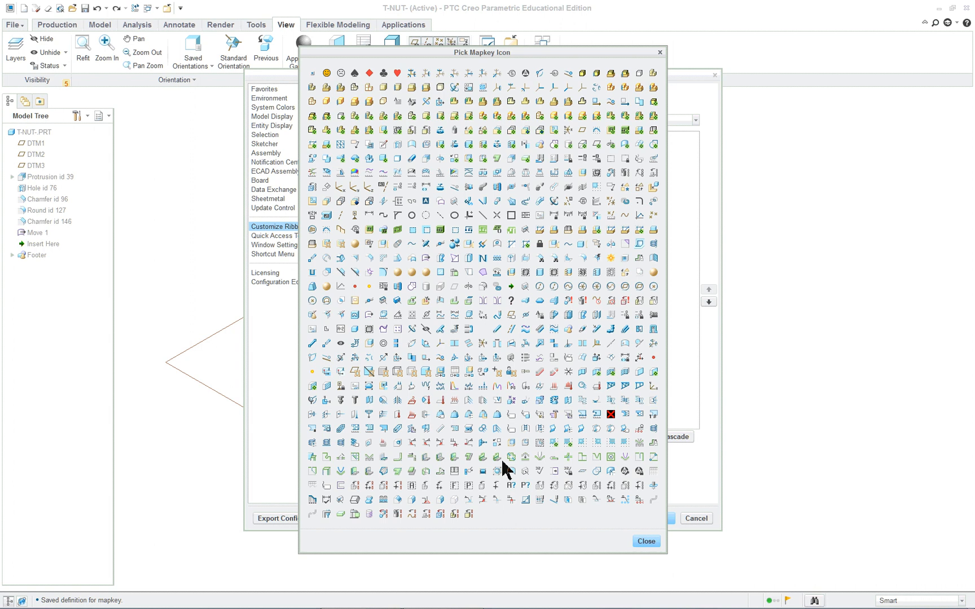
mouse_move(507, 453)
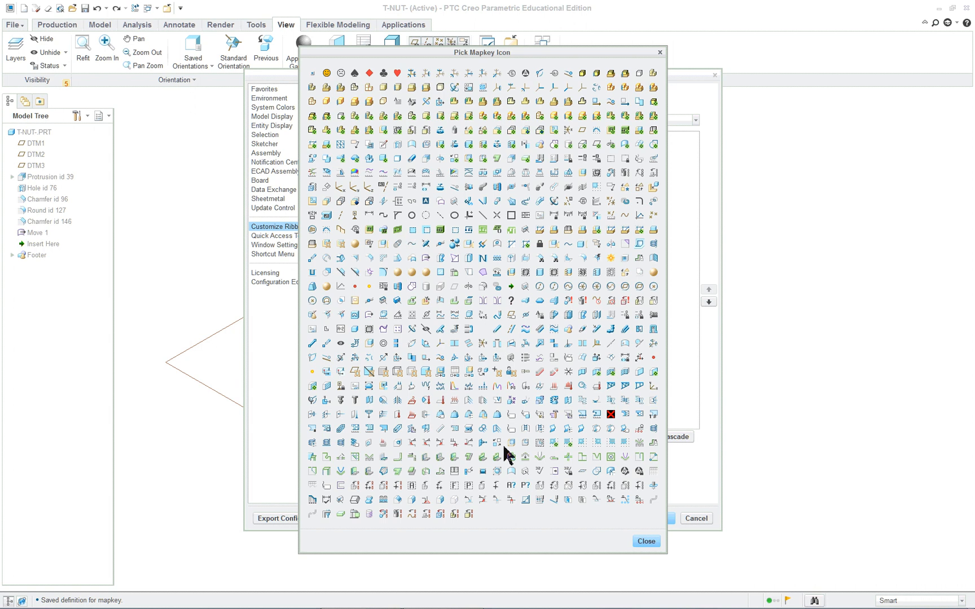
mouse_move(646, 550)
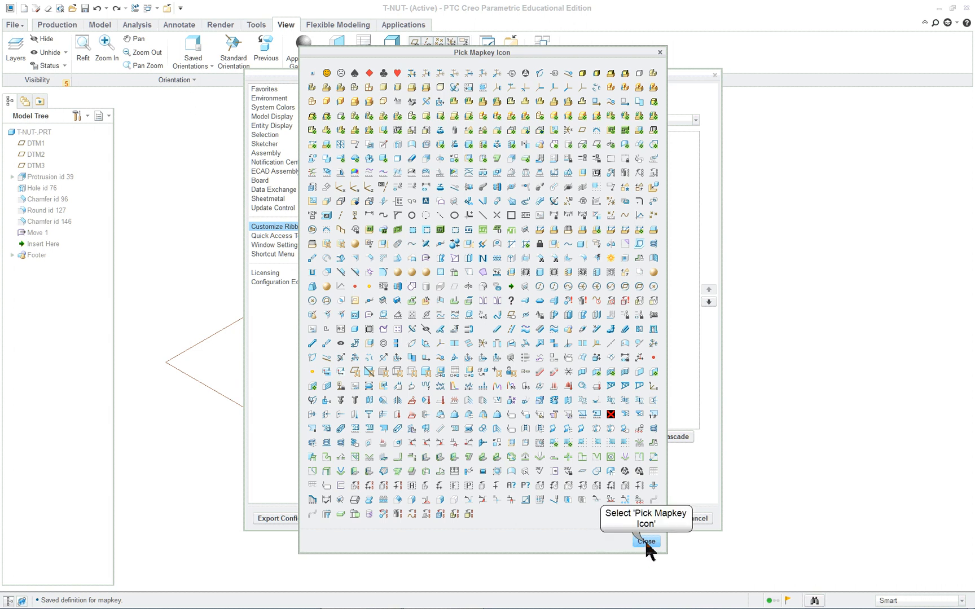
click(646, 542)
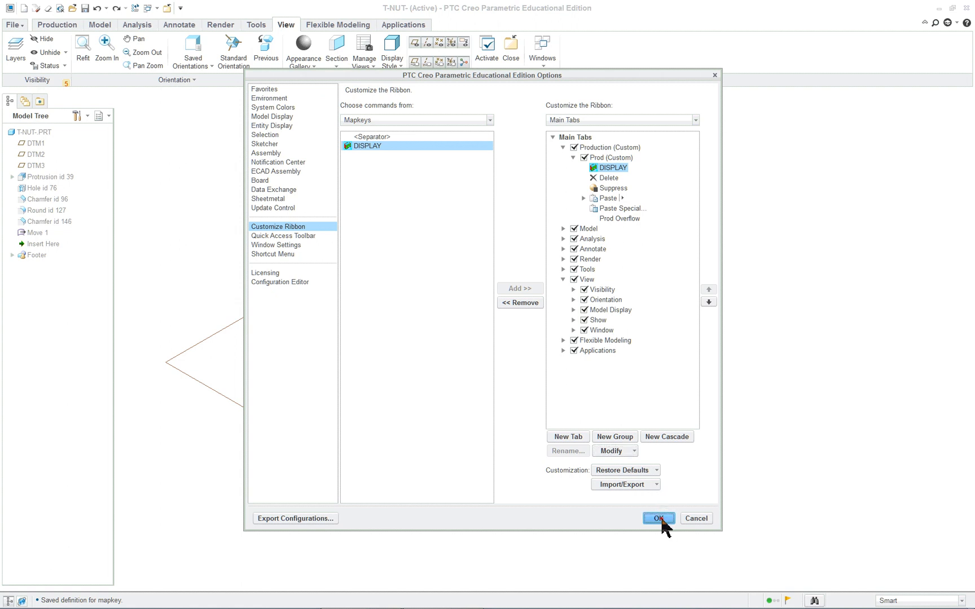
click(658, 517)
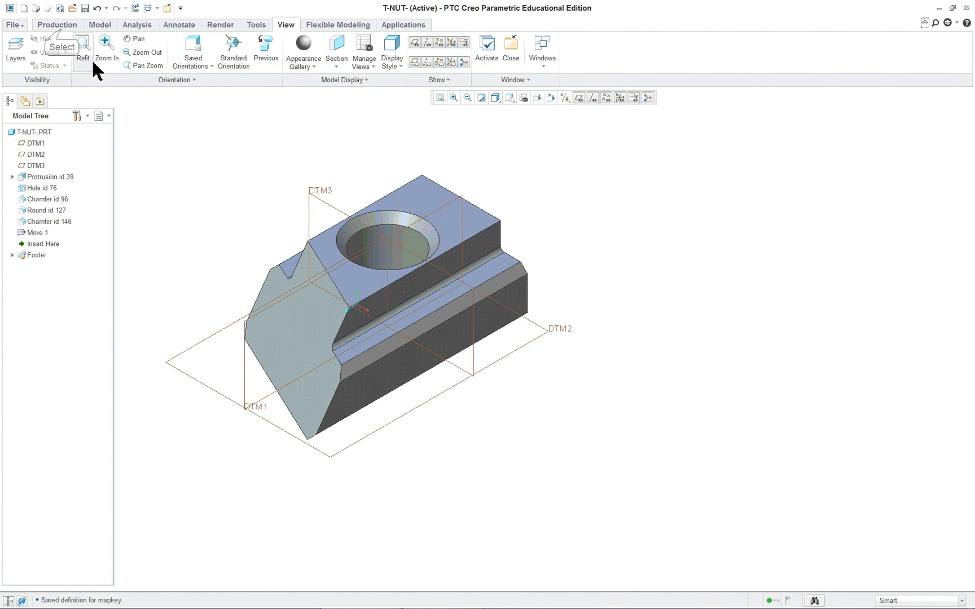
Show the Production tab's new DISPLAY button and reorient the T-NUT part.
click(56, 24)
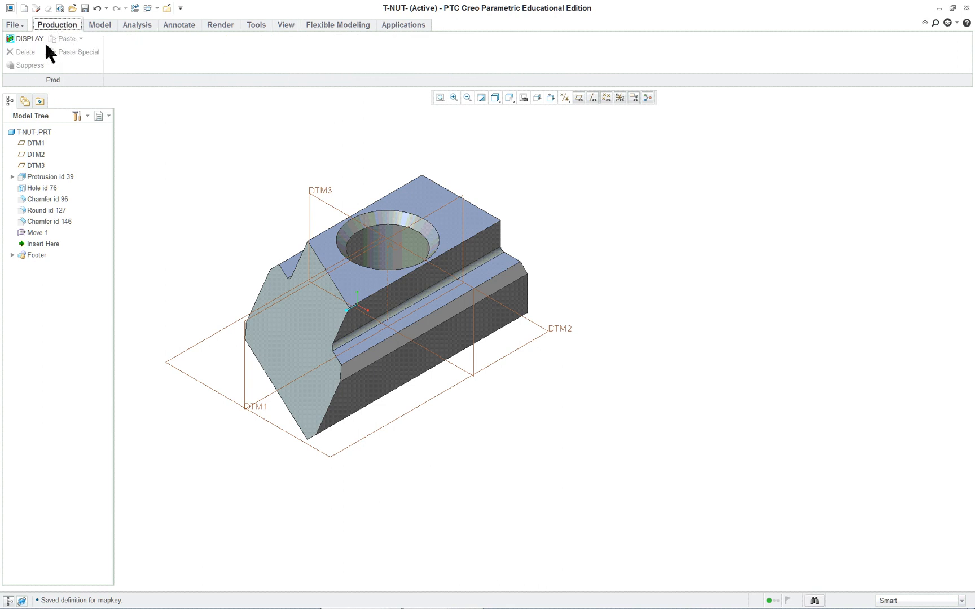
mouse_move(29, 38)
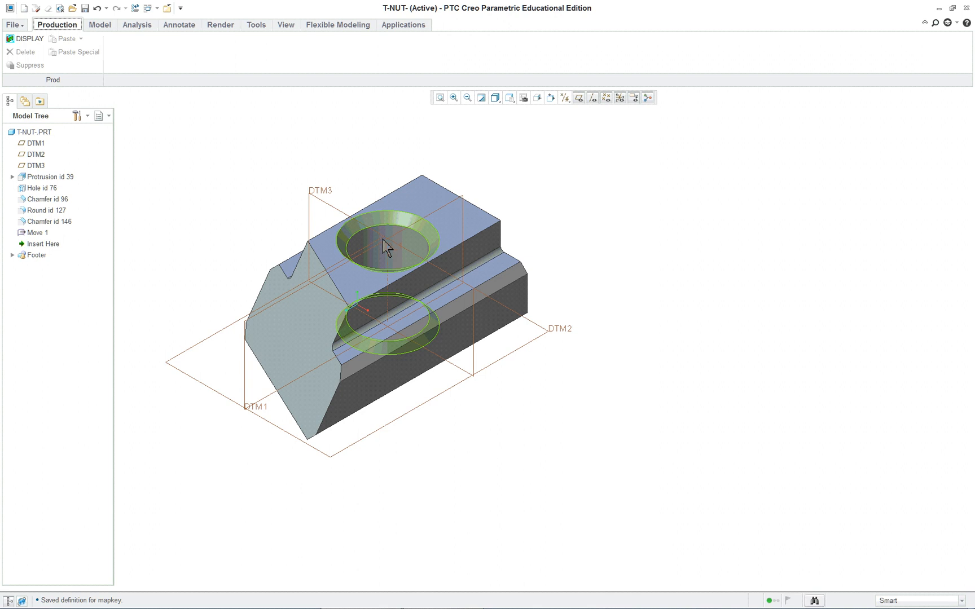
click(593, 386)
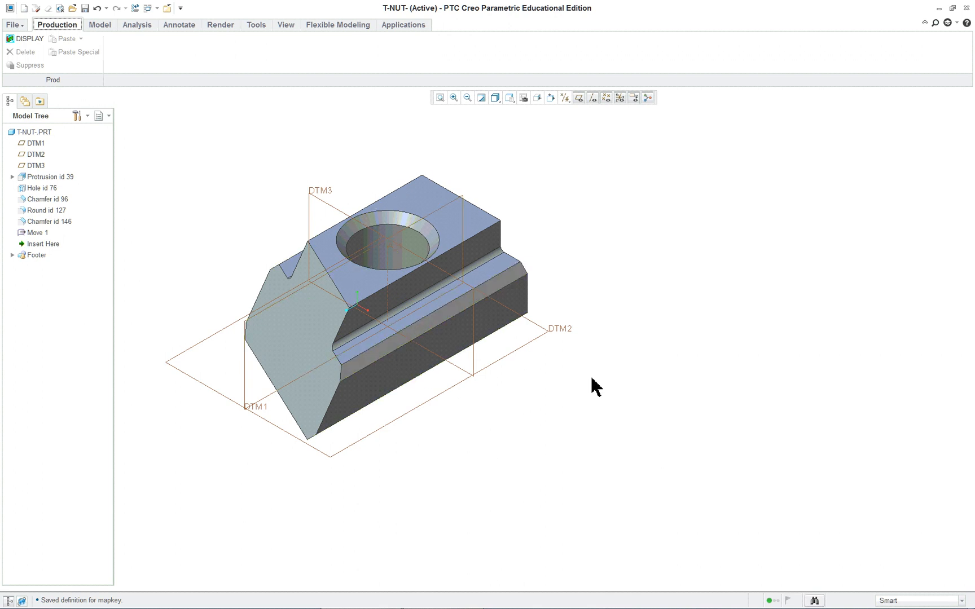
mouse_move(571, 248)
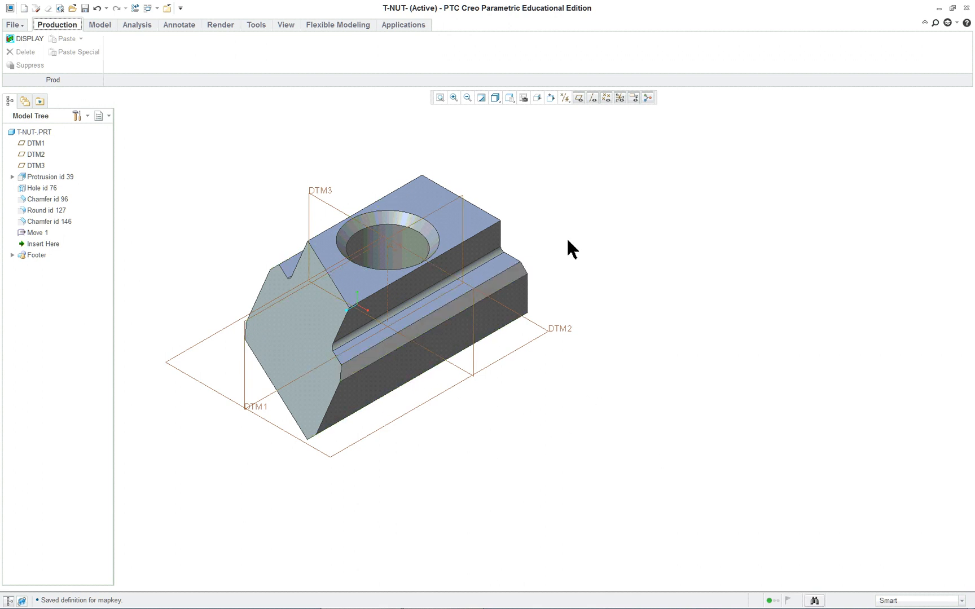
mouse_move(281, 159)
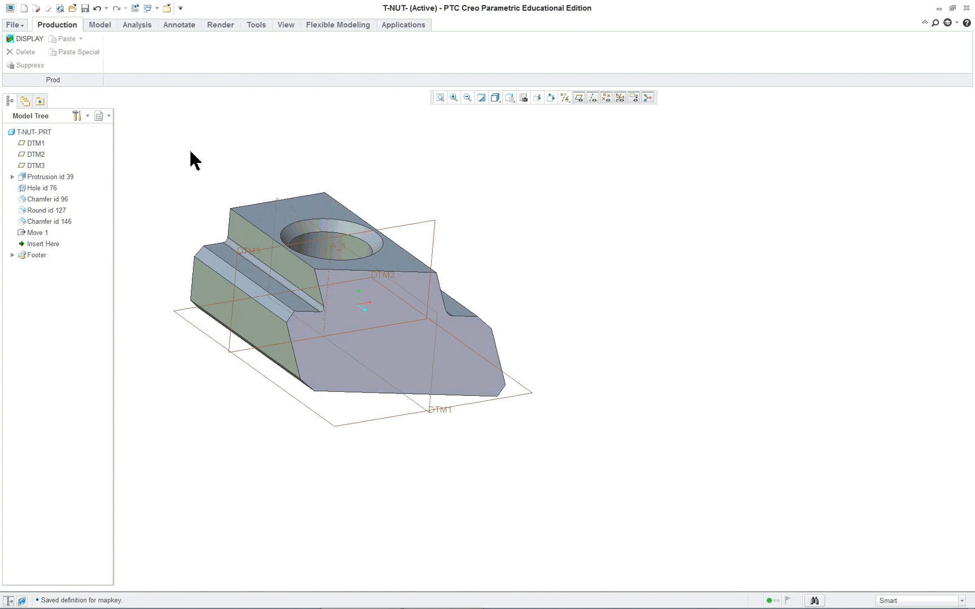
mouse_move(33, 39)
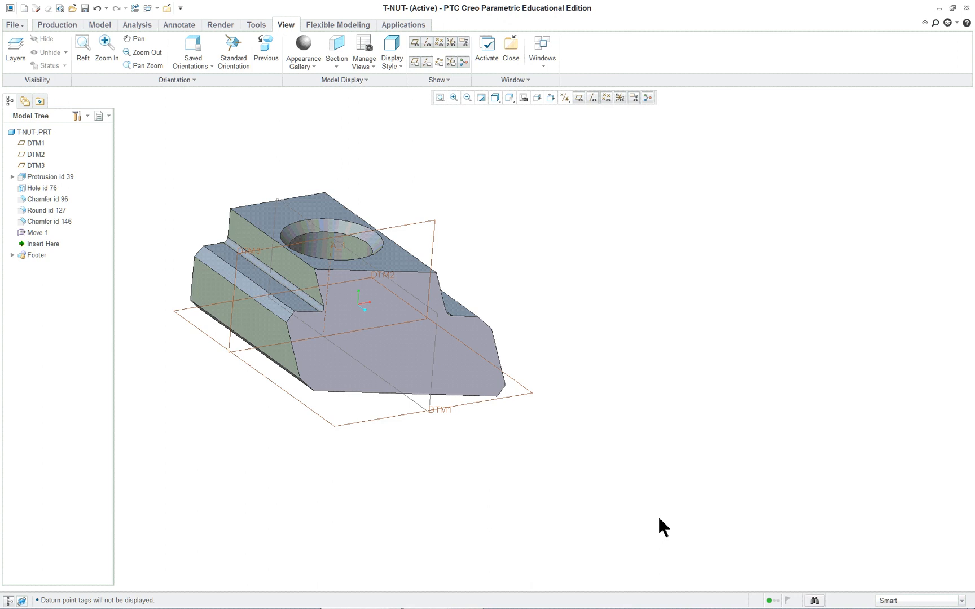
mouse_move(496, 98)
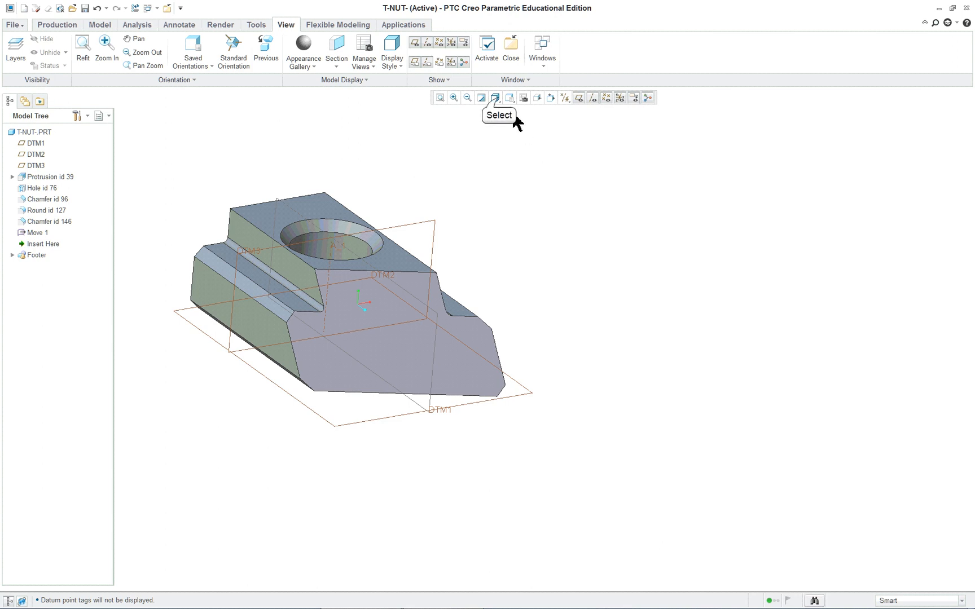
Use Hidden Line display and set Default model orientation to Trimetric for this session only.
click(494, 98)
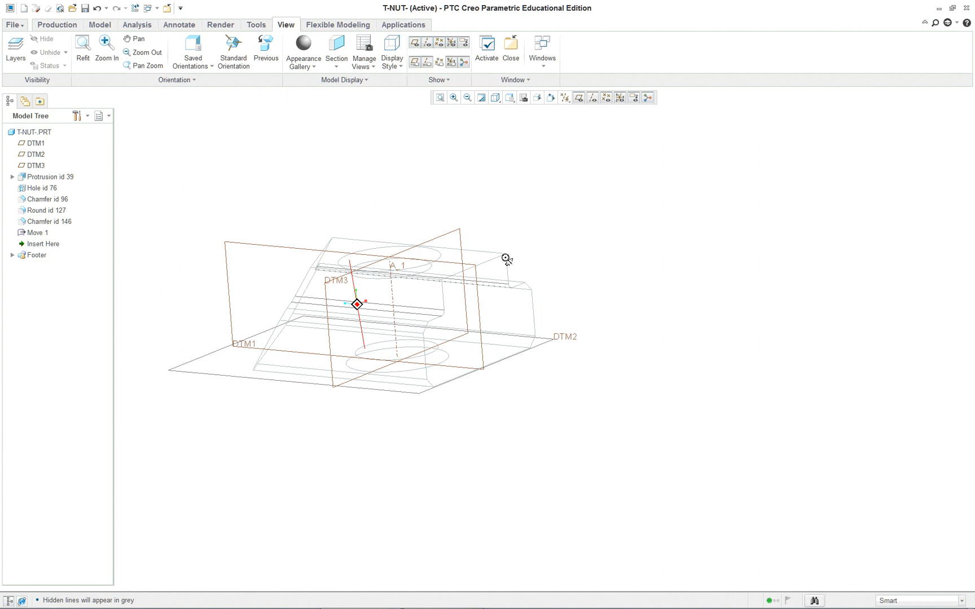
click(11, 24)
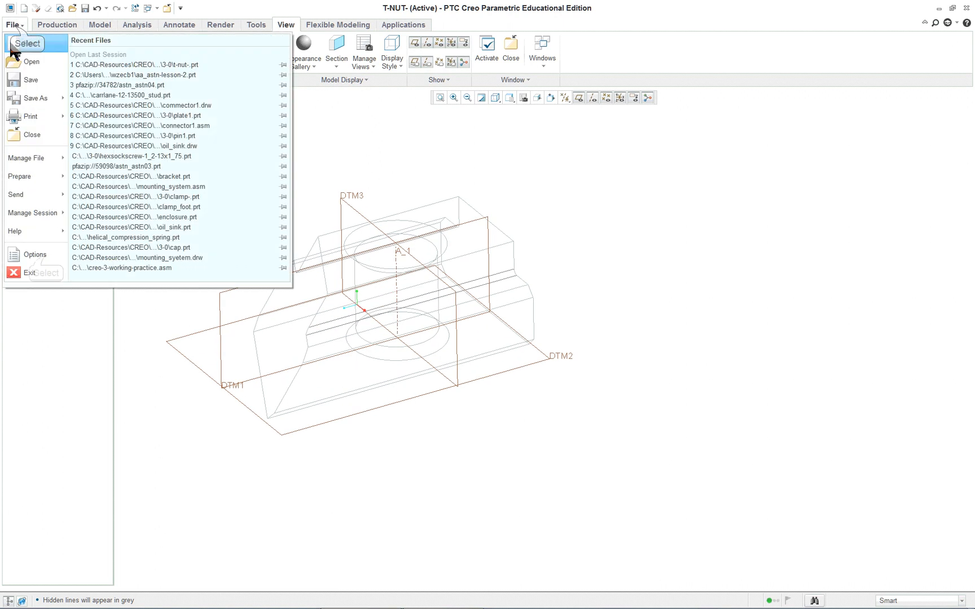
click(35, 254)
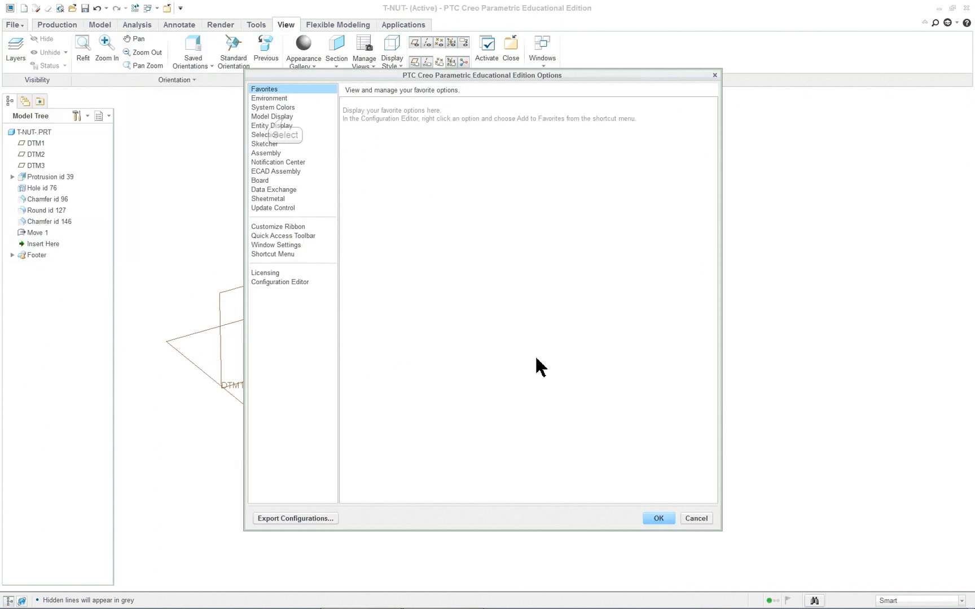
click(272, 116)
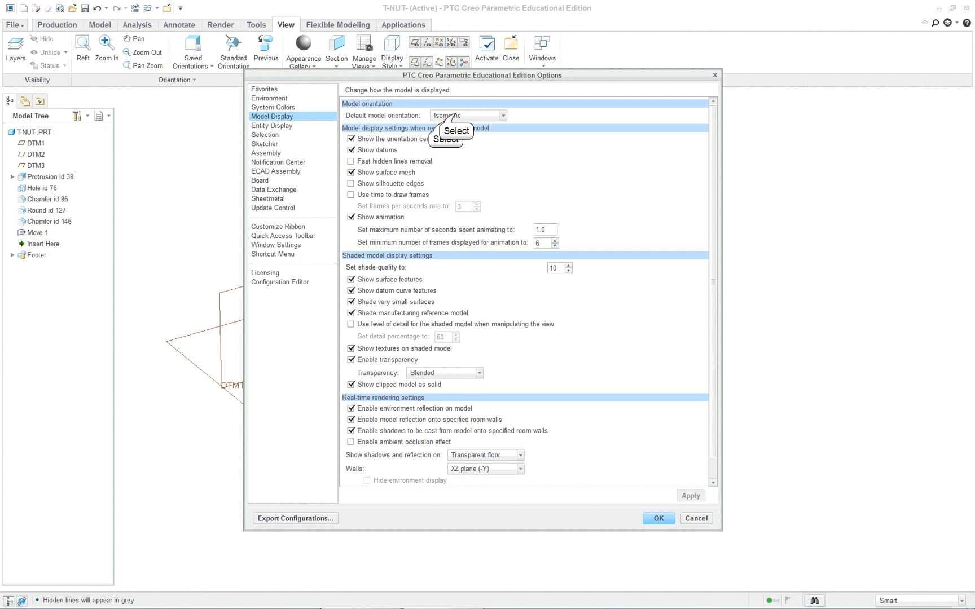
click(466, 115)
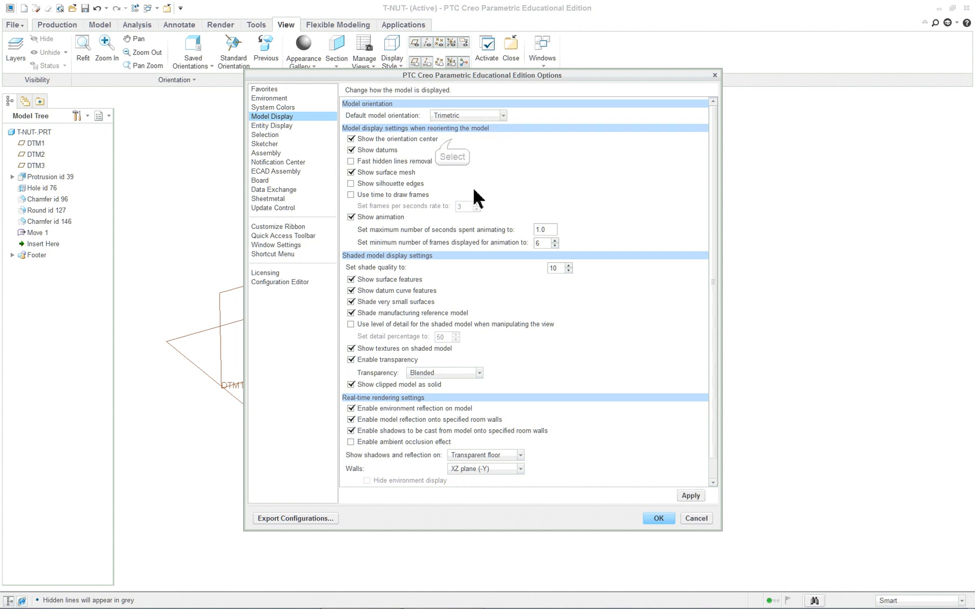
mouse_move(657, 518)
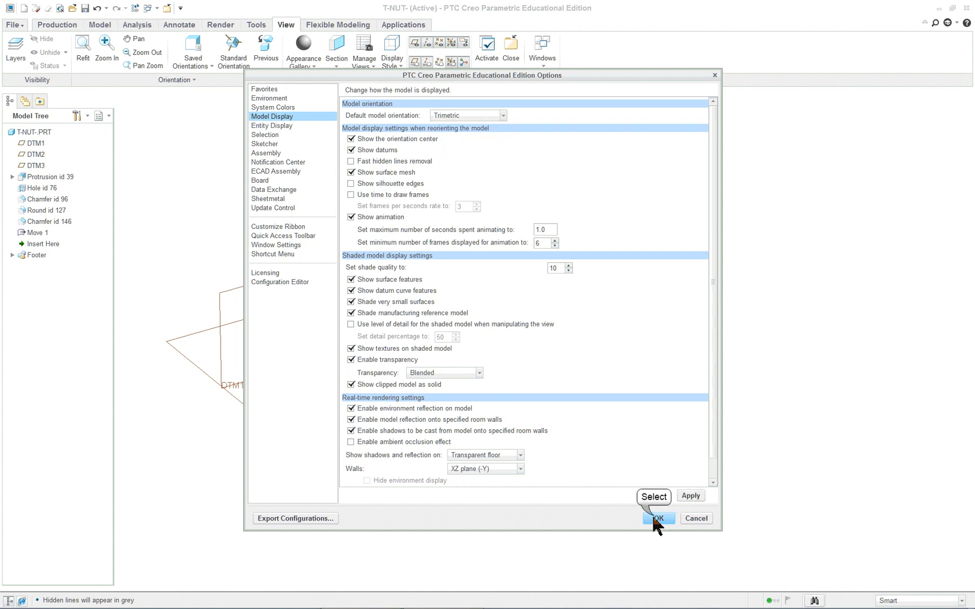
click(658, 518)
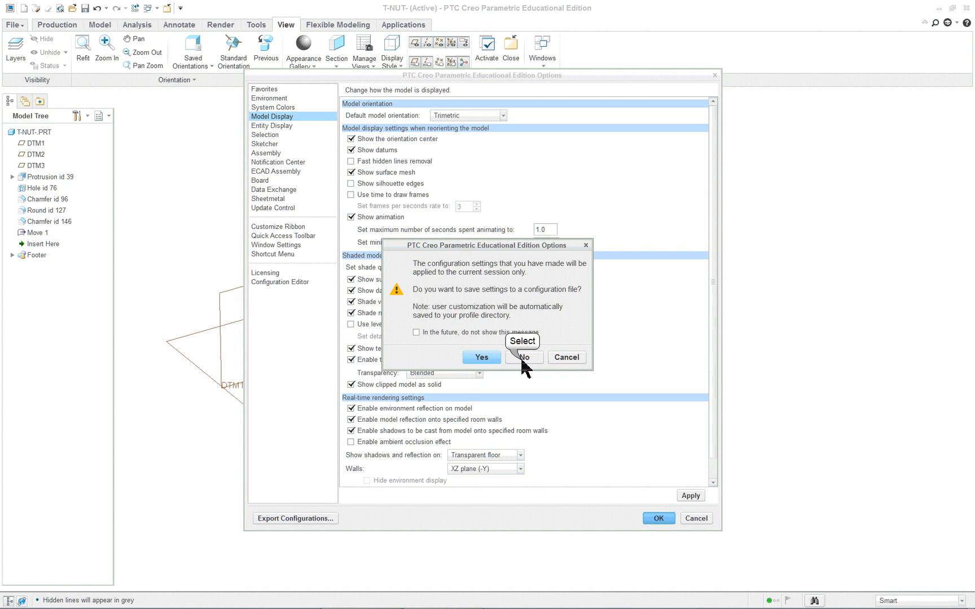
click(523, 356)
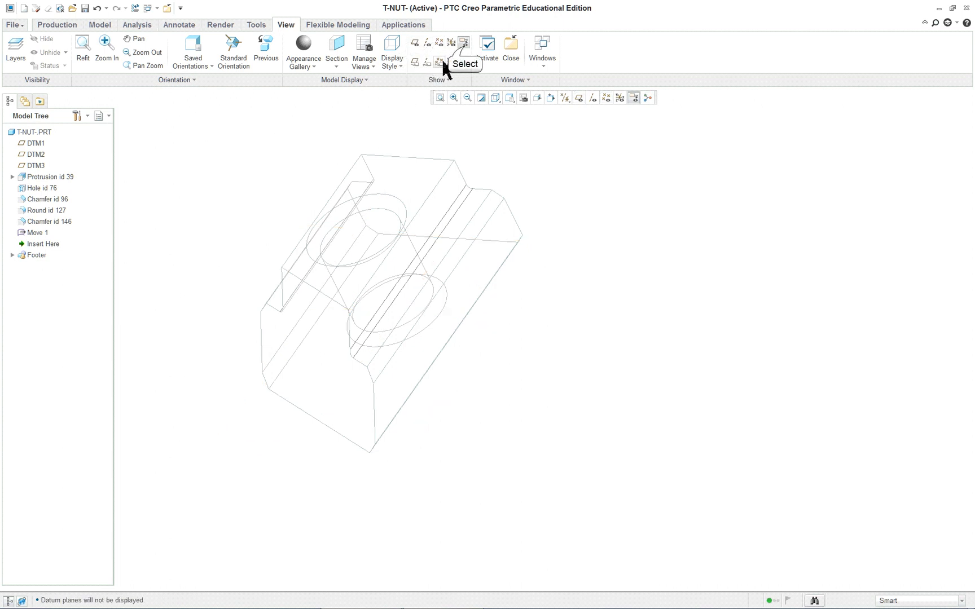
mouse_move(593, 287)
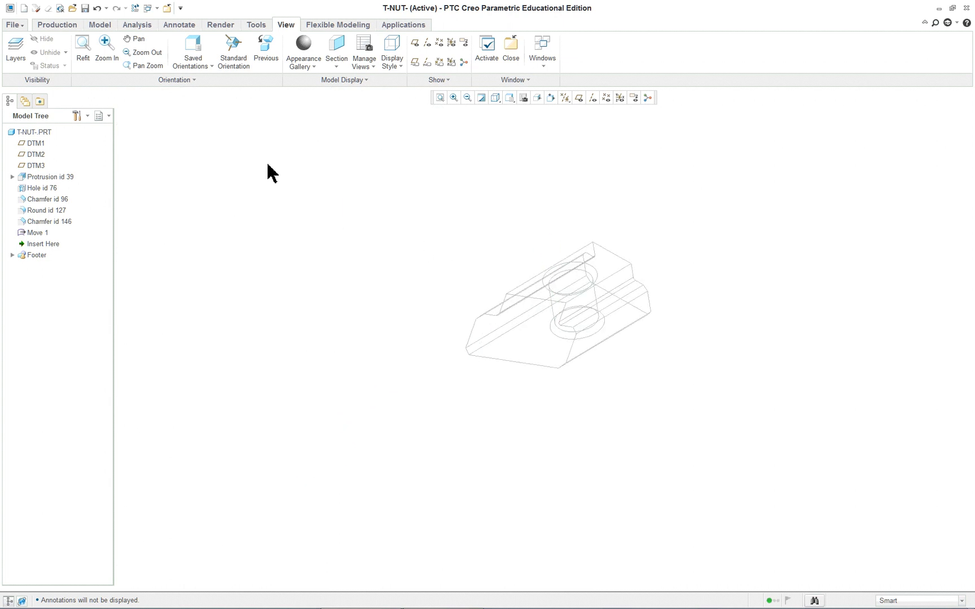
mouse_move(65, 44)
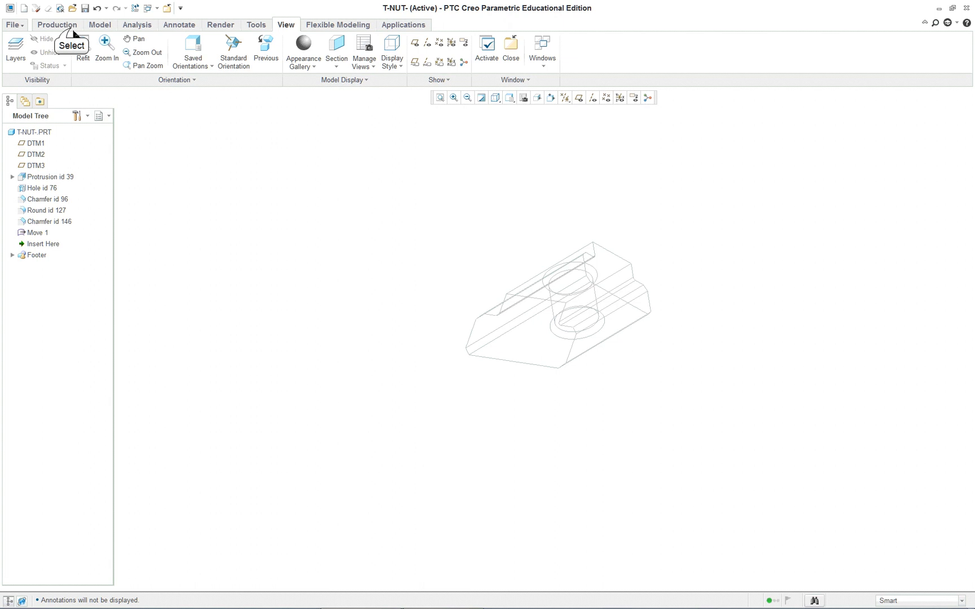
Switch to the Production tab to run DISPLAY, hiding datums and annotations.
click(56, 24)
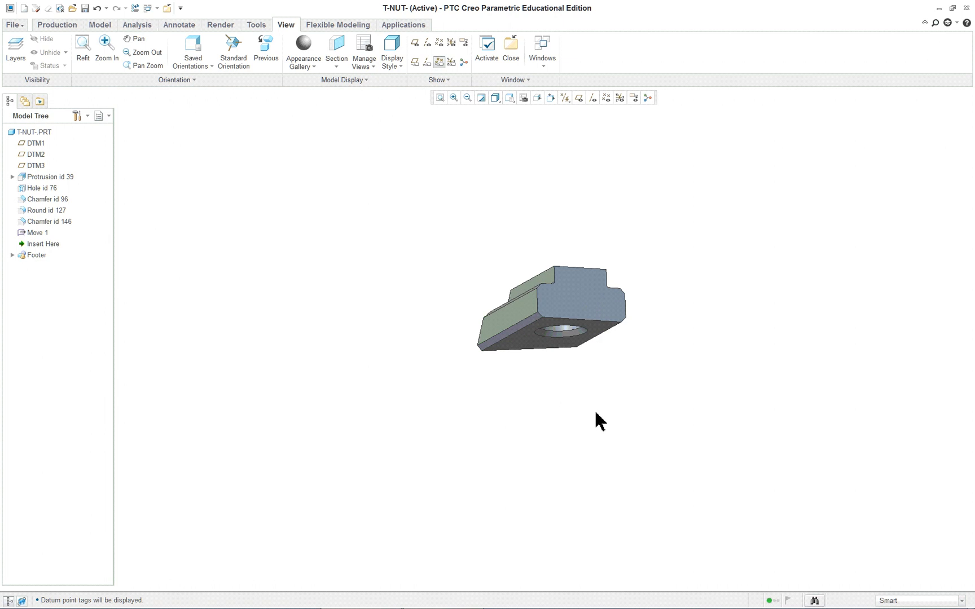
mouse_move(571, 418)
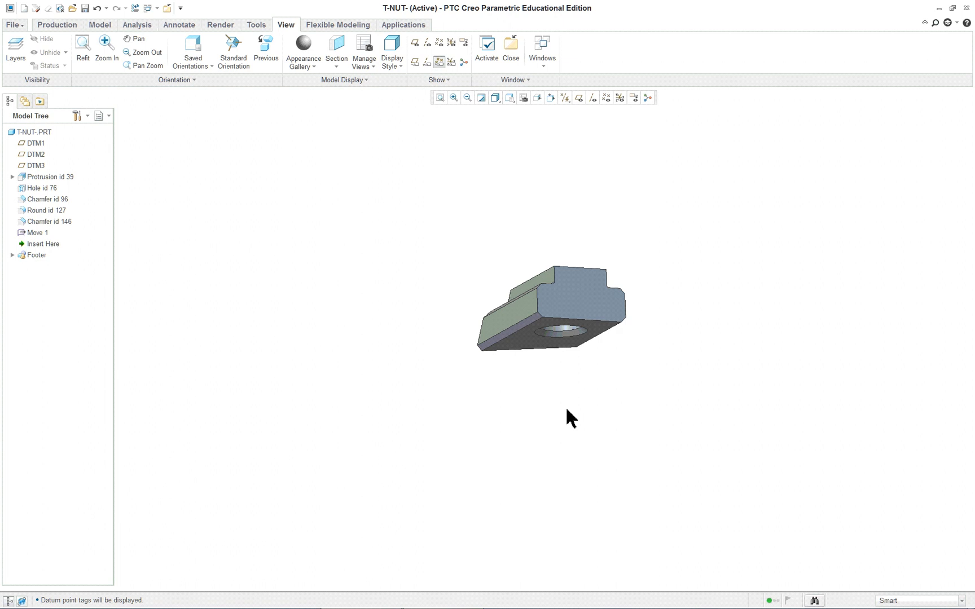
mouse_move(508, 98)
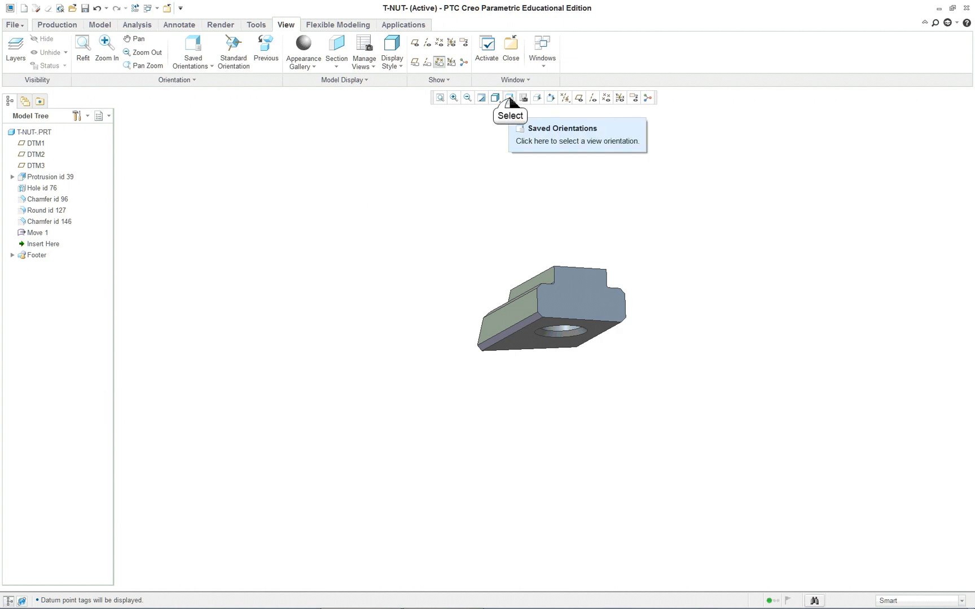
Restore Standard Orientation and show datum plane tags on the T-NUT.
click(509, 98)
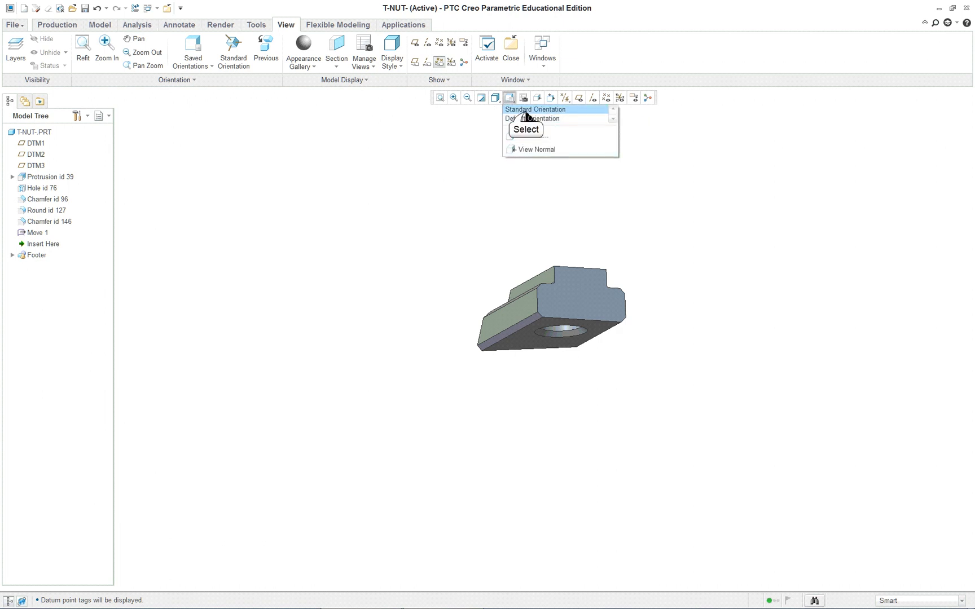
click(533, 109)
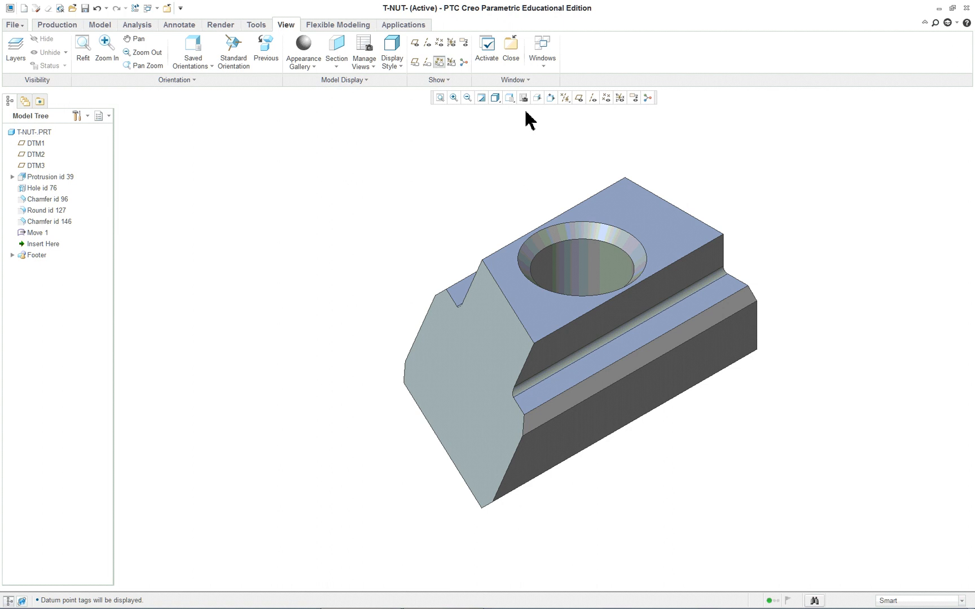
mouse_move(680, 167)
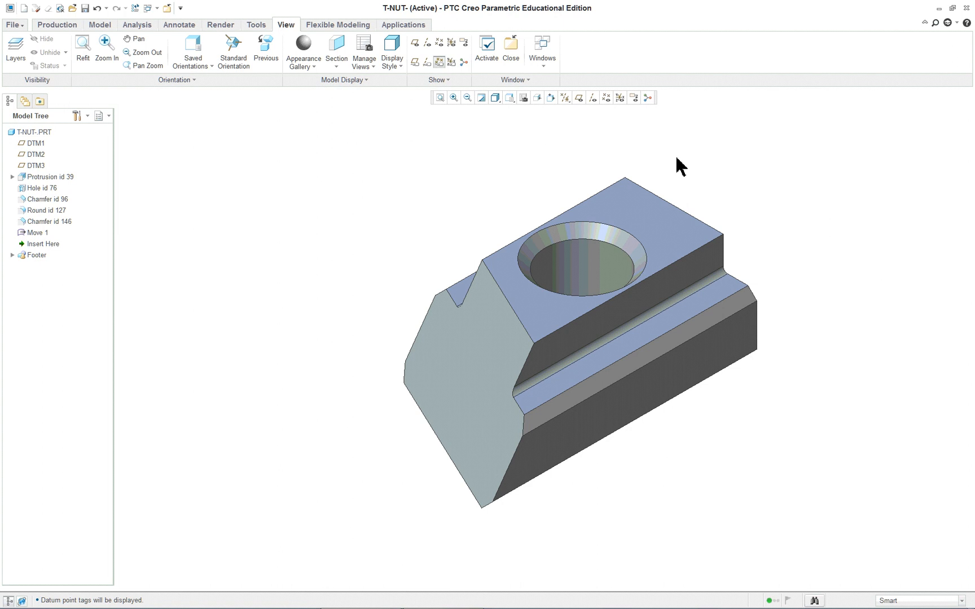
mouse_move(398, 155)
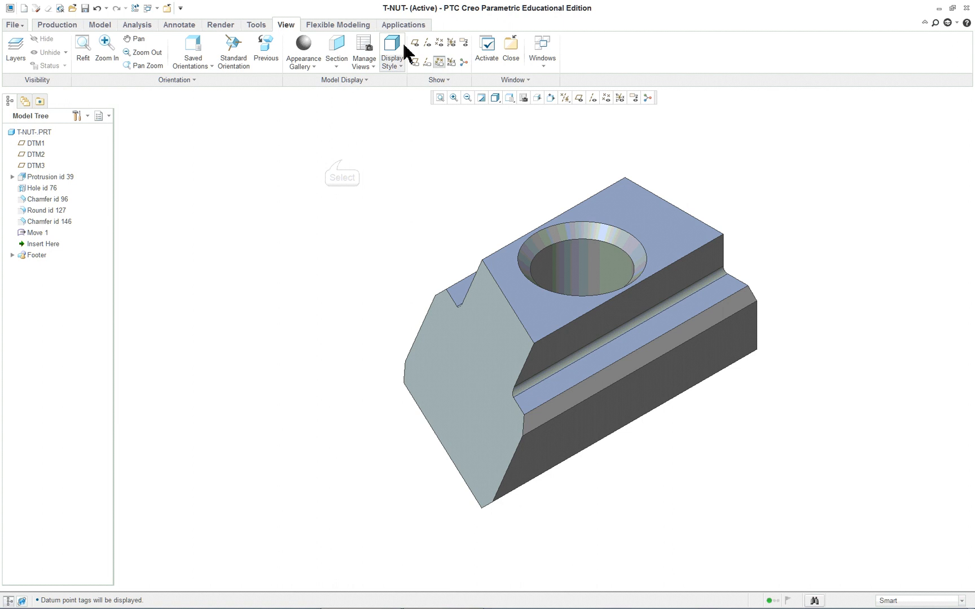
mouse_move(662, 526)
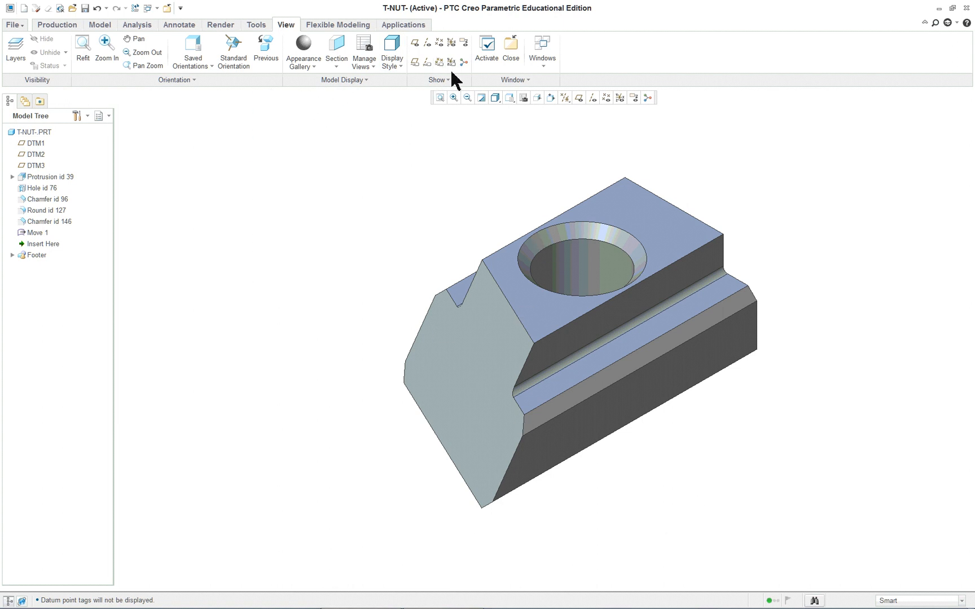
mouse_move(395, 99)
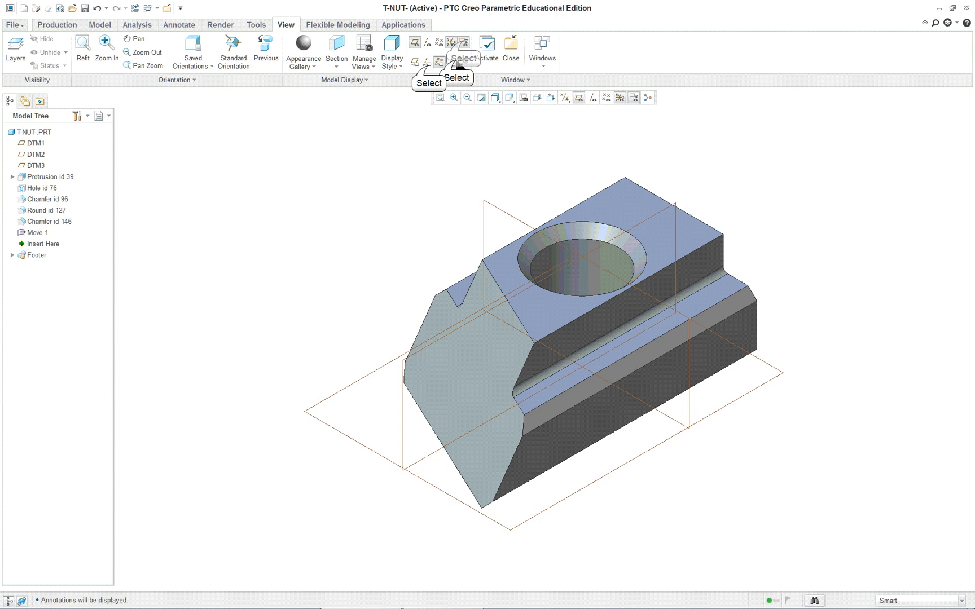
click(423, 44)
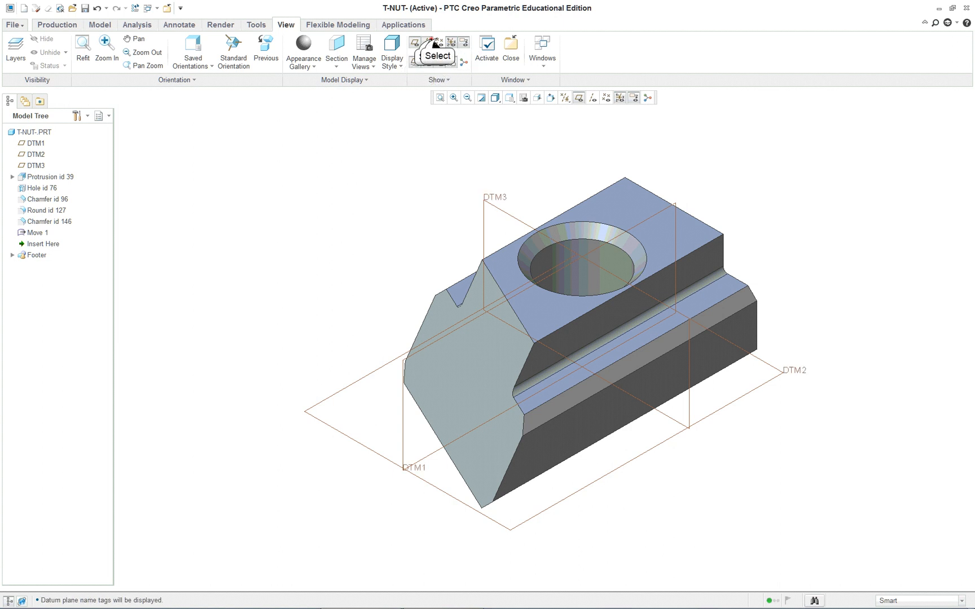
click(14, 24)
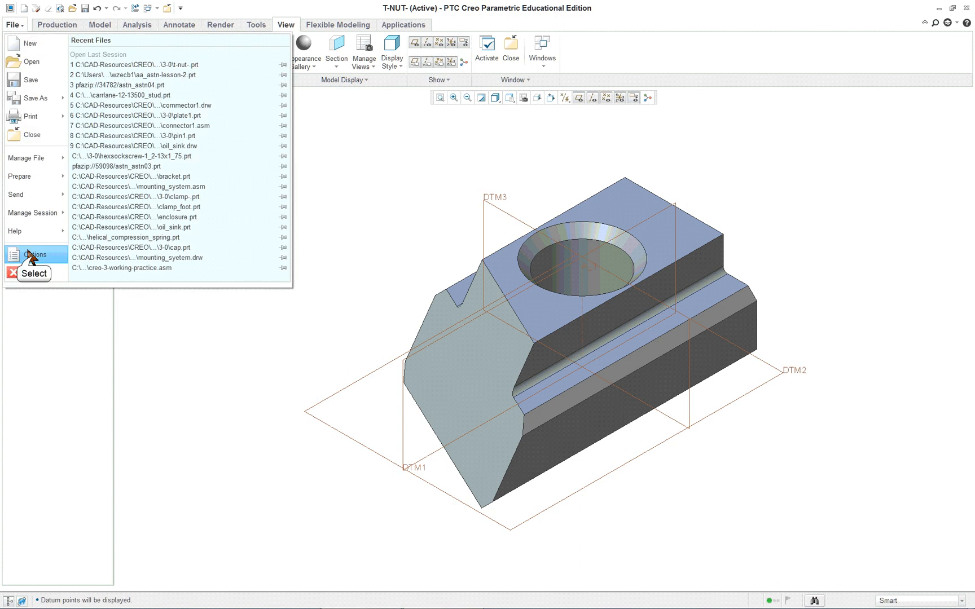
Raise the shaded model quality to 50 in the Model Display options.
click(35, 254)
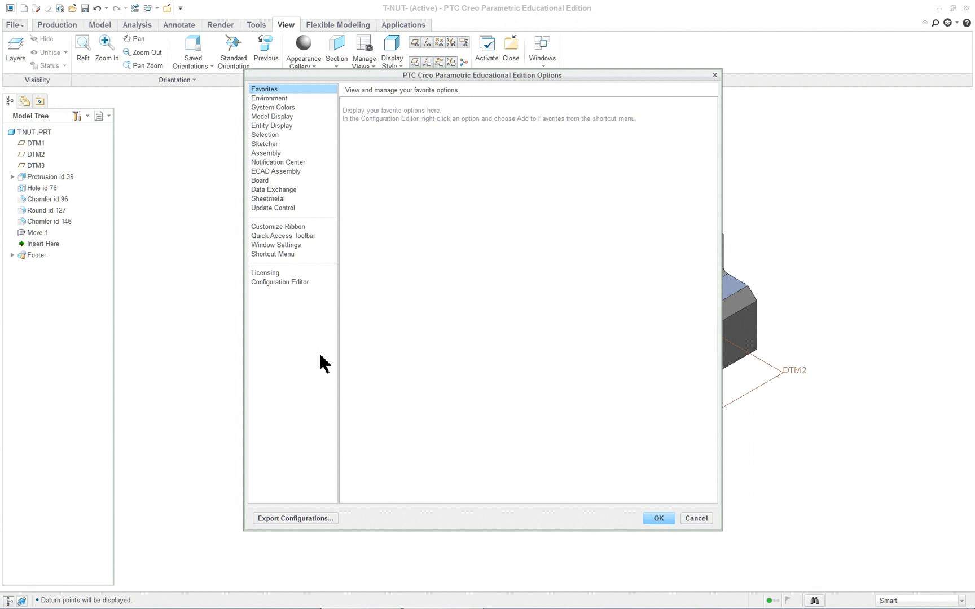
mouse_move(293, 236)
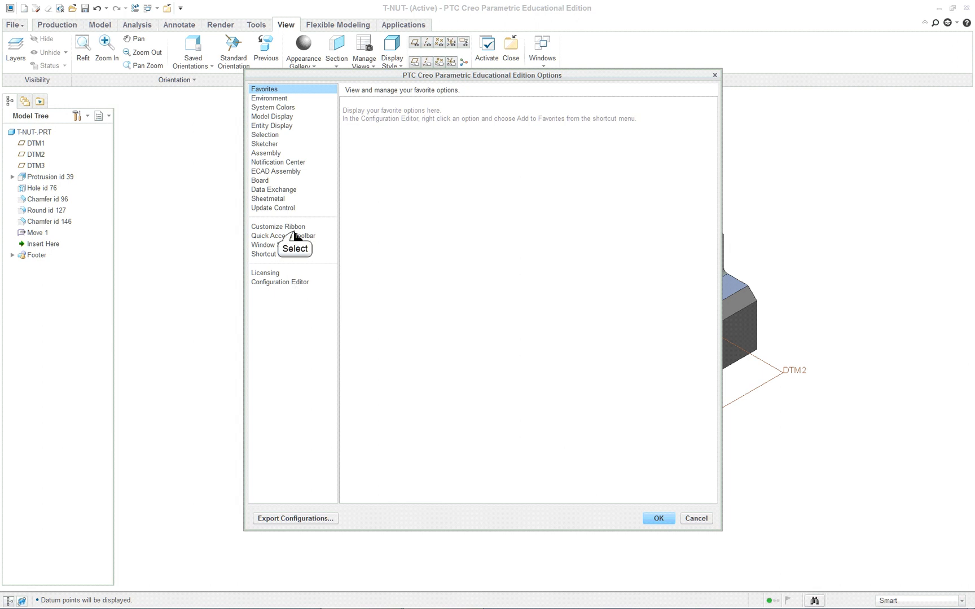
click(278, 227)
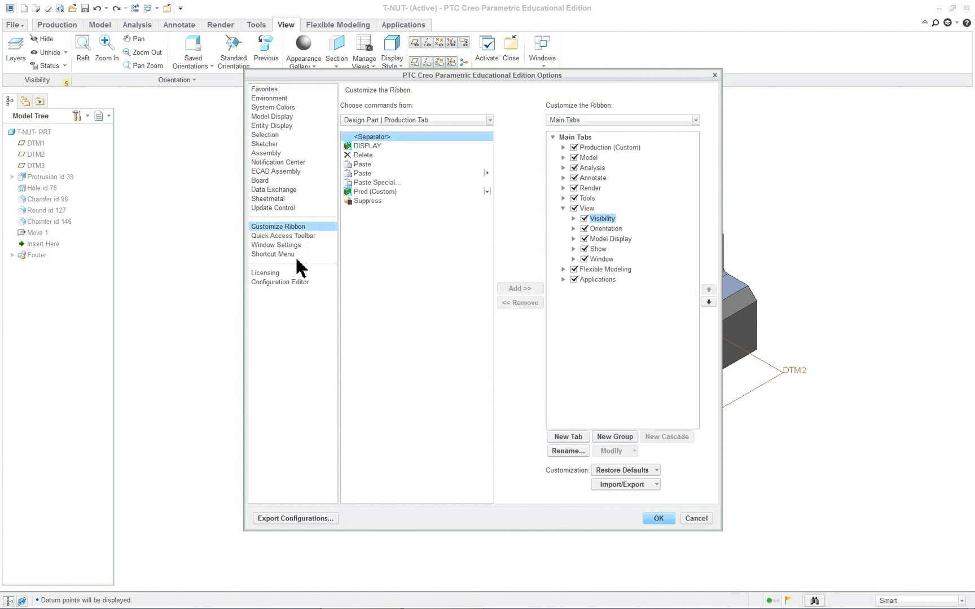
mouse_move(285, 128)
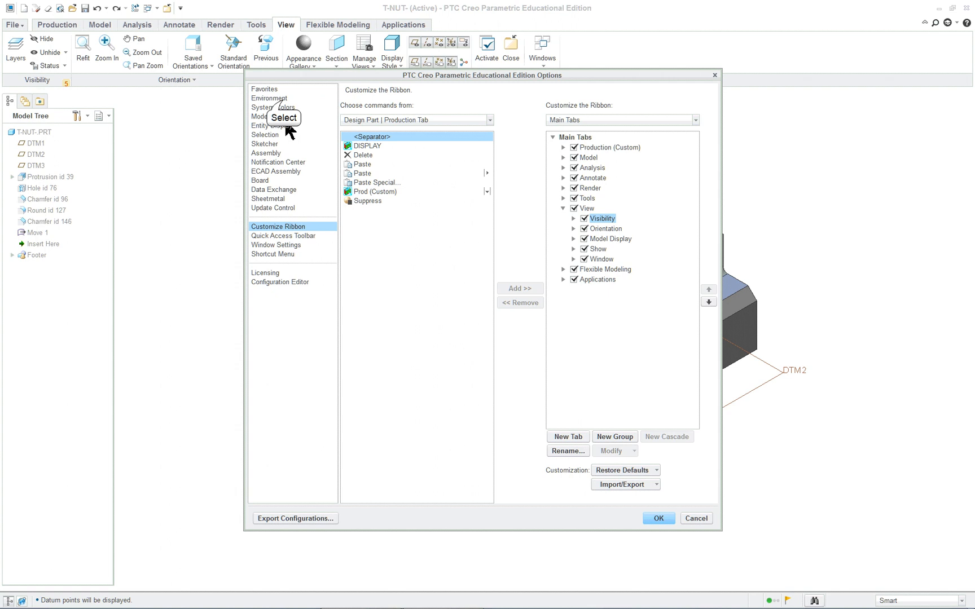
click(271, 116)
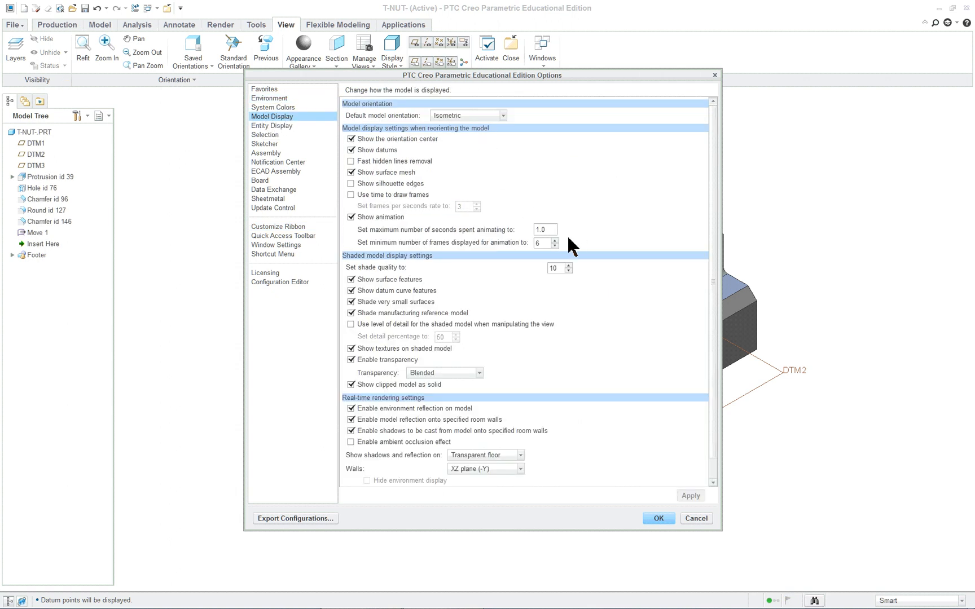
mouse_move(566, 267)
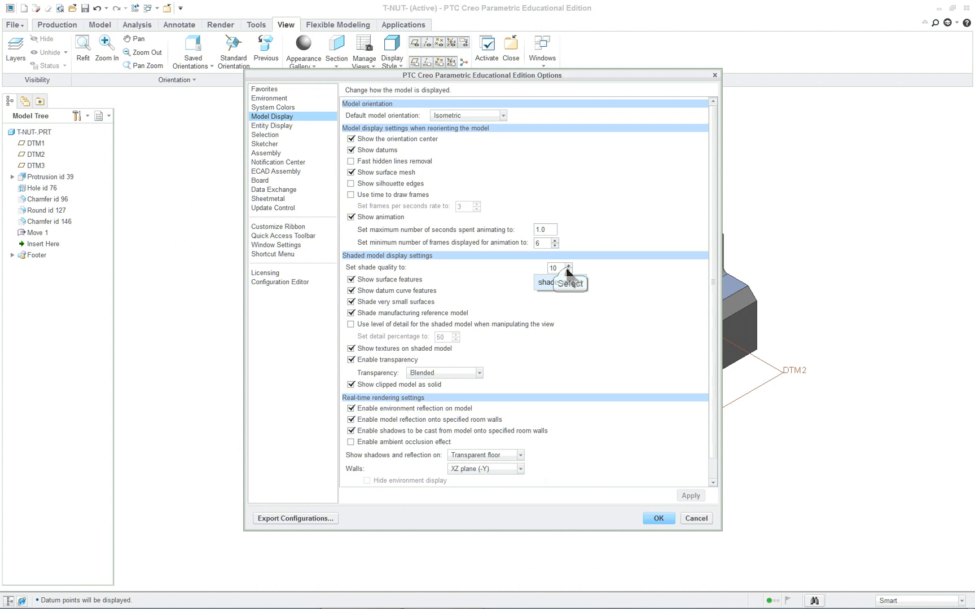
click(566, 265)
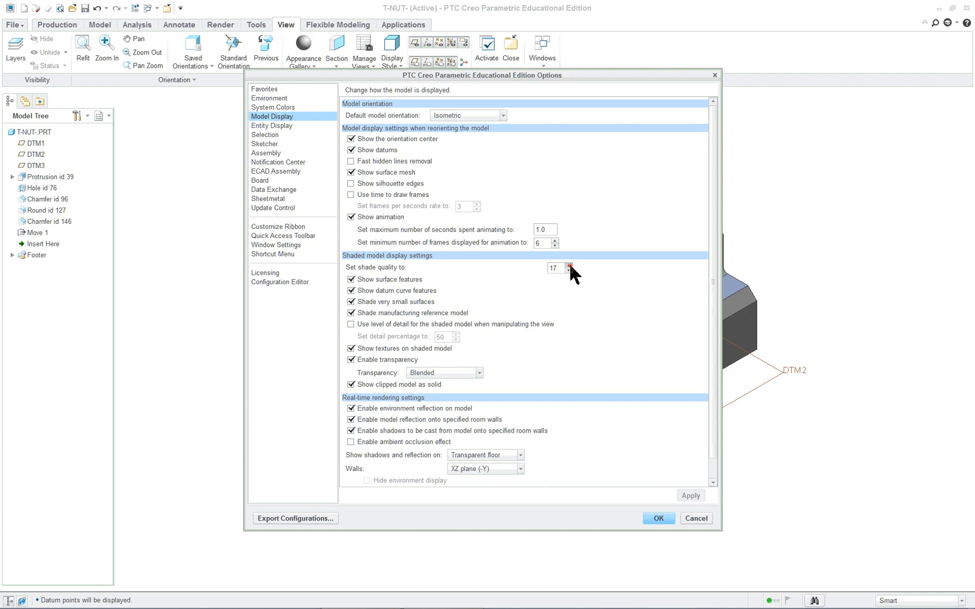
click(568, 265)
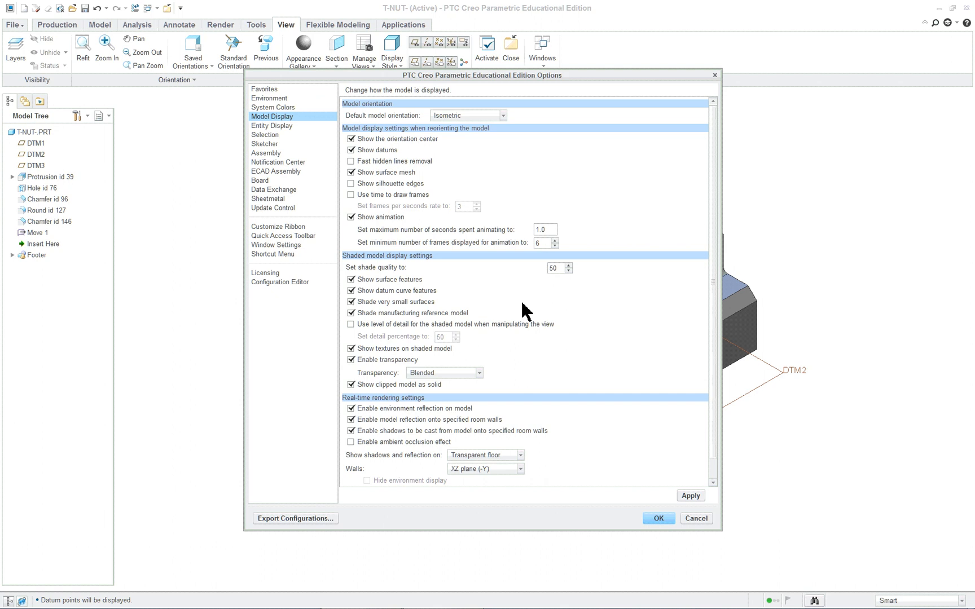
mouse_move(509, 401)
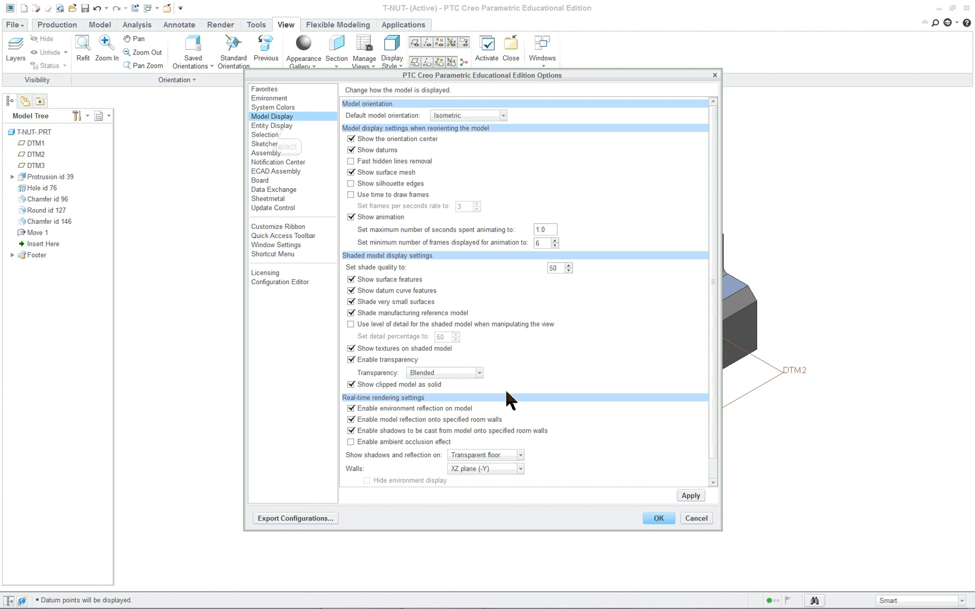
Review Entity Display, accept the options and decline saving a configuration file.
click(270, 125)
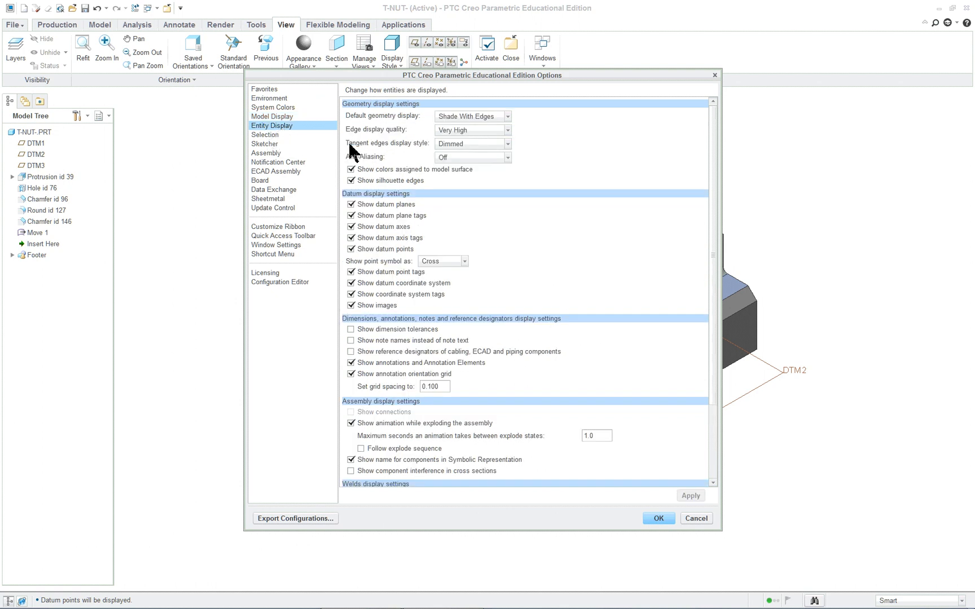
mouse_move(463, 165)
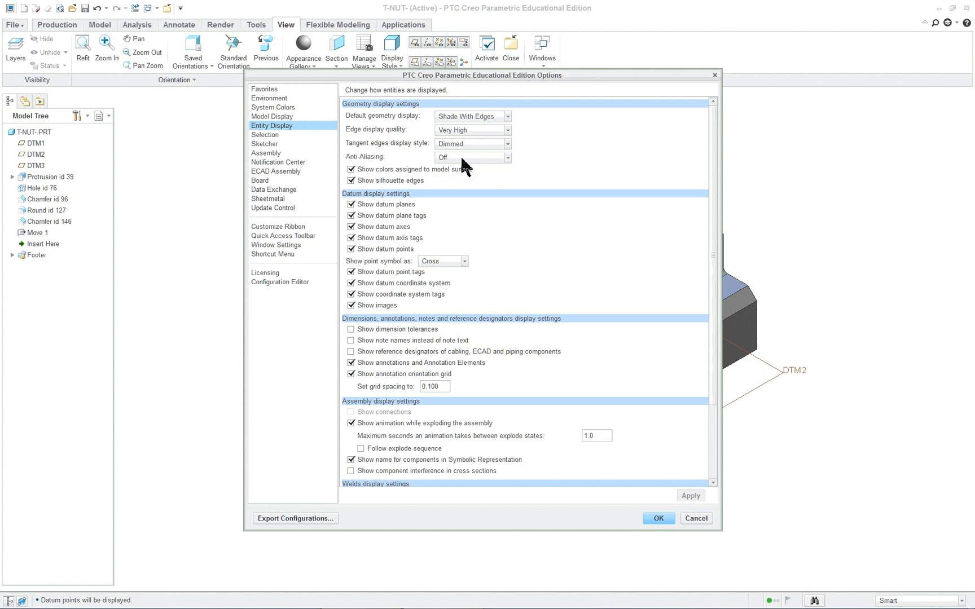
mouse_move(509, 179)
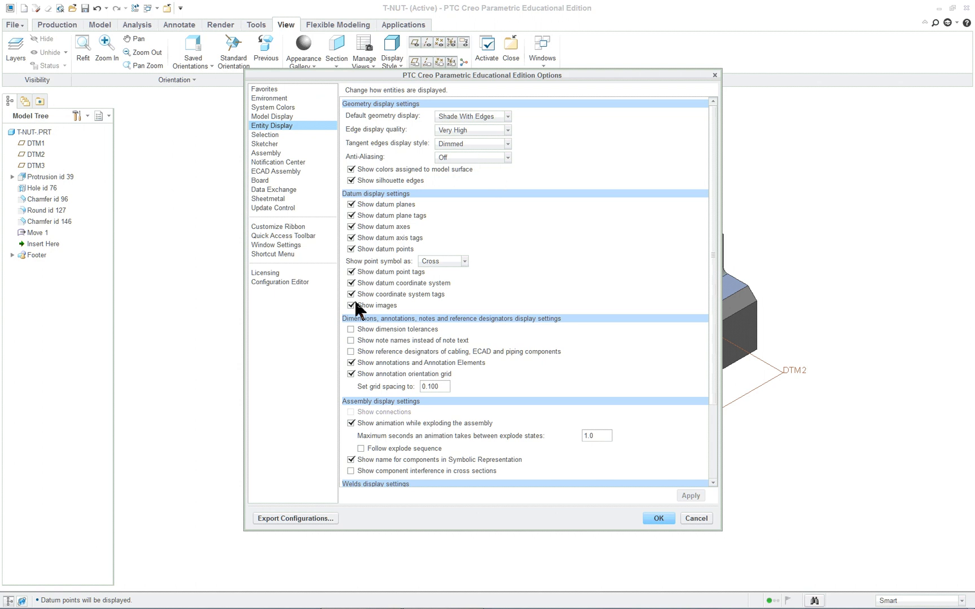
mouse_move(370, 214)
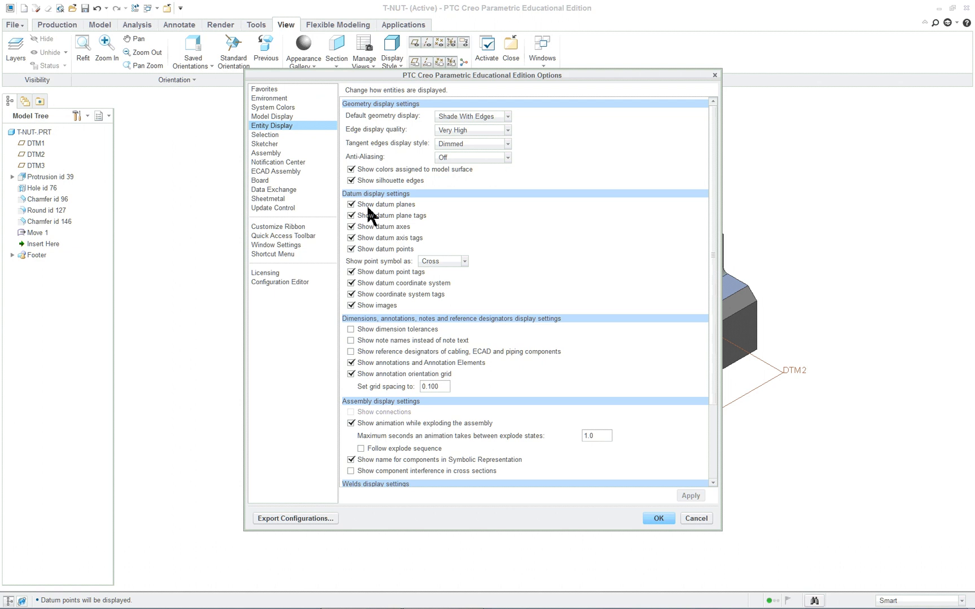
mouse_move(658, 518)
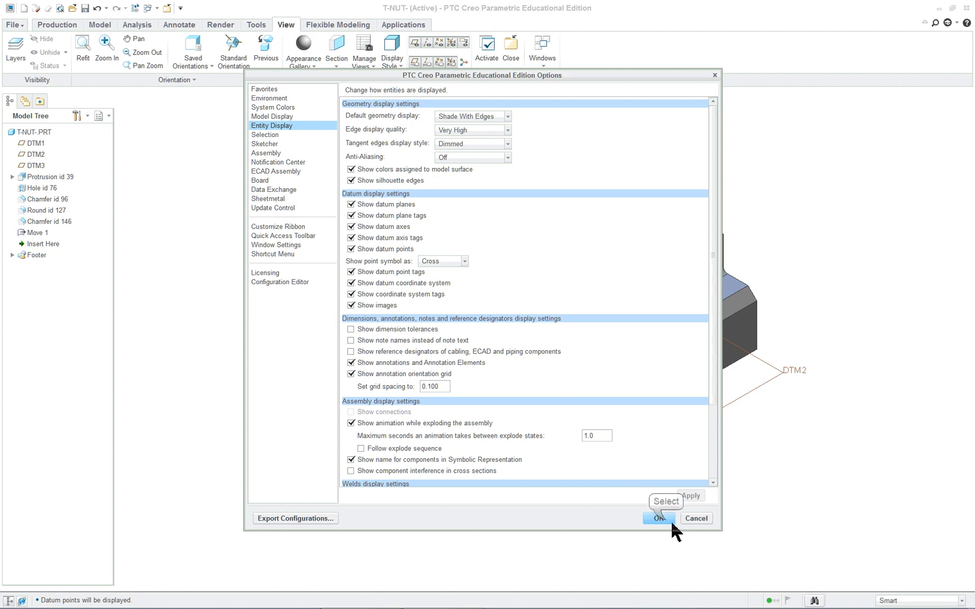
click(659, 518)
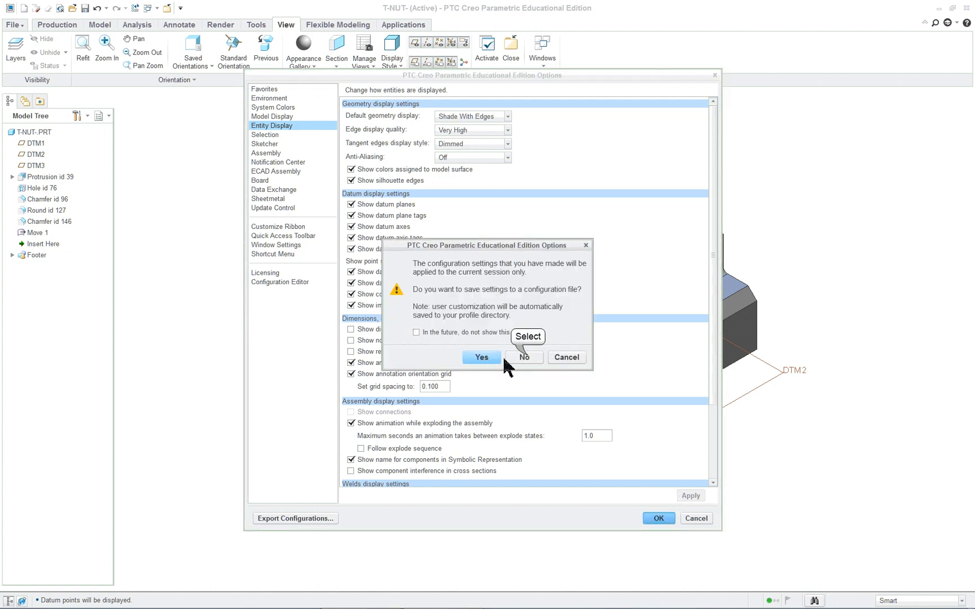
click(525, 356)
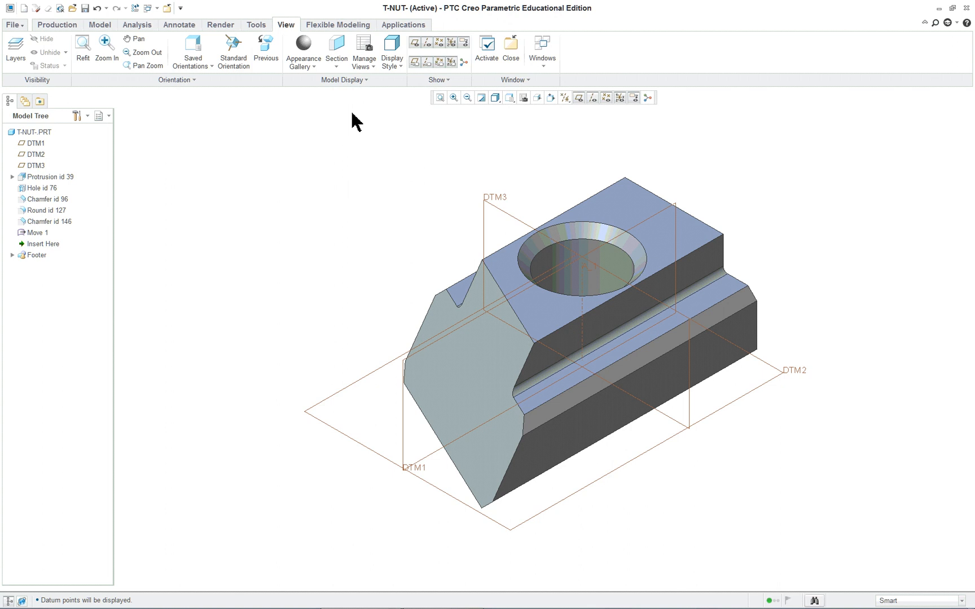
mouse_move(415, 44)
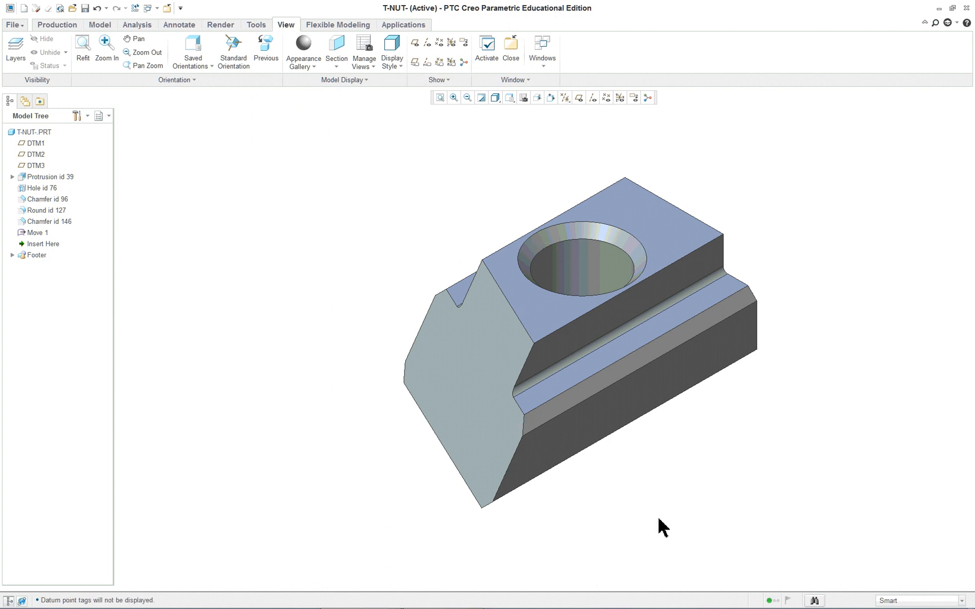
mouse_move(338, 384)
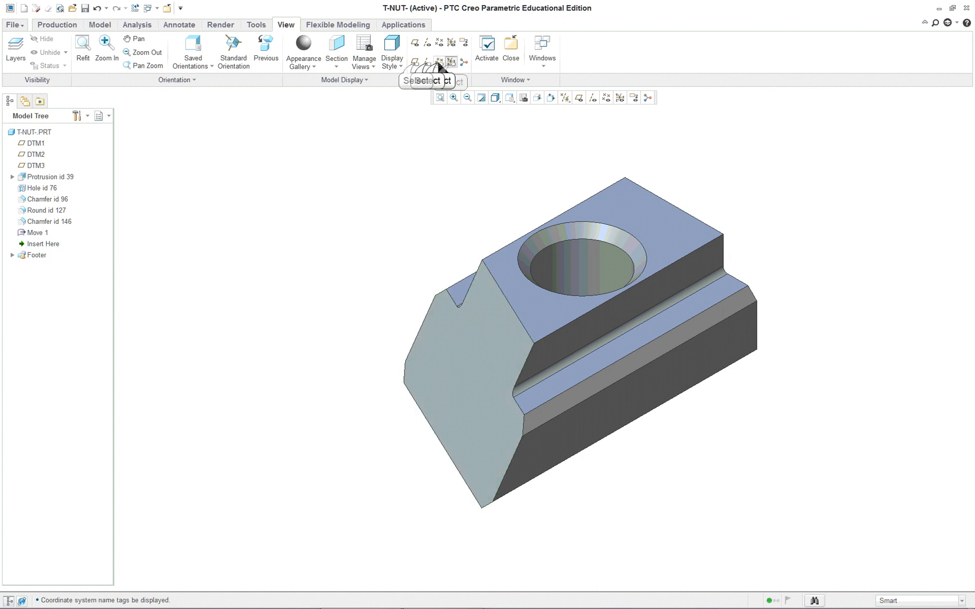
Show the datum planes and spin center, and bring up the datum display filter choices.
click(413, 60)
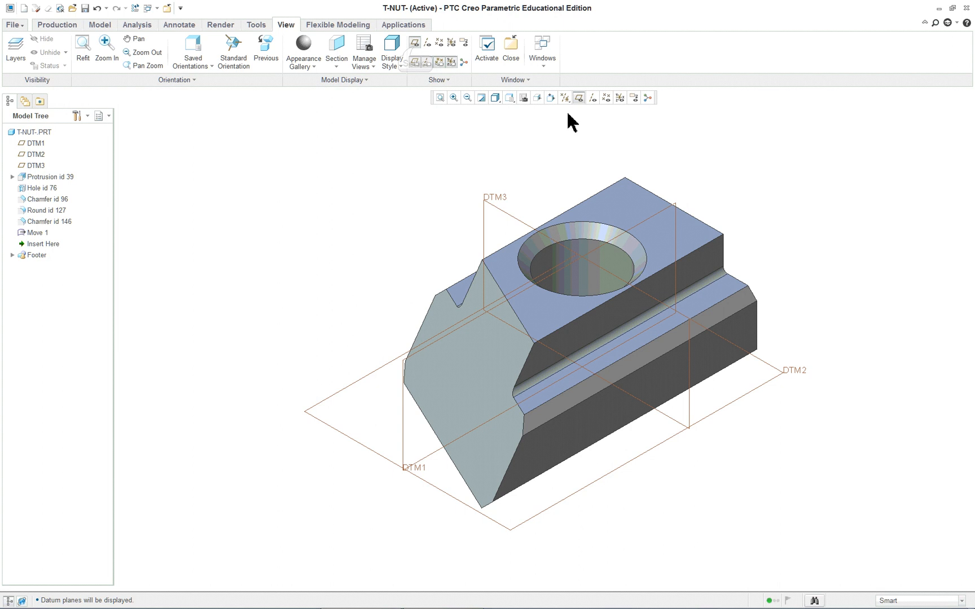
mouse_move(606, 98)
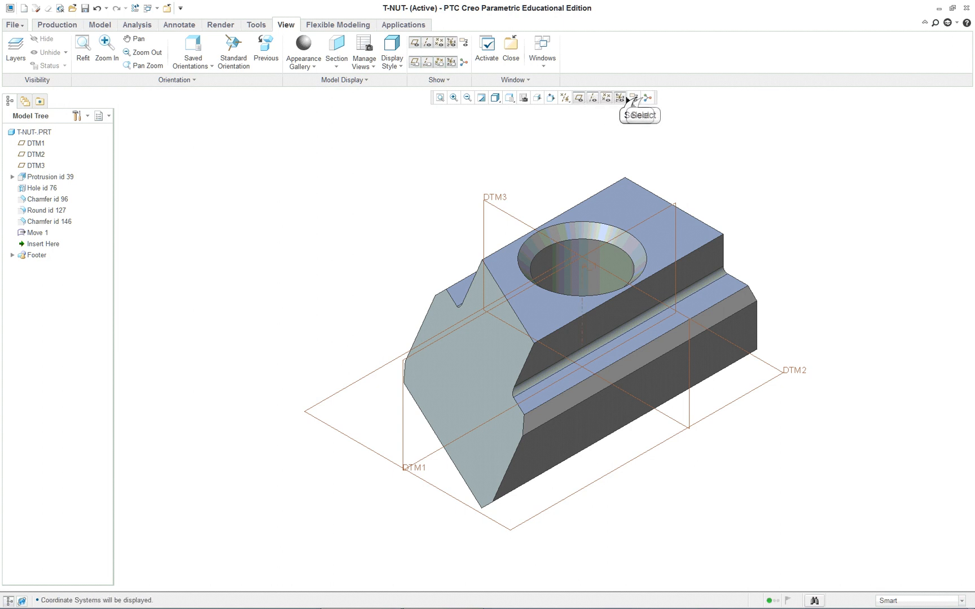
click(550, 98)
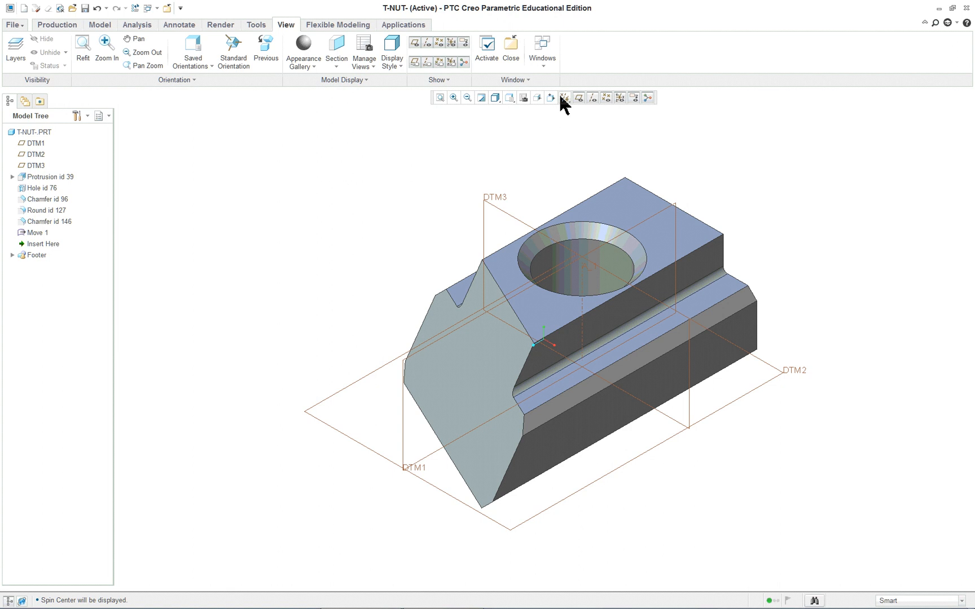
click(564, 98)
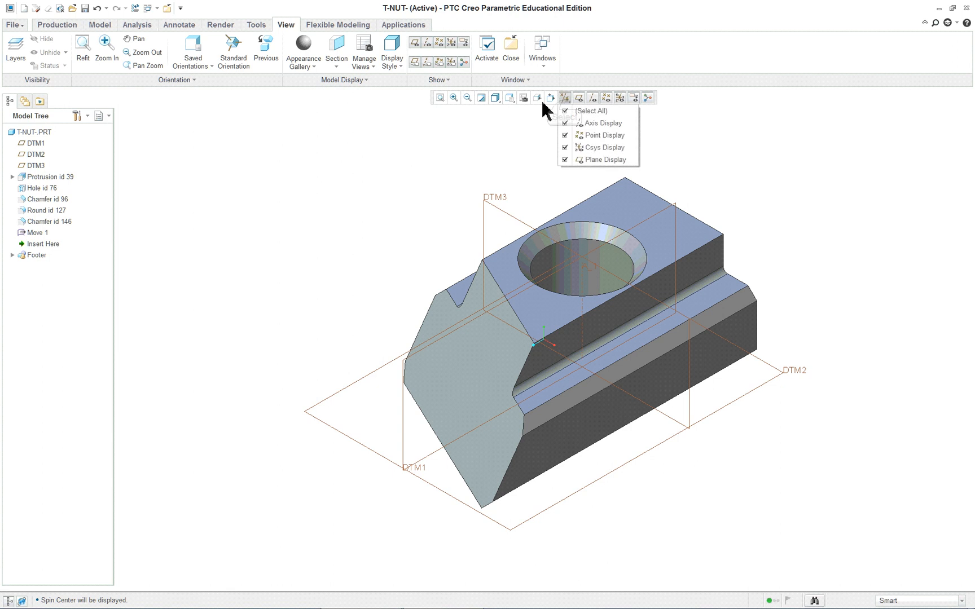
mouse_move(570, 121)
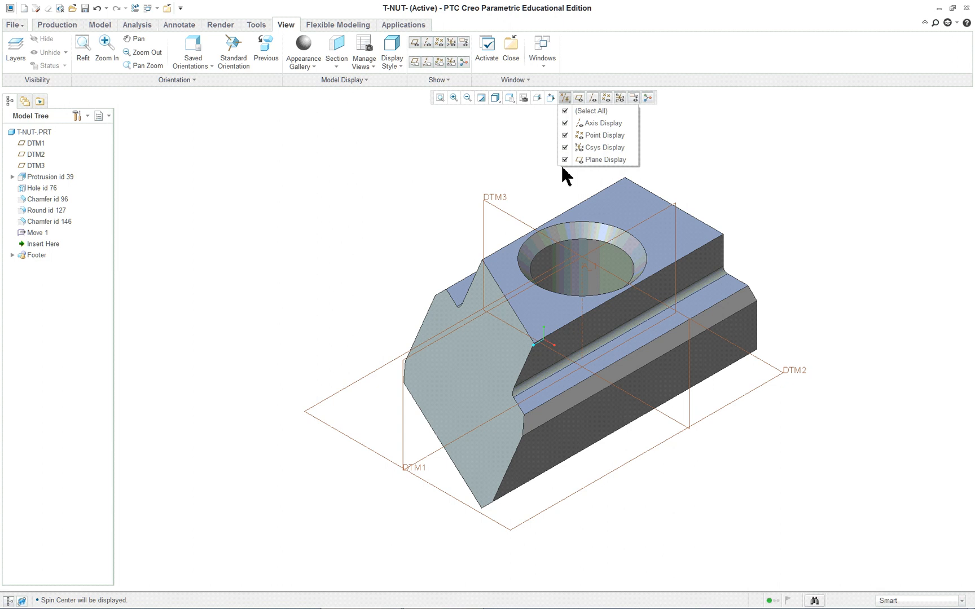
mouse_move(643, 99)
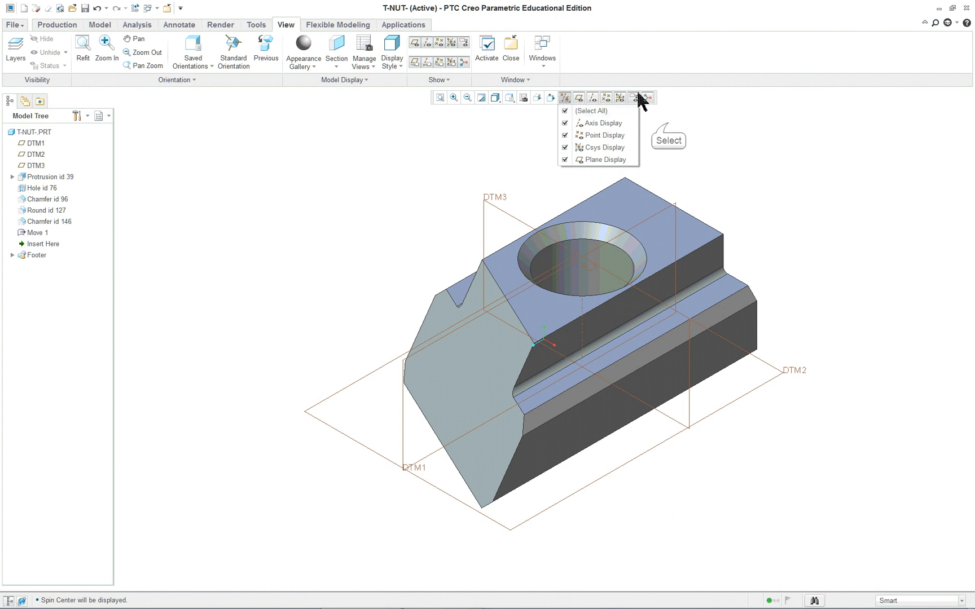
Remove Datum Display Filters and Plane Display commands from the graphics toolbar.
right_click(618, 98)
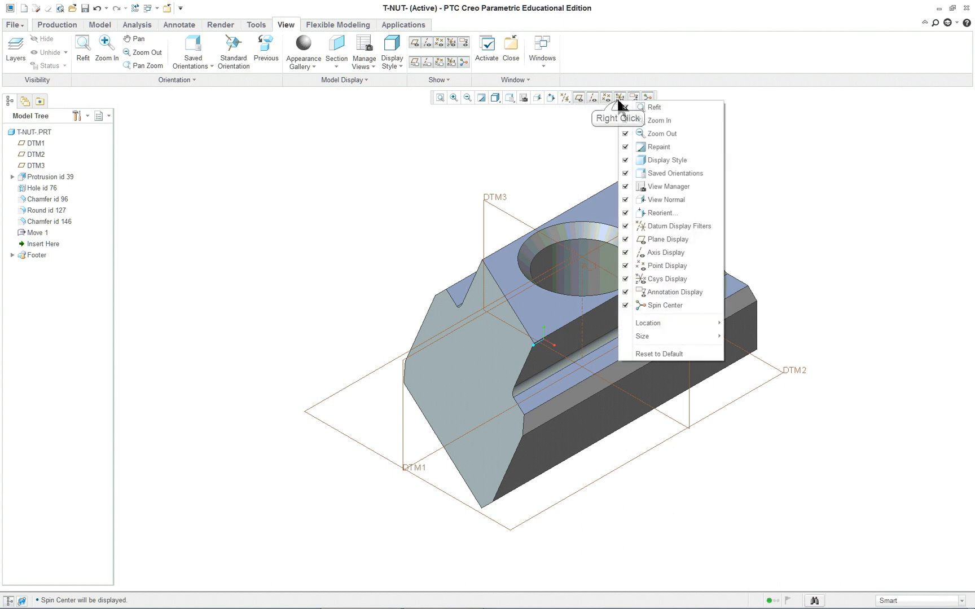
mouse_move(629, 239)
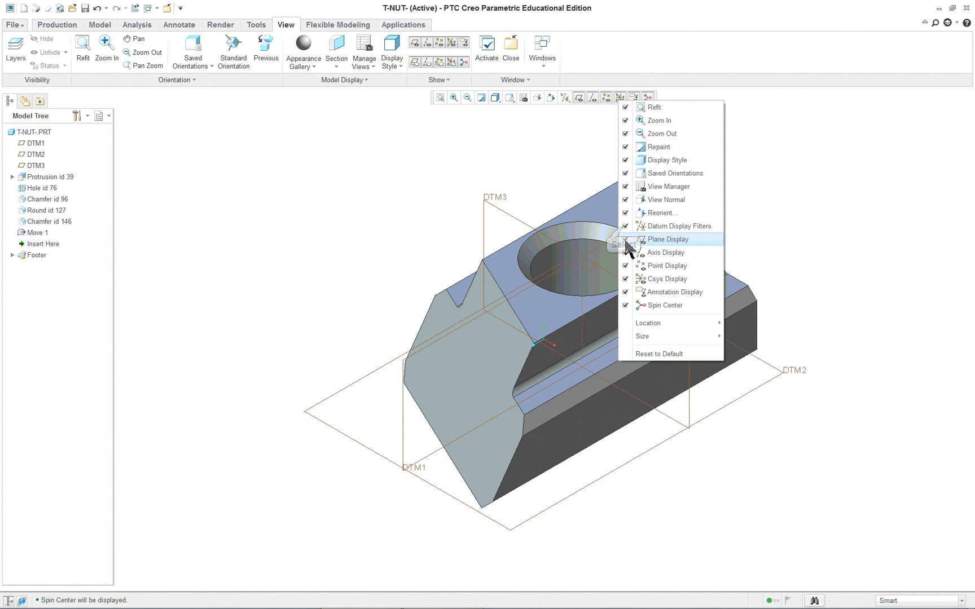
click(674, 226)
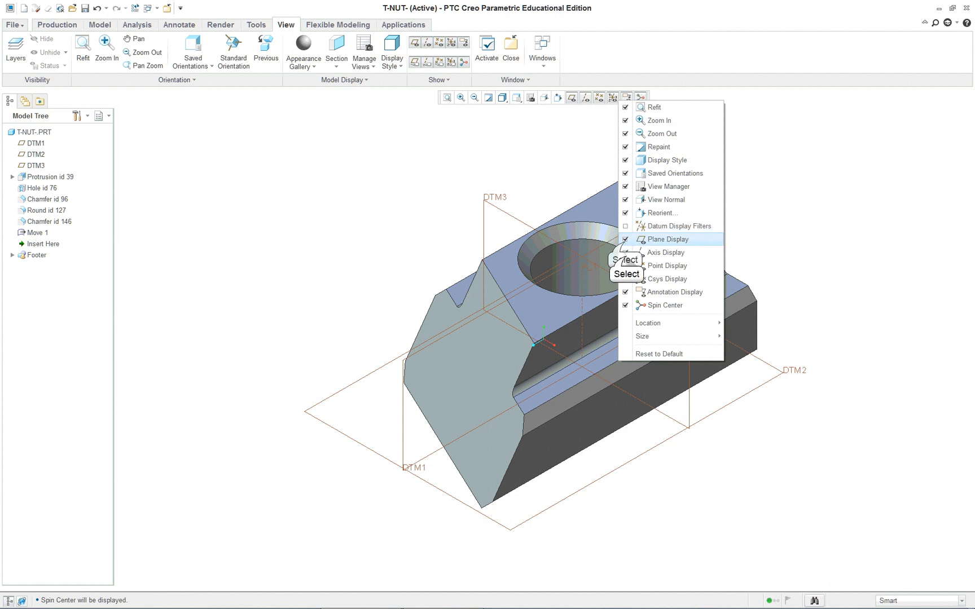
click(667, 239)
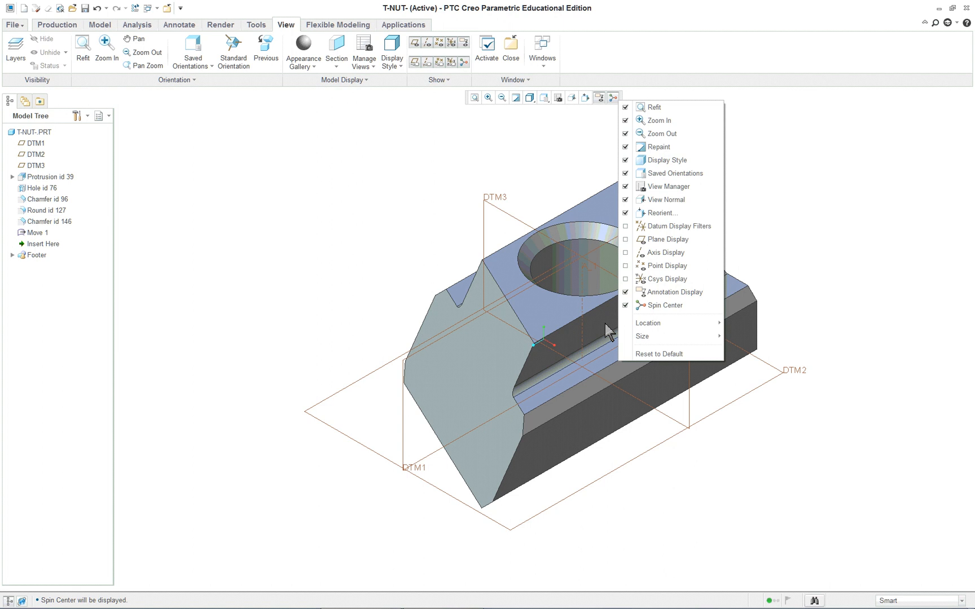
mouse_move(666, 354)
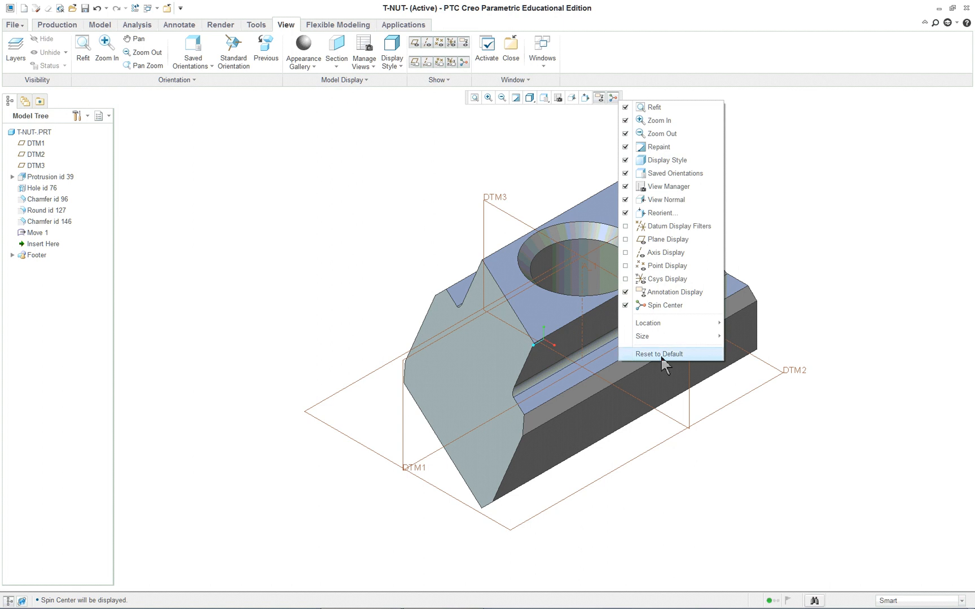
mouse_move(671, 365)
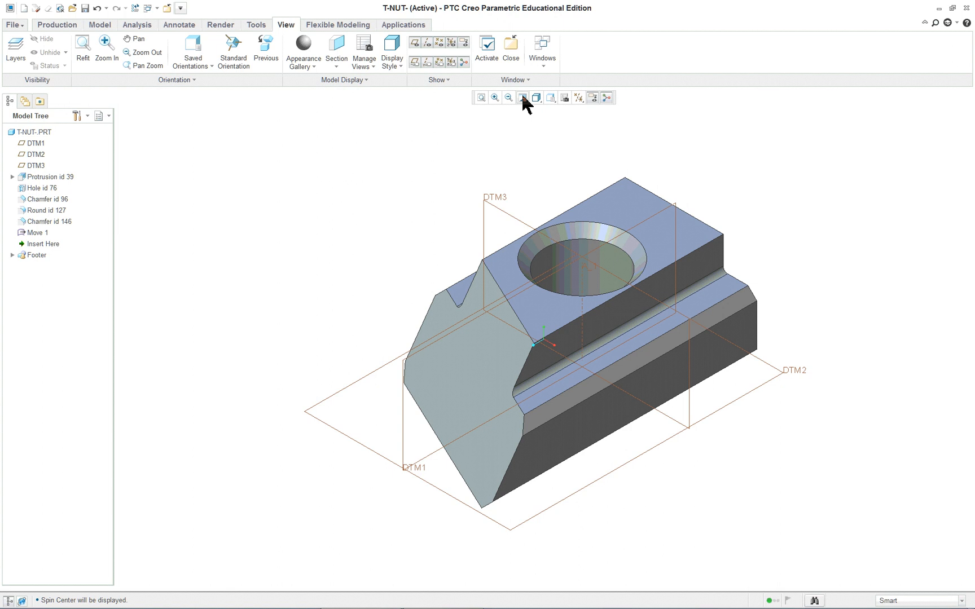
Re-enable all datum types via the filter dropdown, then show the Production tab's DISPLAY group.
click(577, 97)
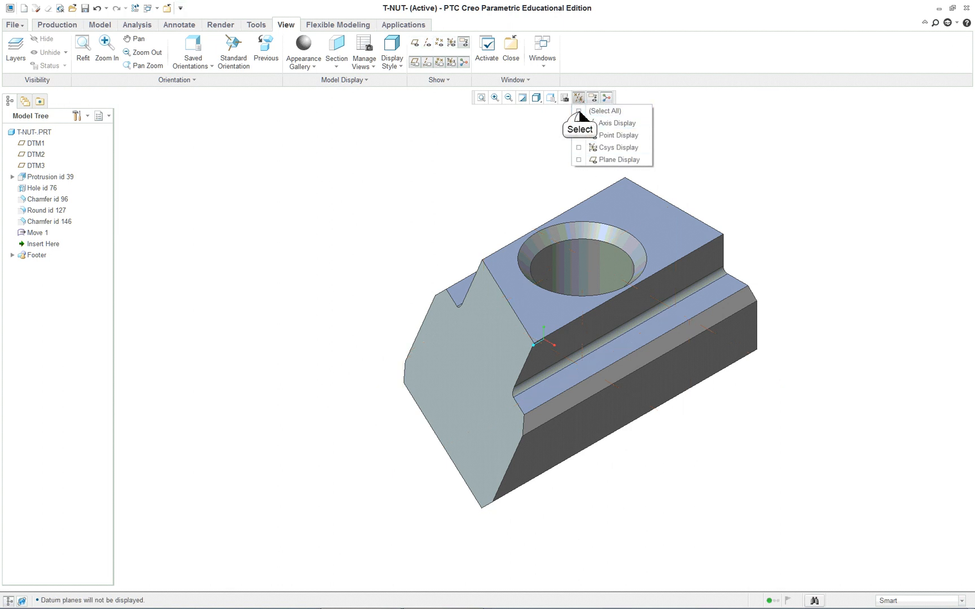
click(596, 159)
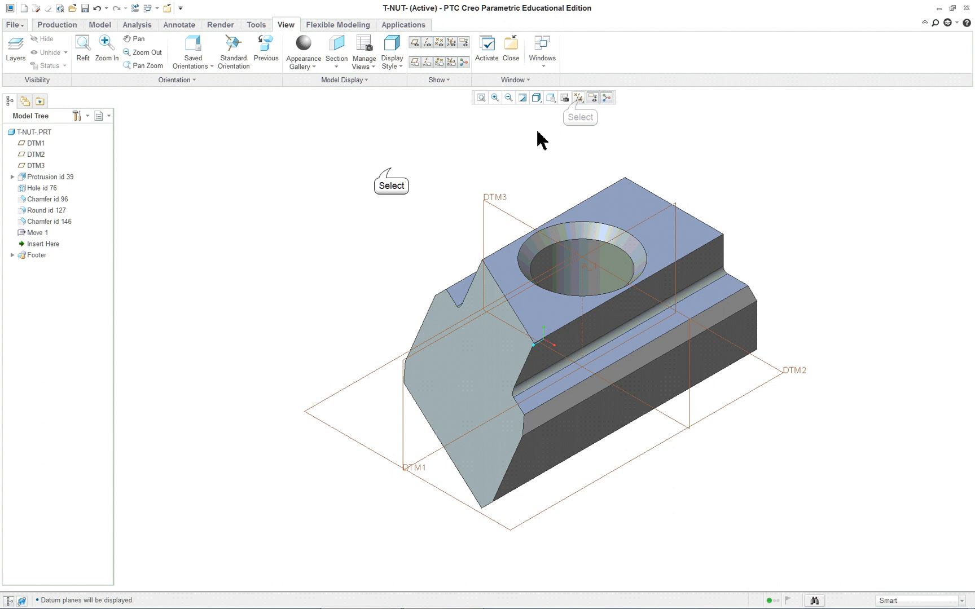
mouse_move(668, 270)
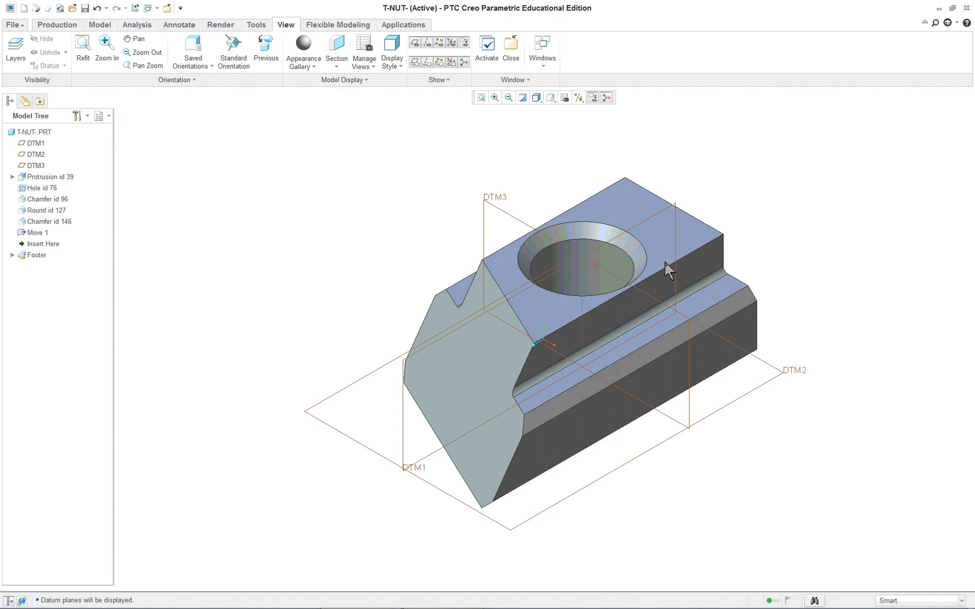
mouse_move(584, 271)
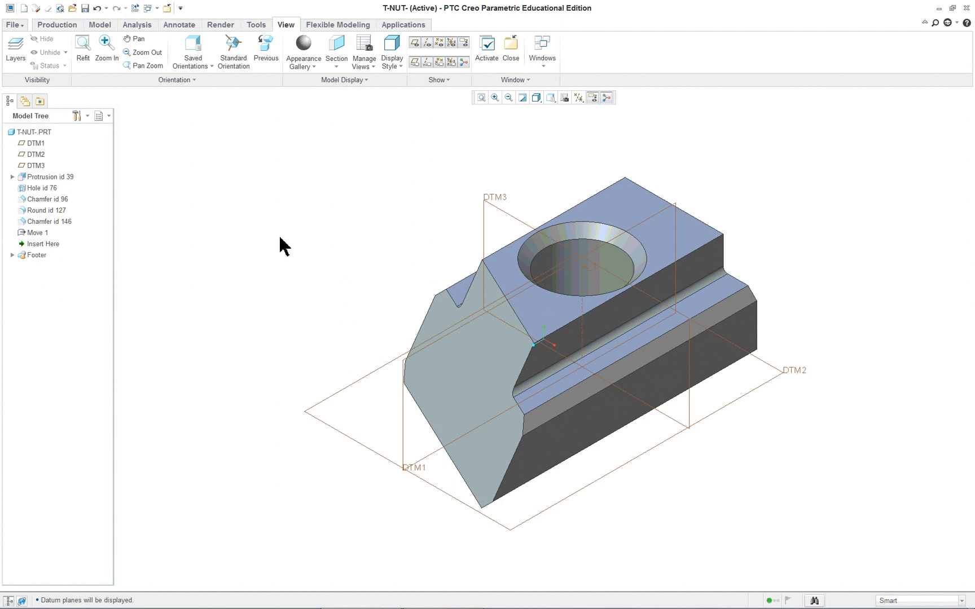
mouse_move(510, 49)
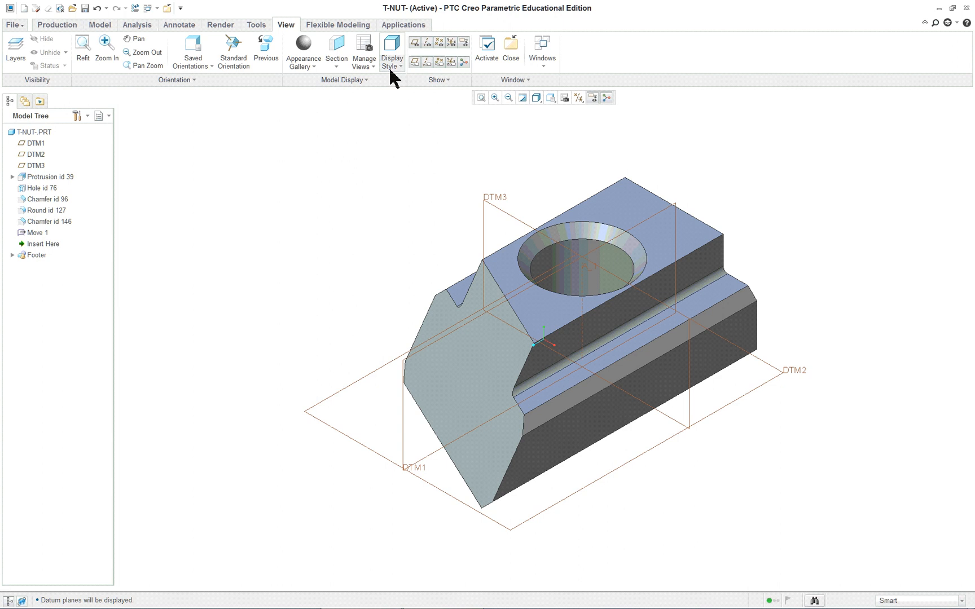
mouse_move(336, 50)
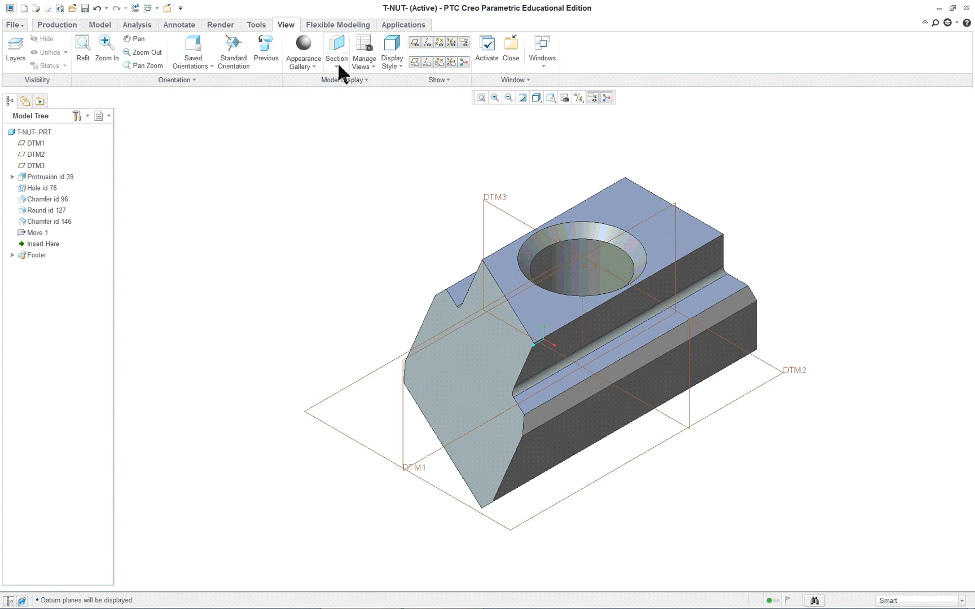
click(56, 24)
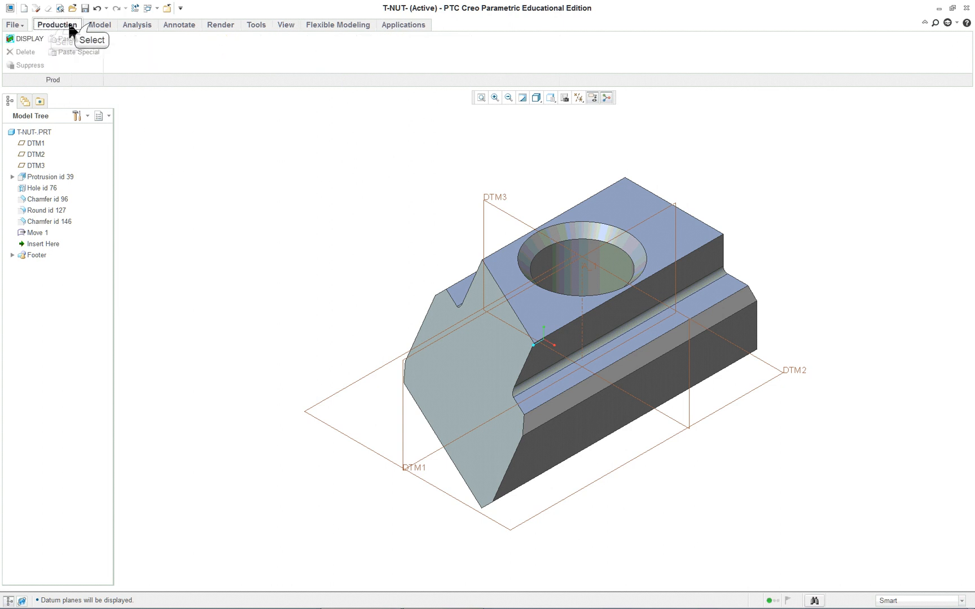
Run the DISPLAY mapkey to reset display settings, then deselect the DTM3 datum plane.
click(100, 24)
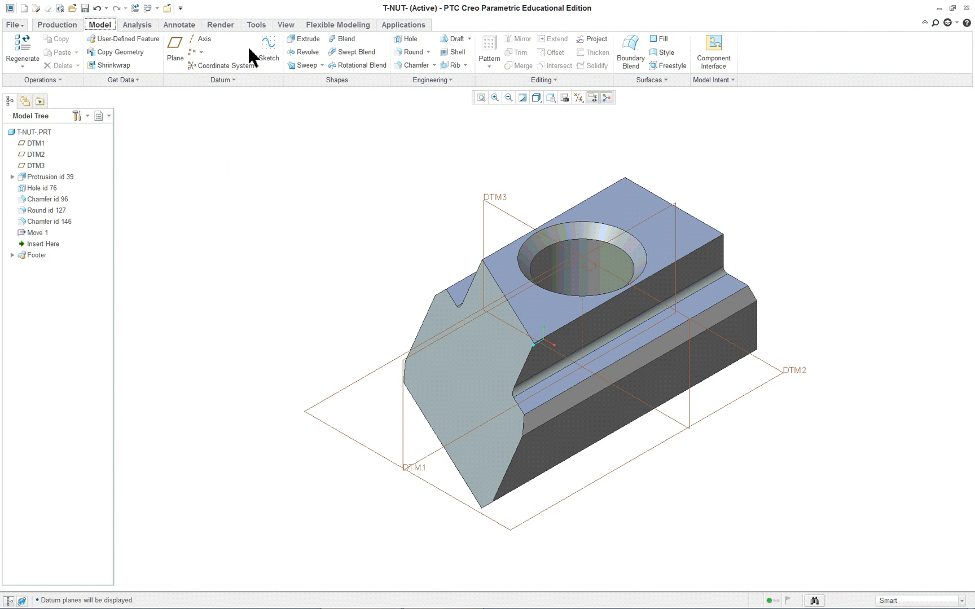
mouse_move(247, 248)
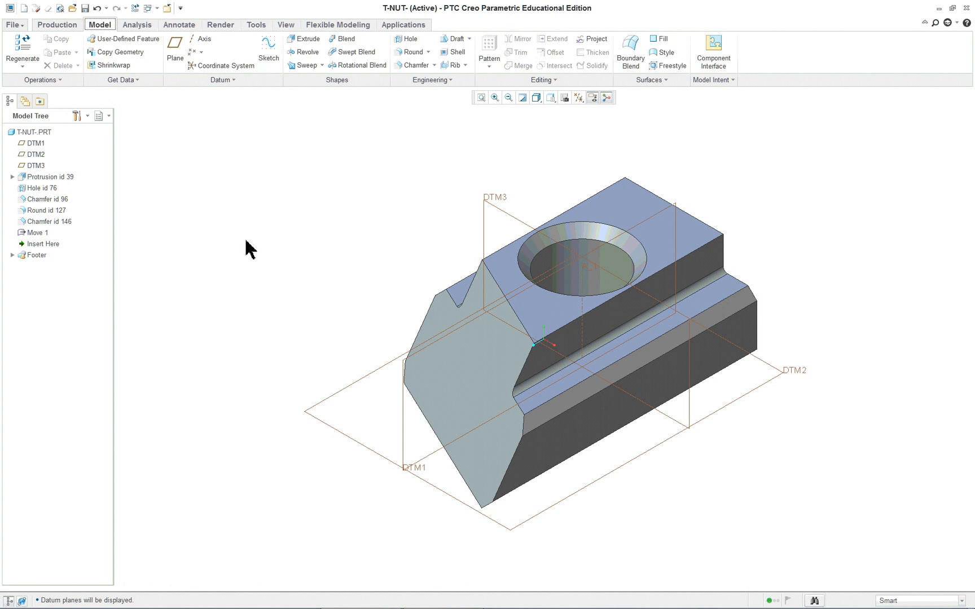
mouse_move(282, 282)
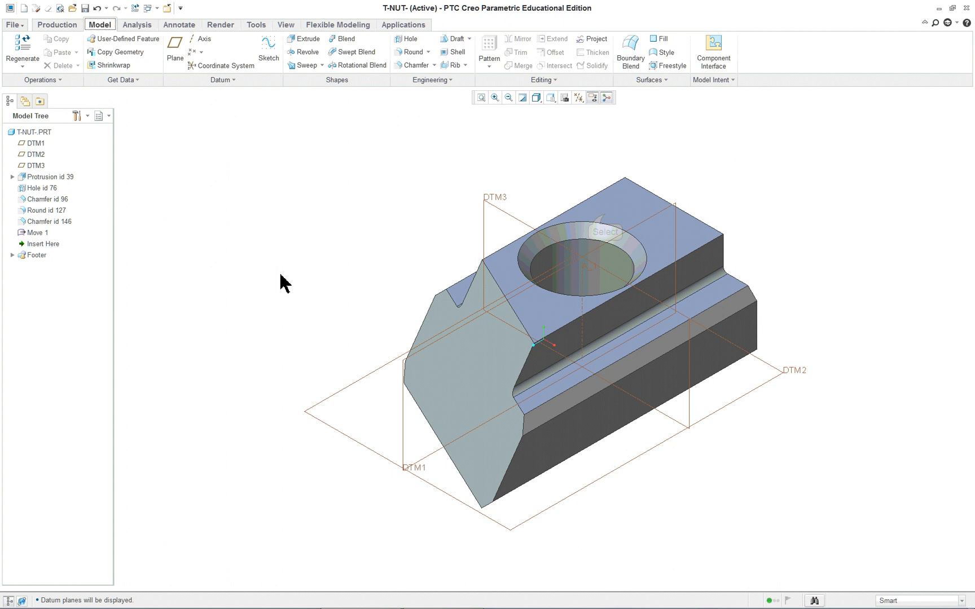
click(51, 176)
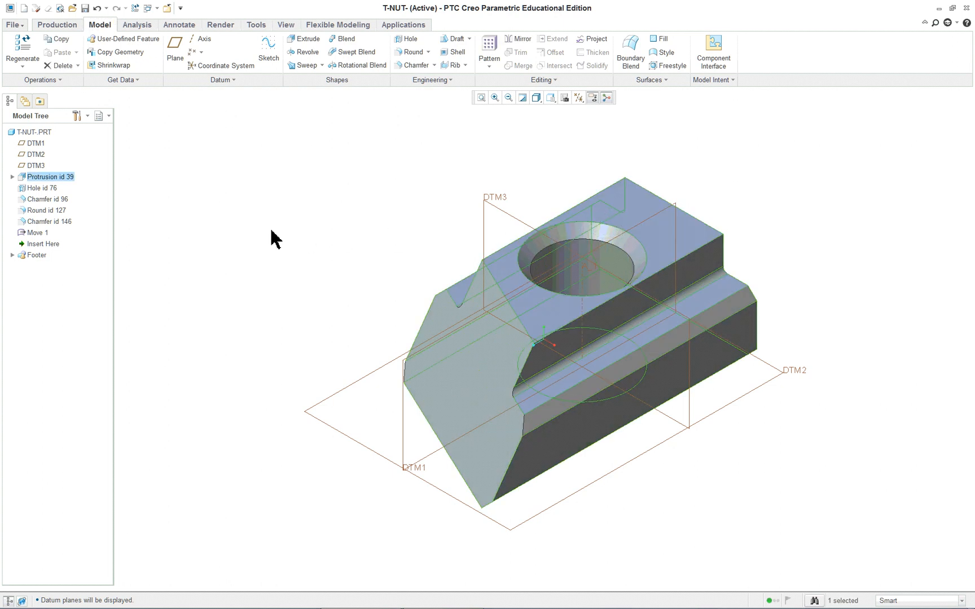
click(273, 240)
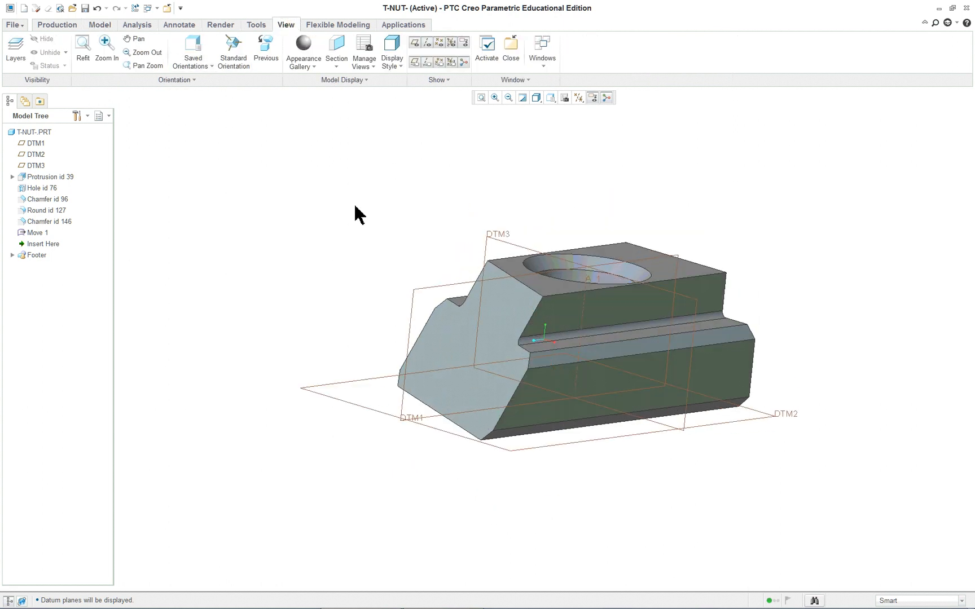
click(303, 47)
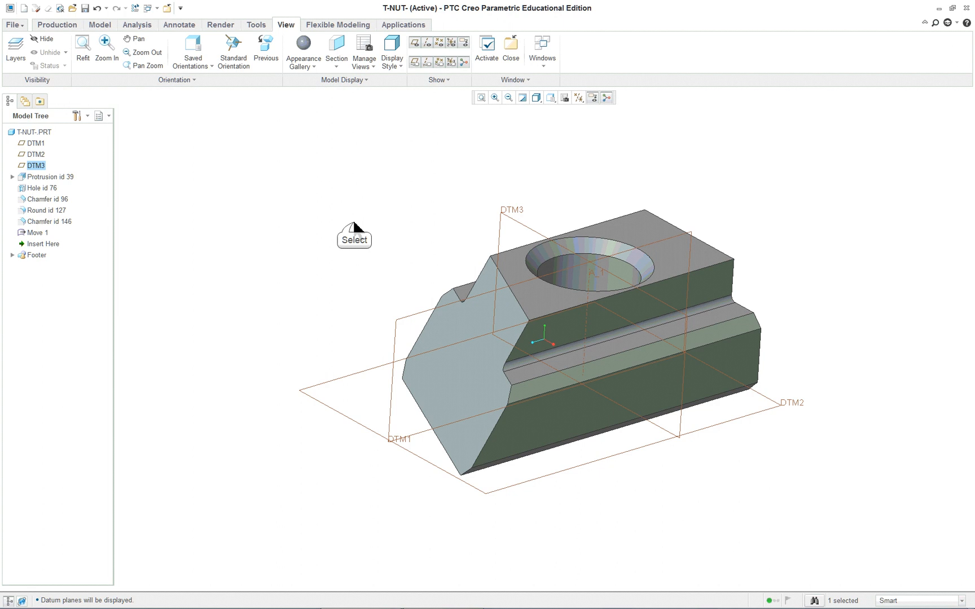
click(257, 217)
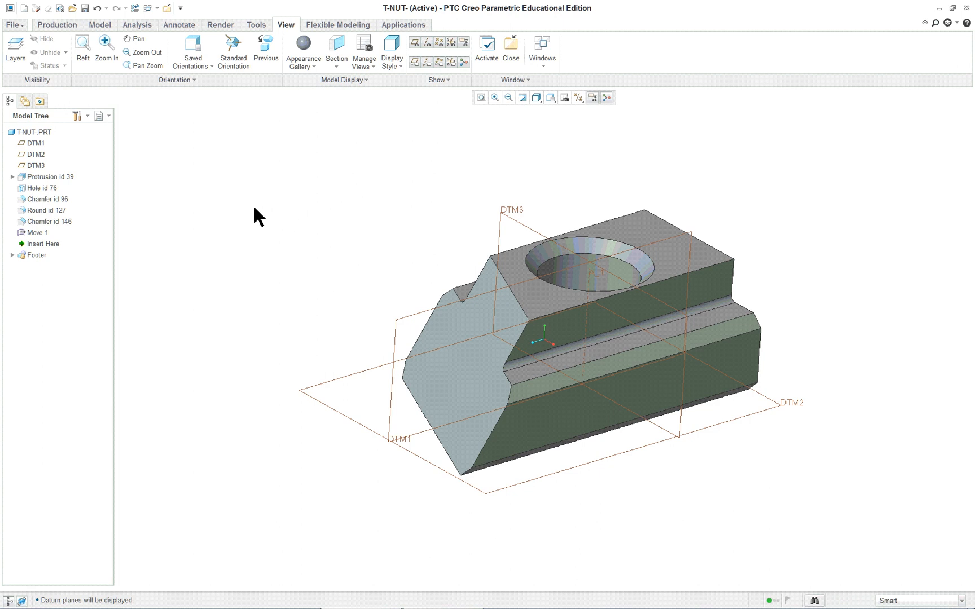